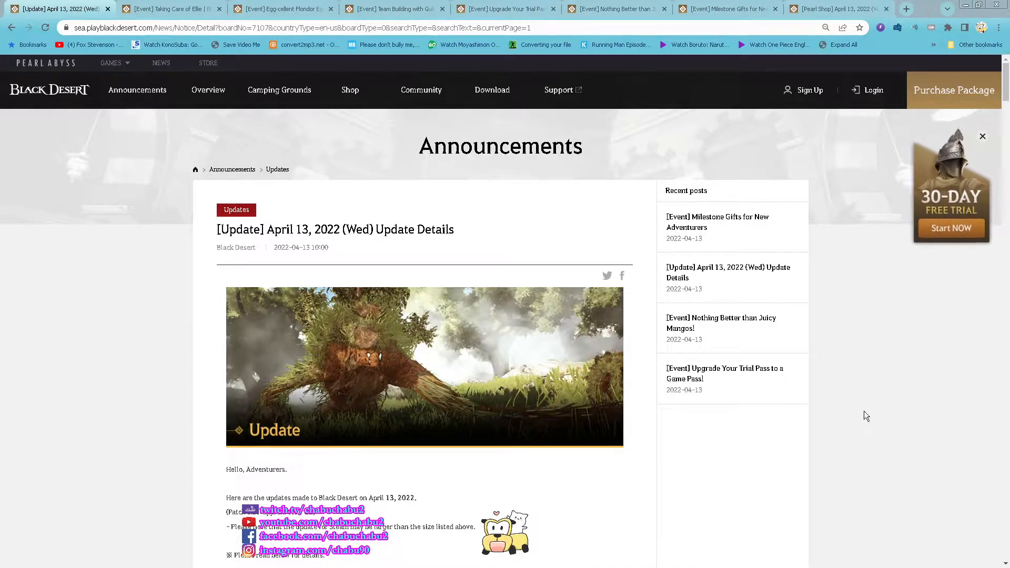
{"action": "mouse_move", "coordinate": [485, 267]}
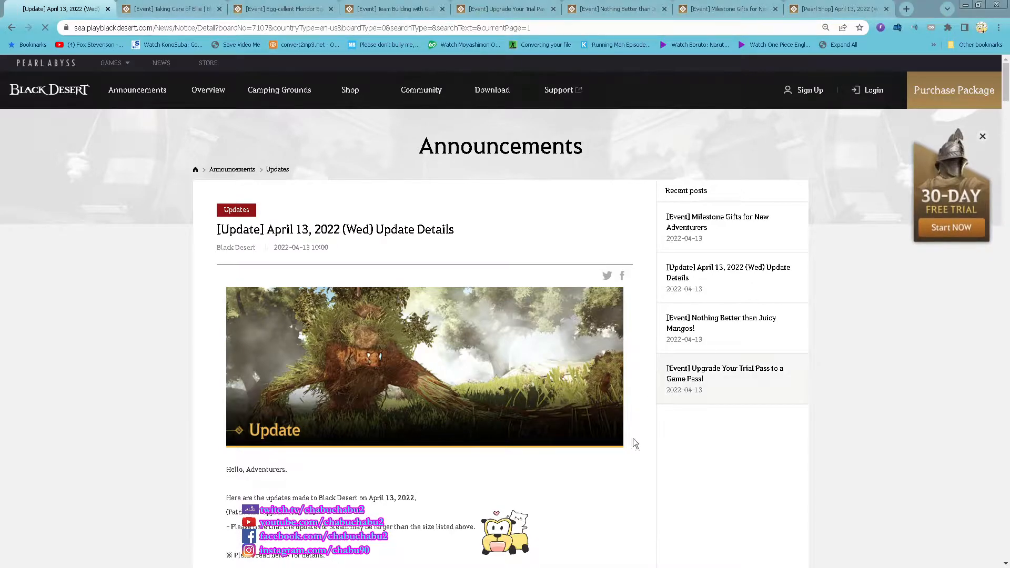
Read down through the currently open April 13, 2022 update announcement
{"action": "scroll", "scroll_direction": "down", "scroll_amount": 3}
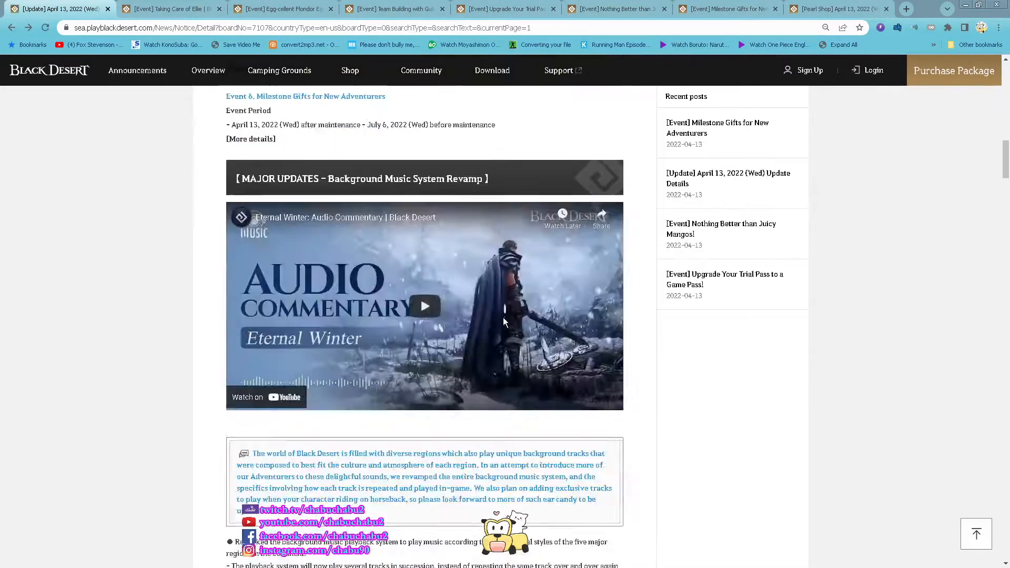
{"action": "scroll", "scroll_direction": "down", "scroll_amount": 3}
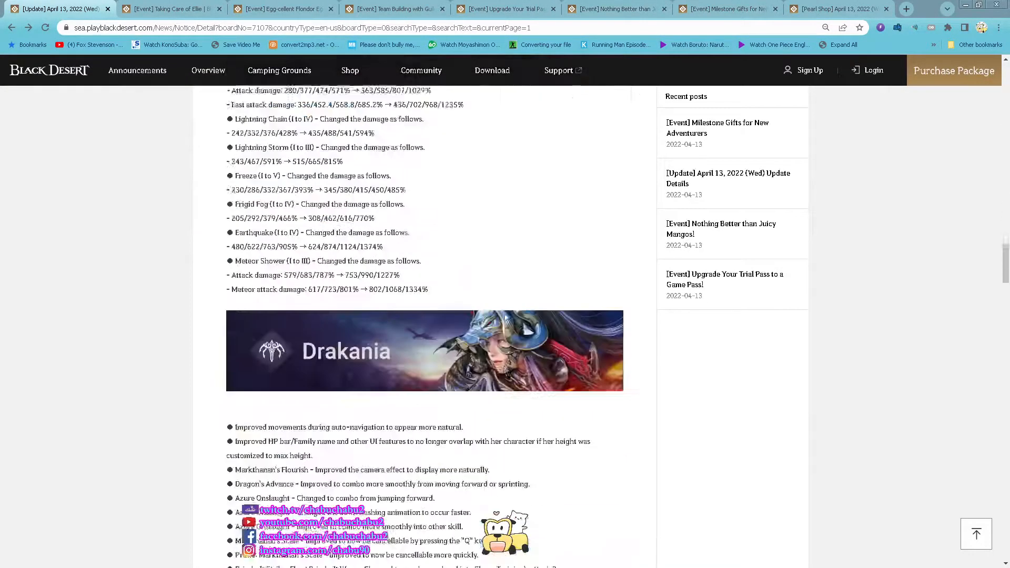
{"action": "scroll", "scroll_direction": "down", "scroll_amount": 3}
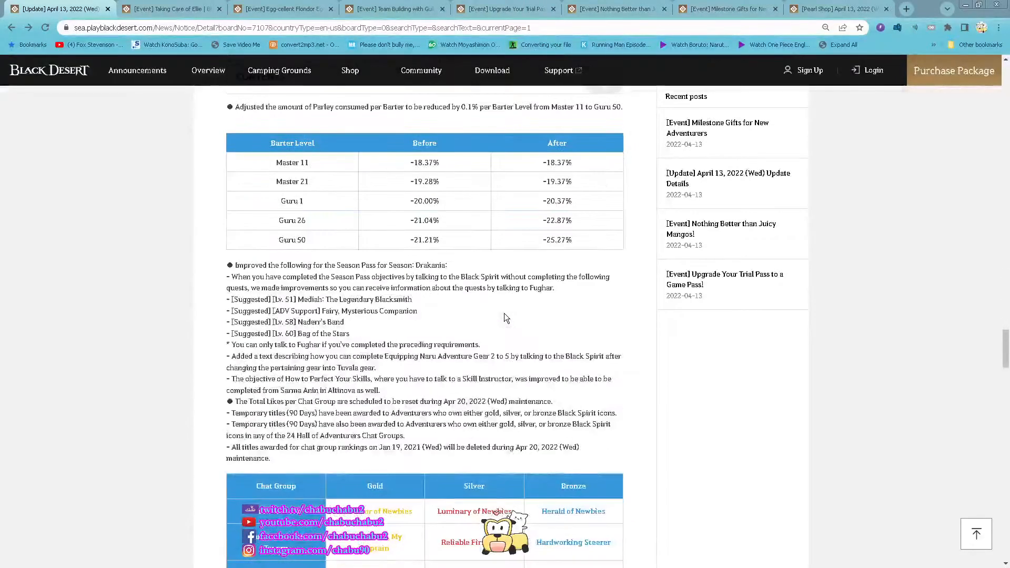
{"action": "scroll", "scroll_direction": "up", "scroll_amount": 3}
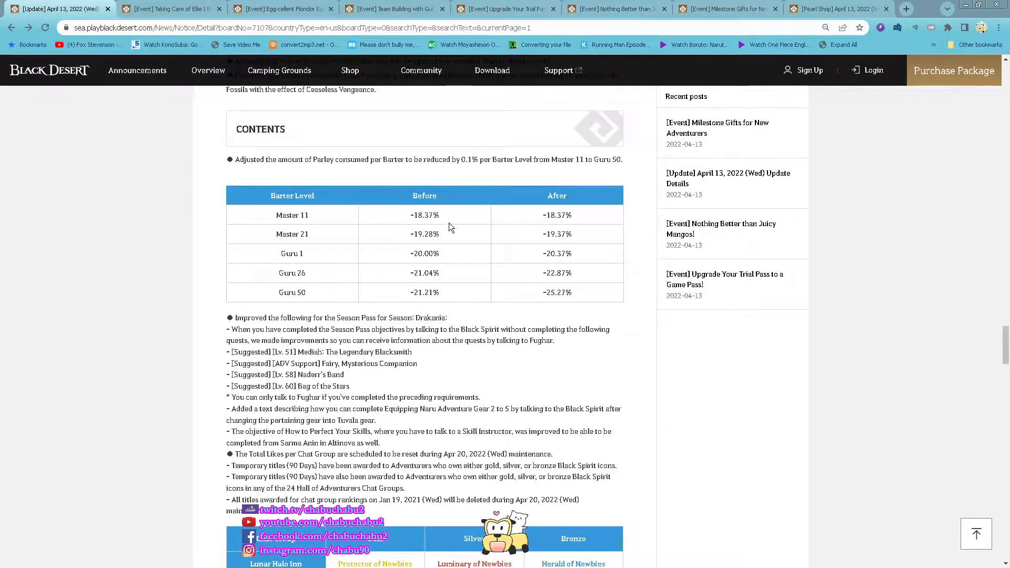
{"action": "mouse_move", "coordinate": [598, 225]}
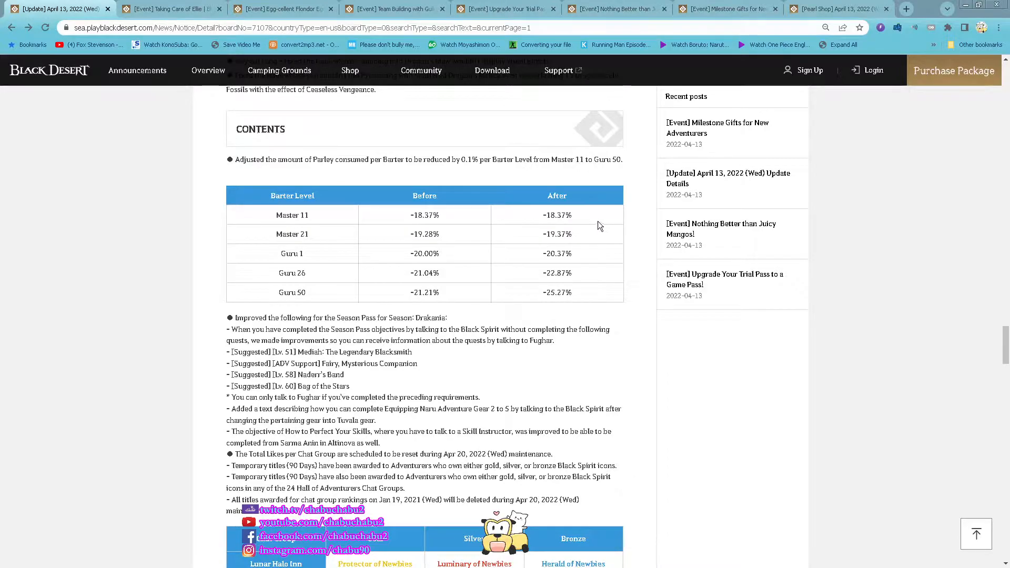
{"action": "mouse_move", "coordinate": [312, 219]}
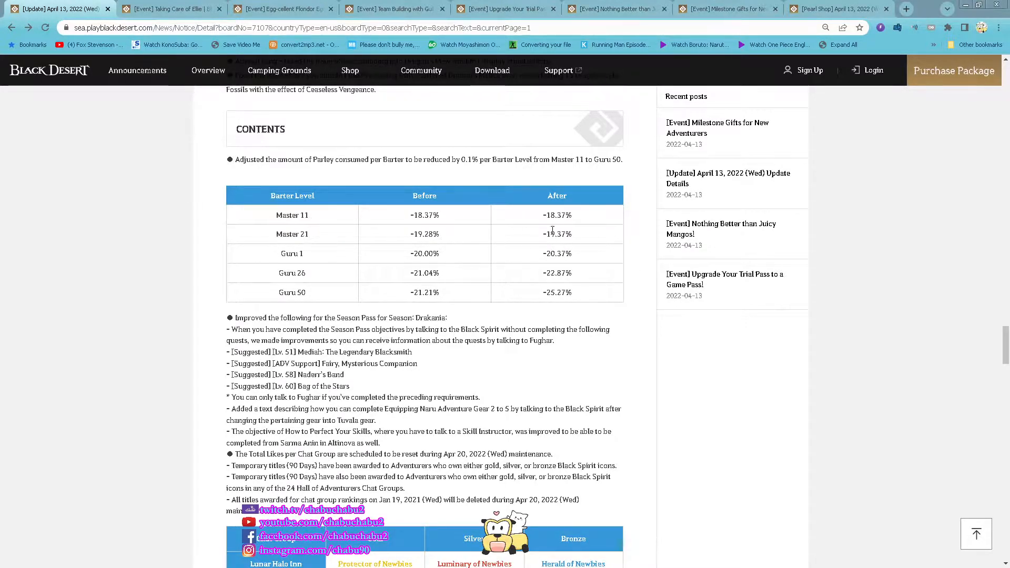
{"action": "mouse_move", "coordinate": [594, 289]}
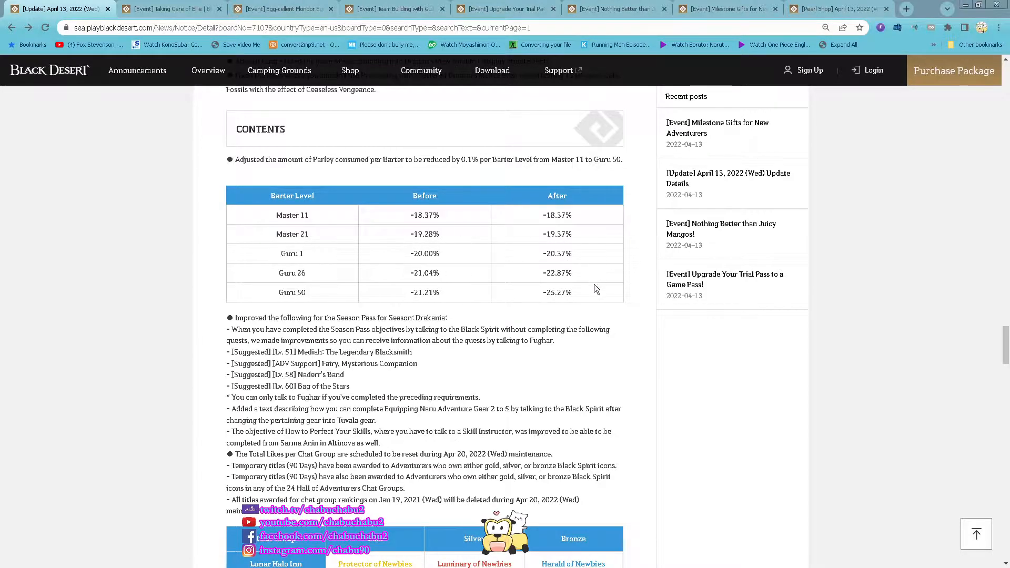
{"action": "mouse_move", "coordinate": [610, 303]}
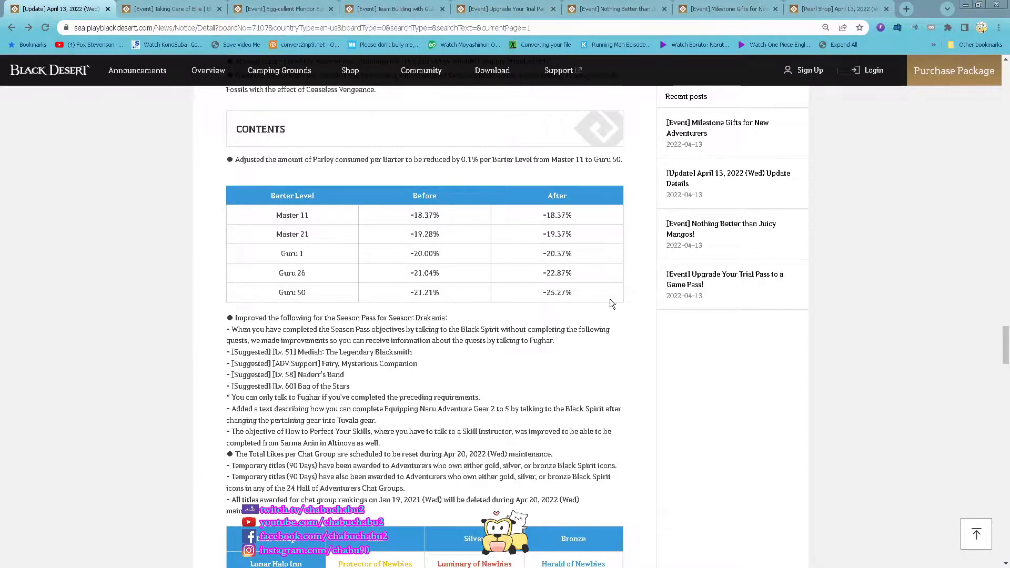
{"action": "scroll", "scroll_direction": "down", "scroll_amount": 3}
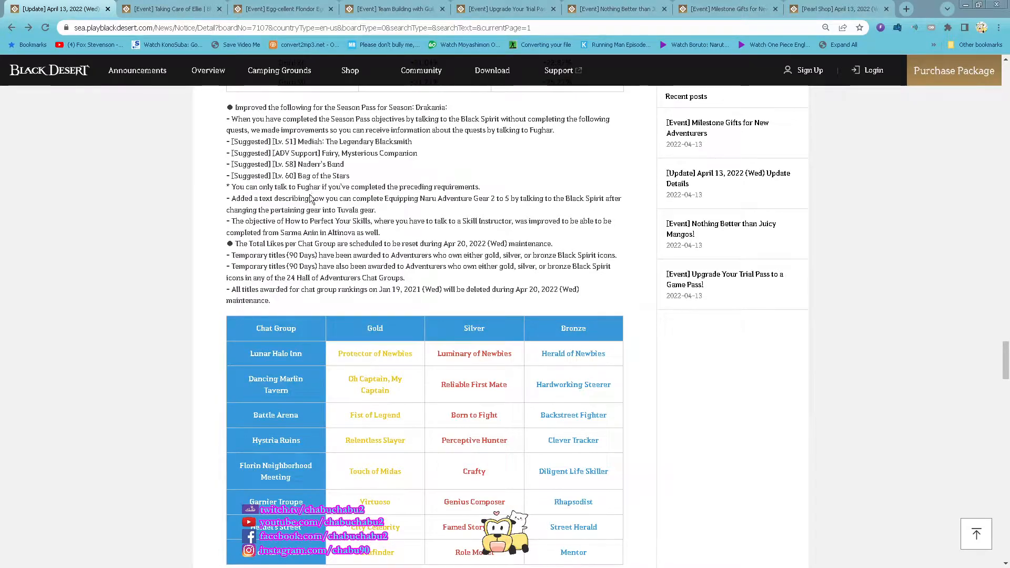
{"action": "scroll", "scroll_direction": "down", "scroll_amount": 3}
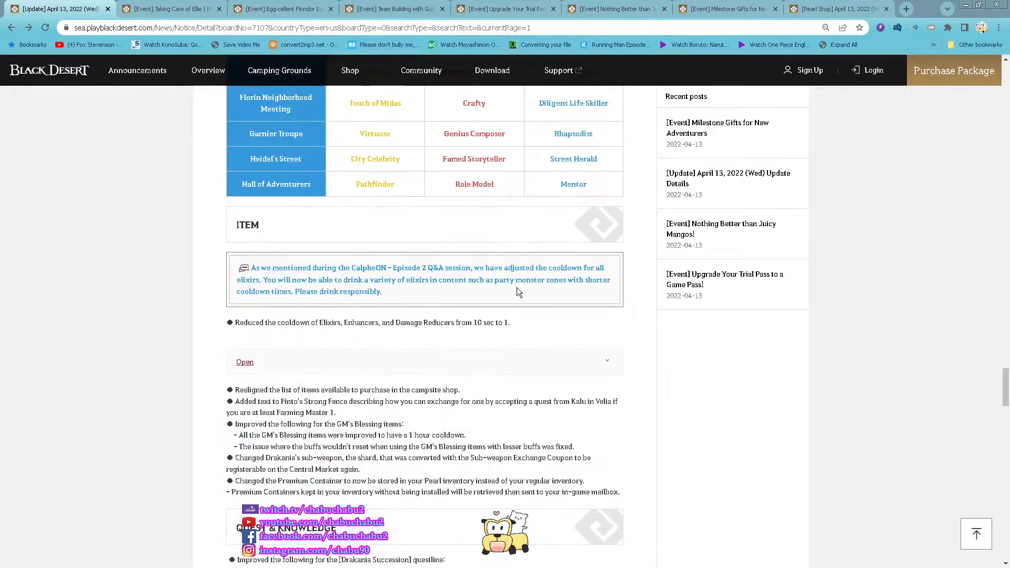
{"action": "scroll", "scroll_direction": "down", "scroll_amount": 3}
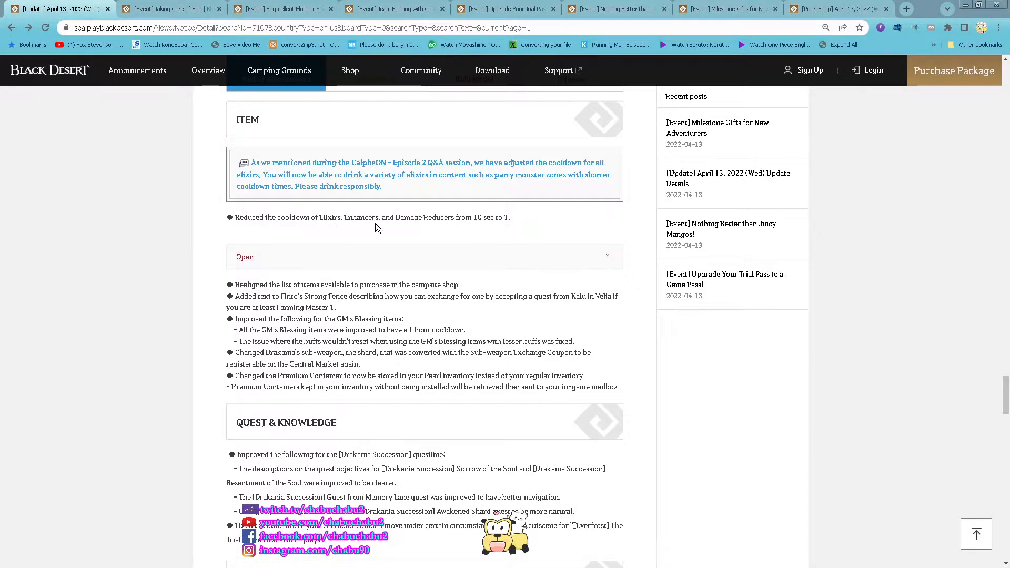
{"action": "mouse_move", "coordinate": [463, 231]}
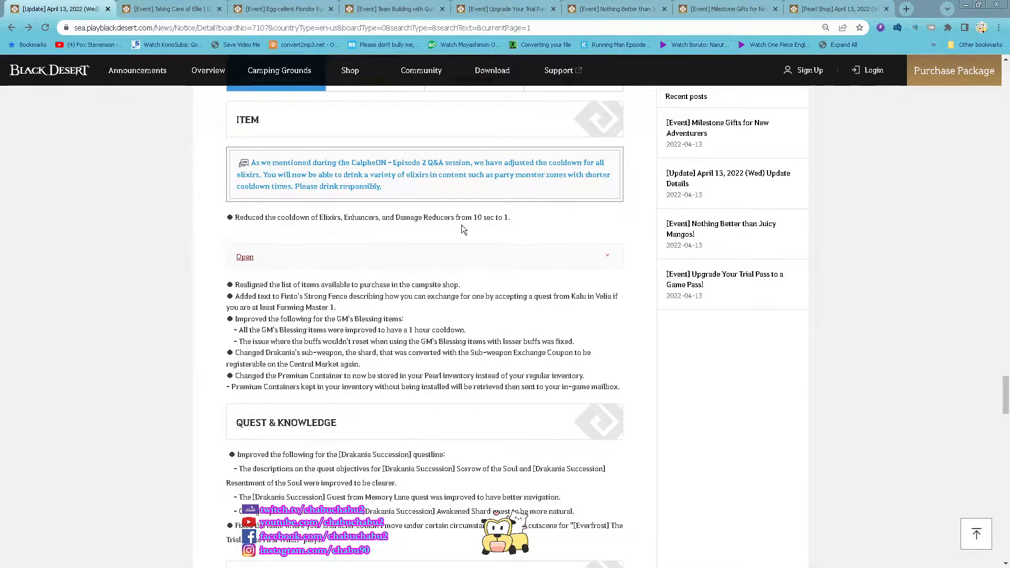
{"action": "mouse_move", "coordinate": [582, 239]}
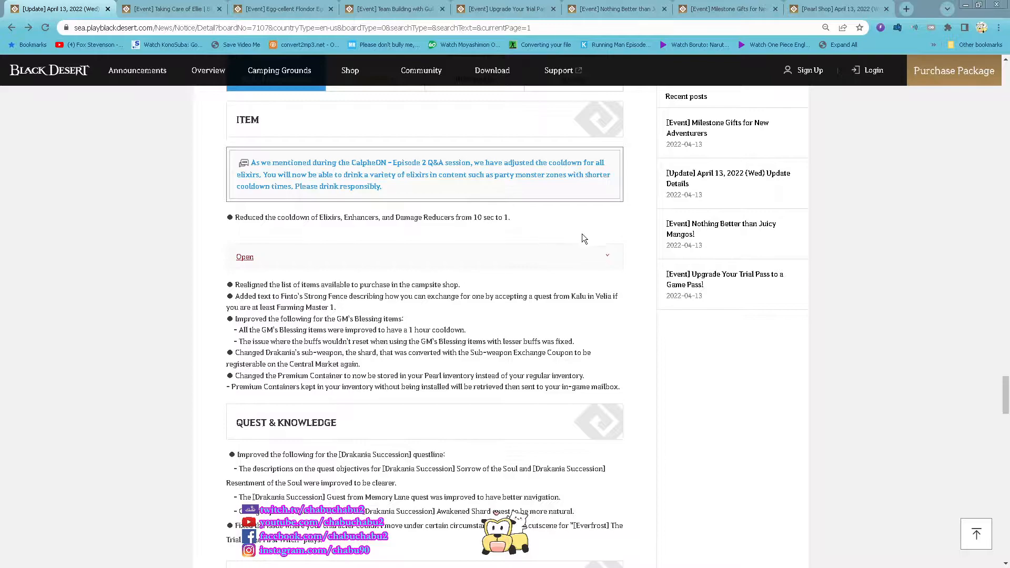
{"action": "scroll", "scroll_direction": "down", "scroll_amount": 3}
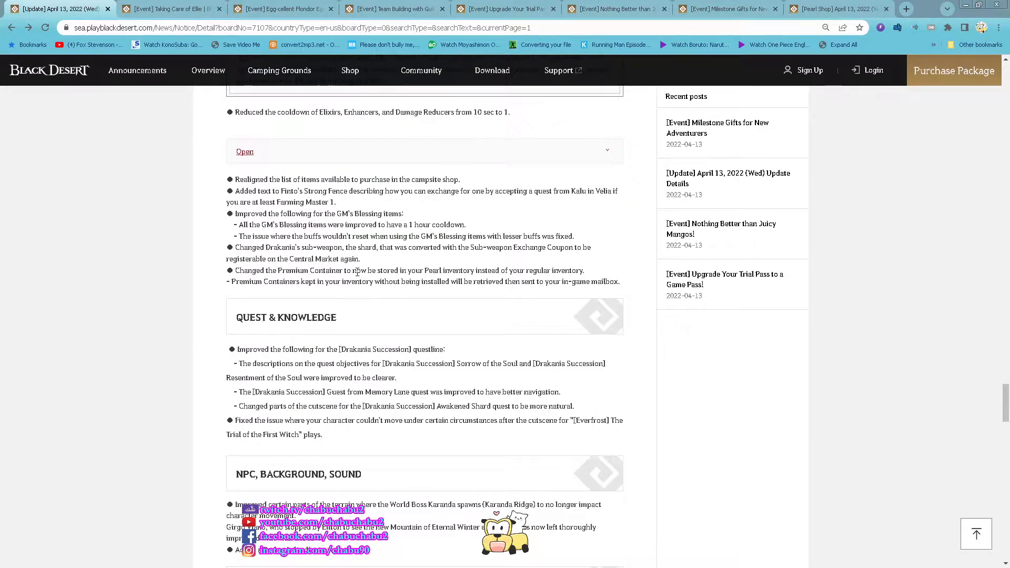
{"action": "mouse_move", "coordinate": [595, 368]}
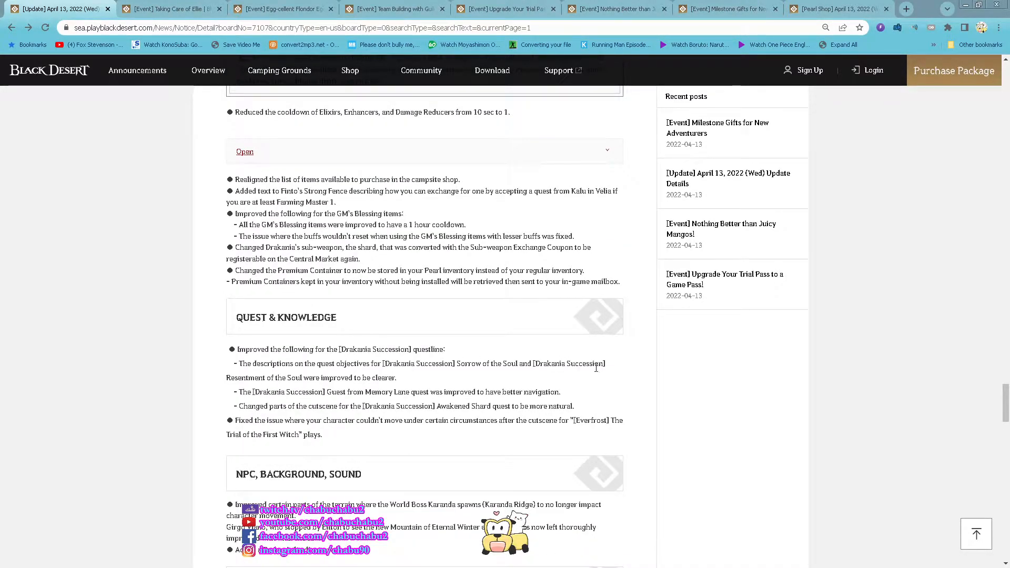
{"action": "scroll", "scroll_direction": "down", "scroll_amount": 3}
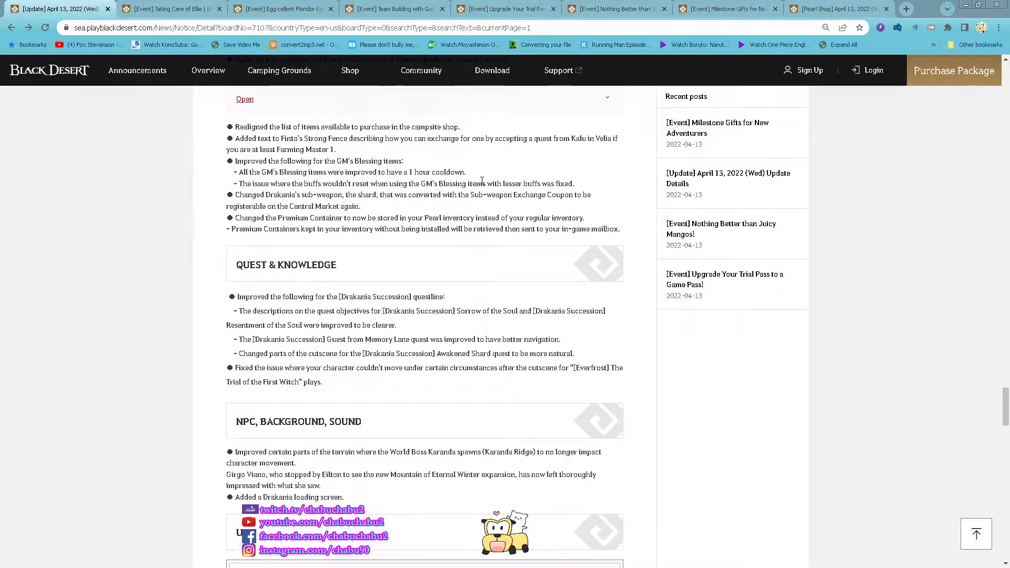
{"action": "mouse_move", "coordinate": [569, 304]}
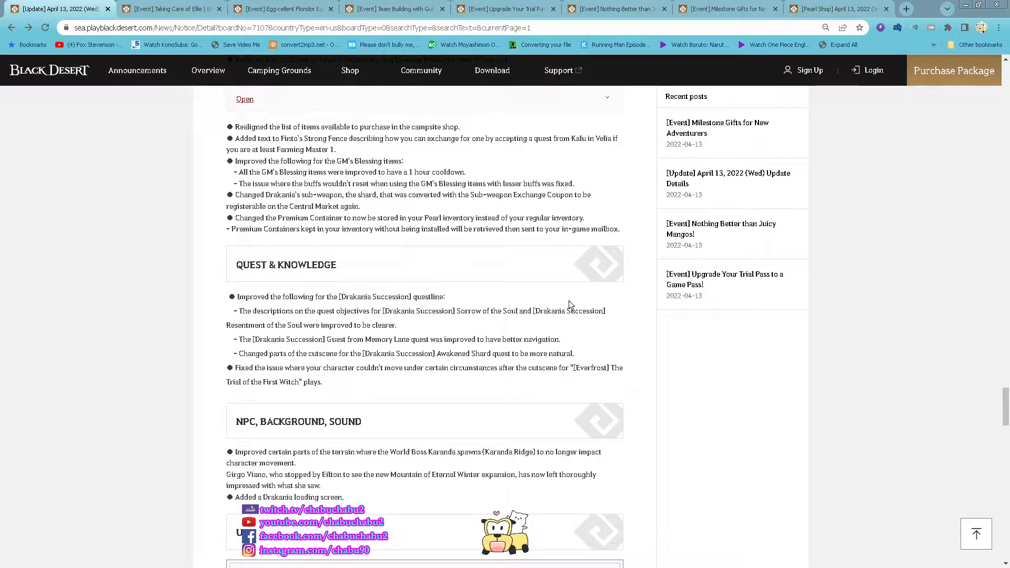
{"action": "scroll", "scroll_direction": "down", "scroll_amount": 3}
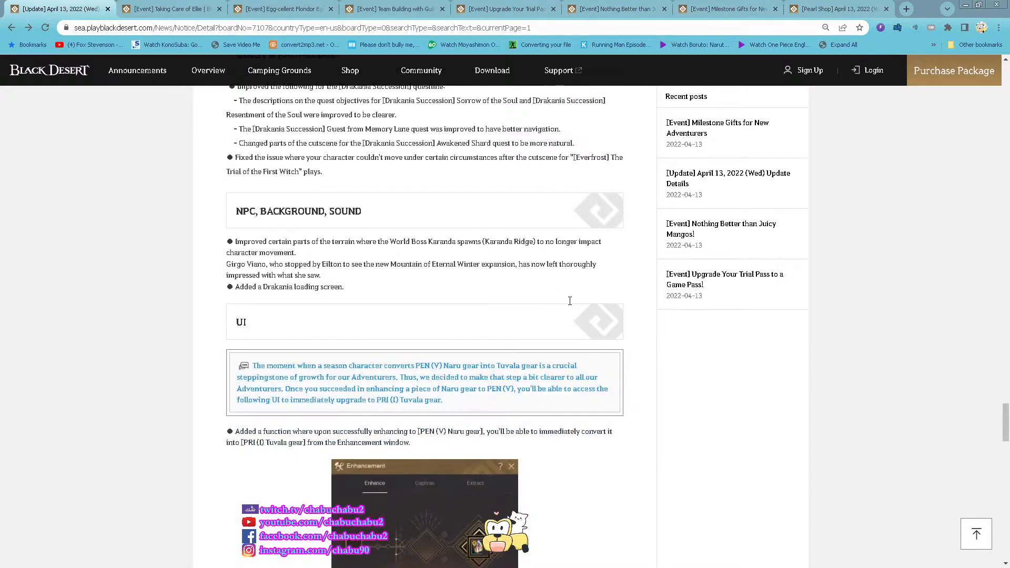
{"action": "scroll", "scroll_direction": "down", "scroll_amount": 3}
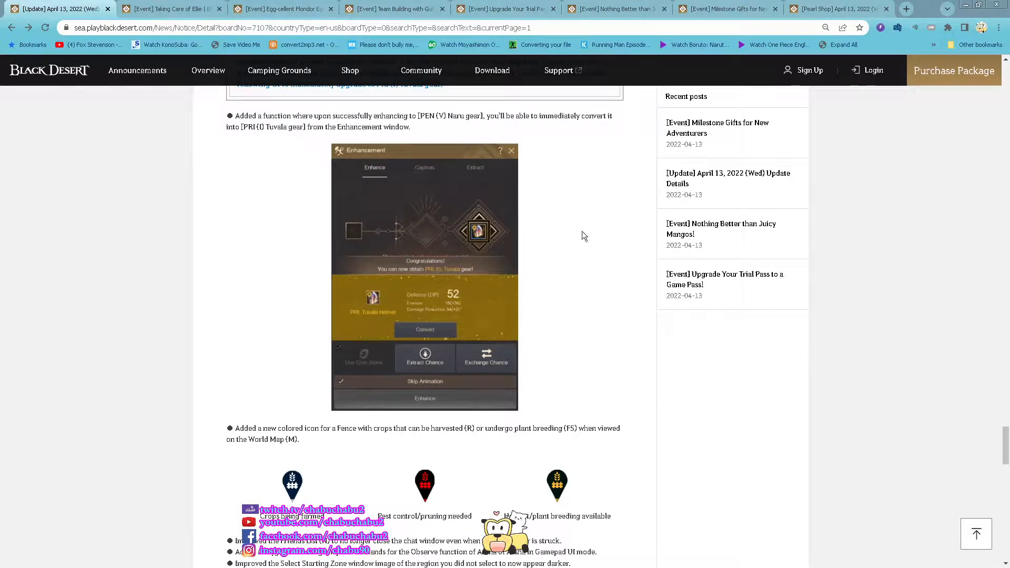
{"action": "mouse_move", "coordinate": [272, 145]}
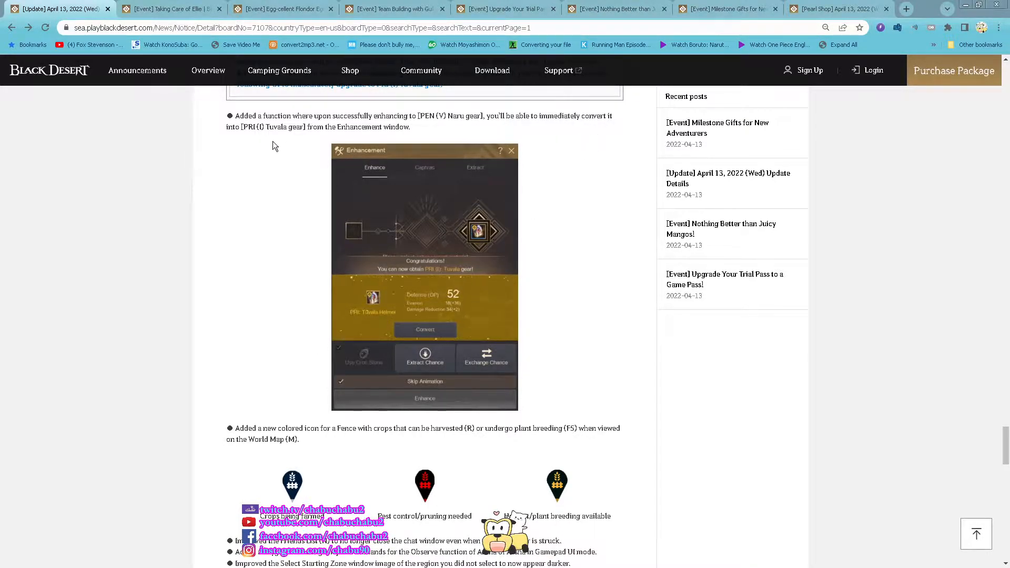
{"action": "mouse_move", "coordinate": [491, 180]}
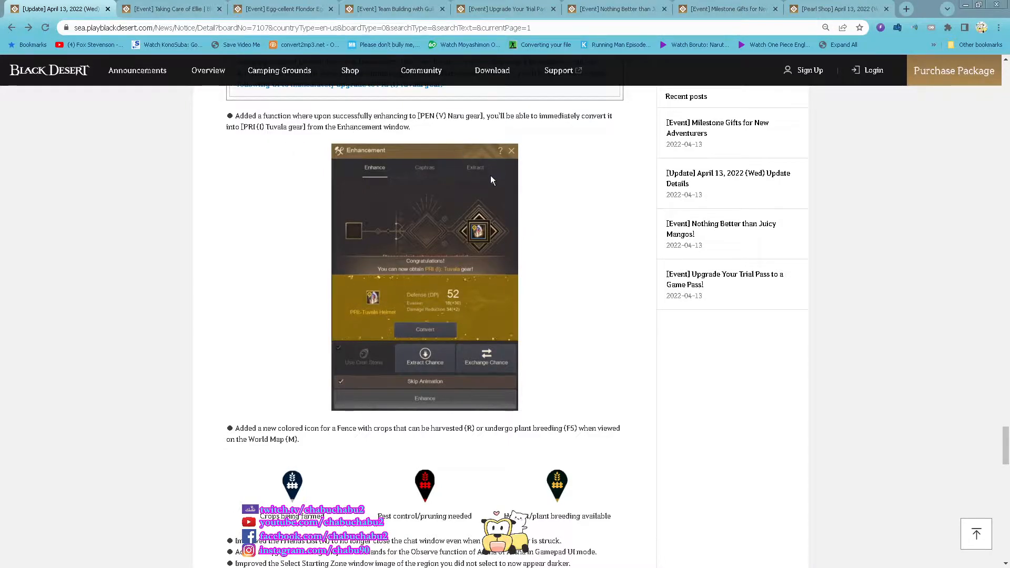
{"action": "scroll", "scroll_direction": "down", "scroll_amount": 3}
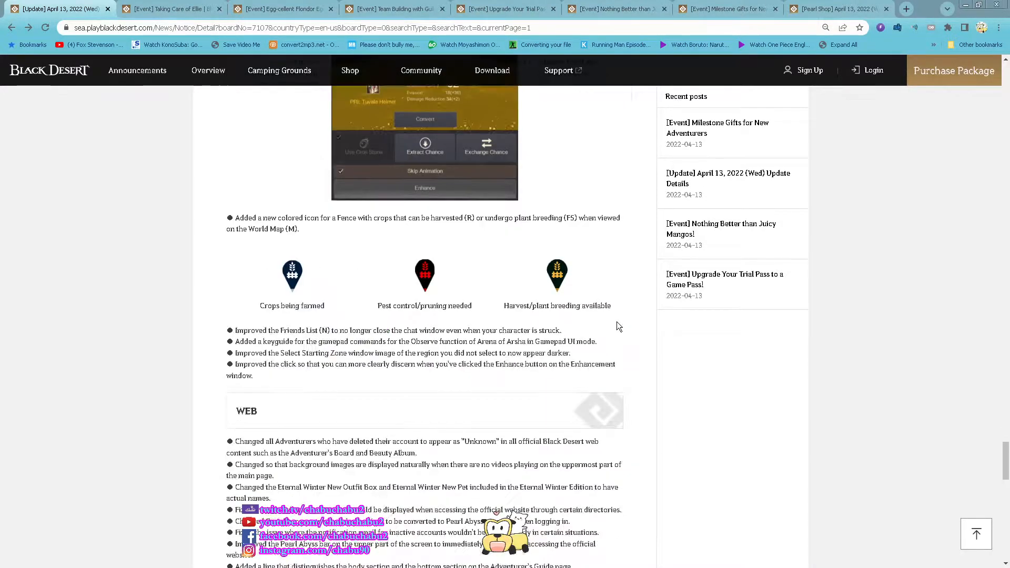
{"action": "scroll", "scroll_direction": "down", "scroll_amount": 3}
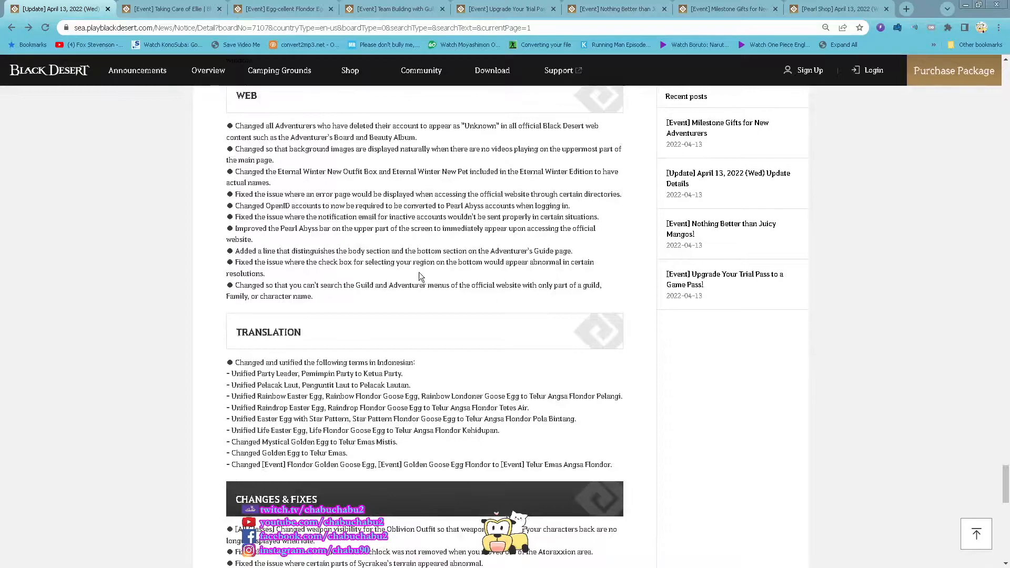
Review the Taking Care of Ellie event announcement from top to bottom
{"action": "left_click", "coordinate": [171, 8]}
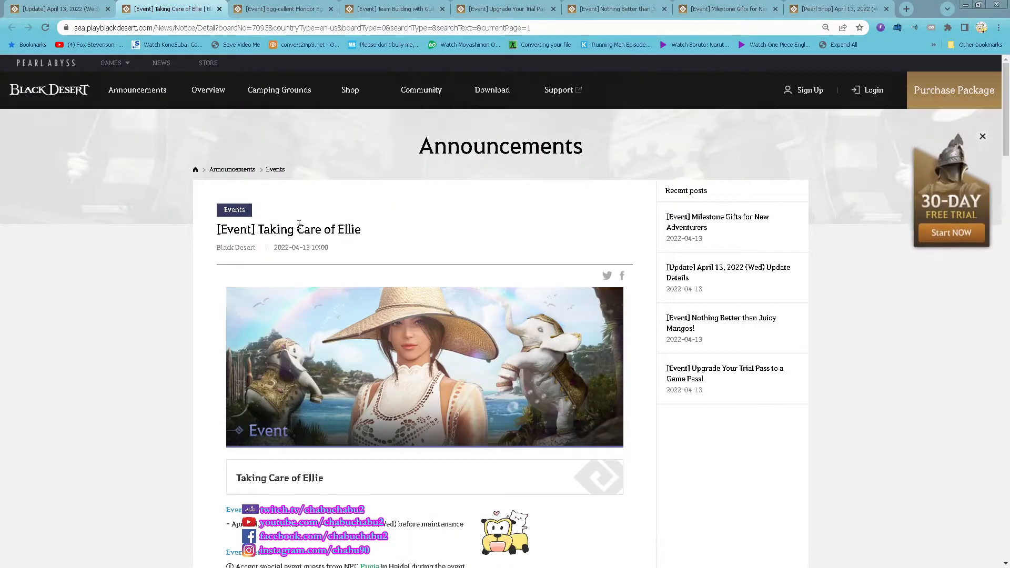
{"action": "scroll", "scroll_direction": "down", "scroll_amount": 3}
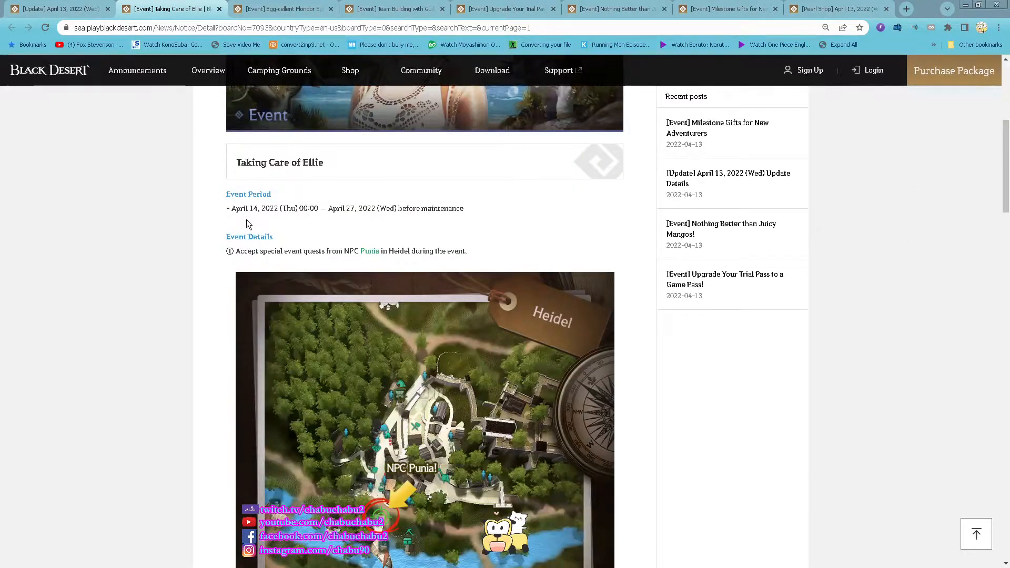
{"action": "mouse_move", "coordinate": [577, 263]}
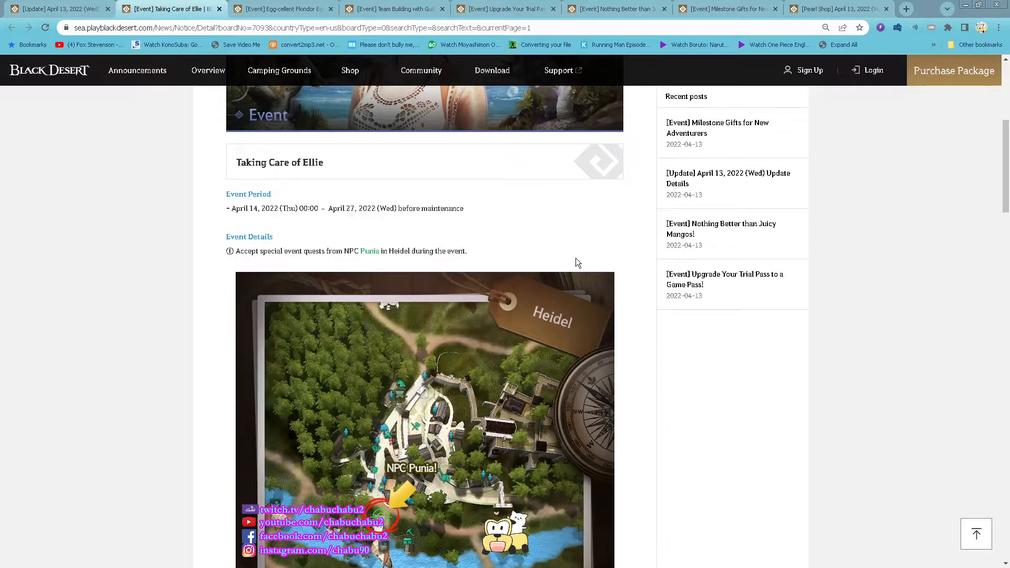
{"action": "scroll", "scroll_direction": "down", "scroll_amount": 3}
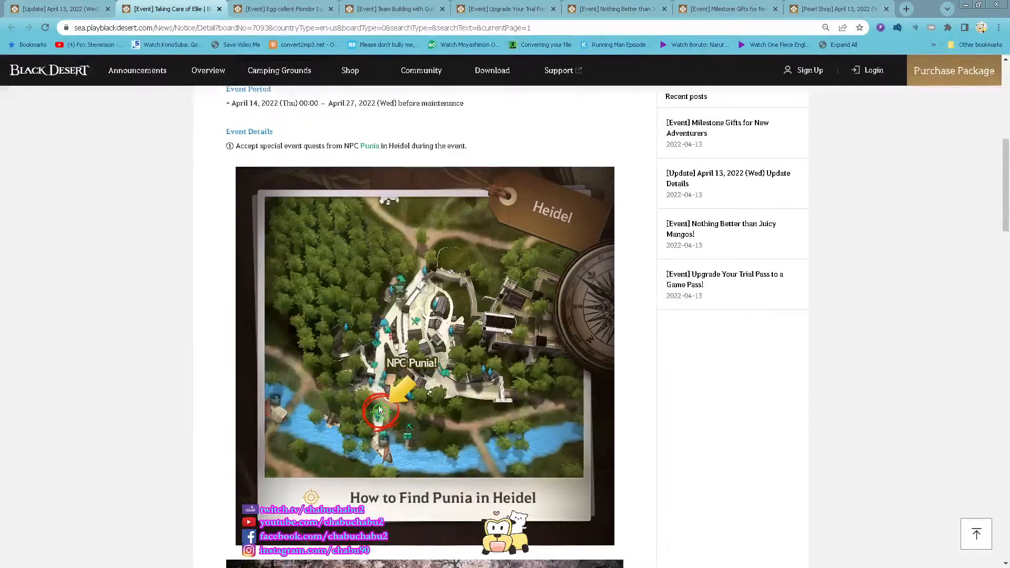
{"action": "scroll", "scroll_direction": "down", "scroll_amount": 3}
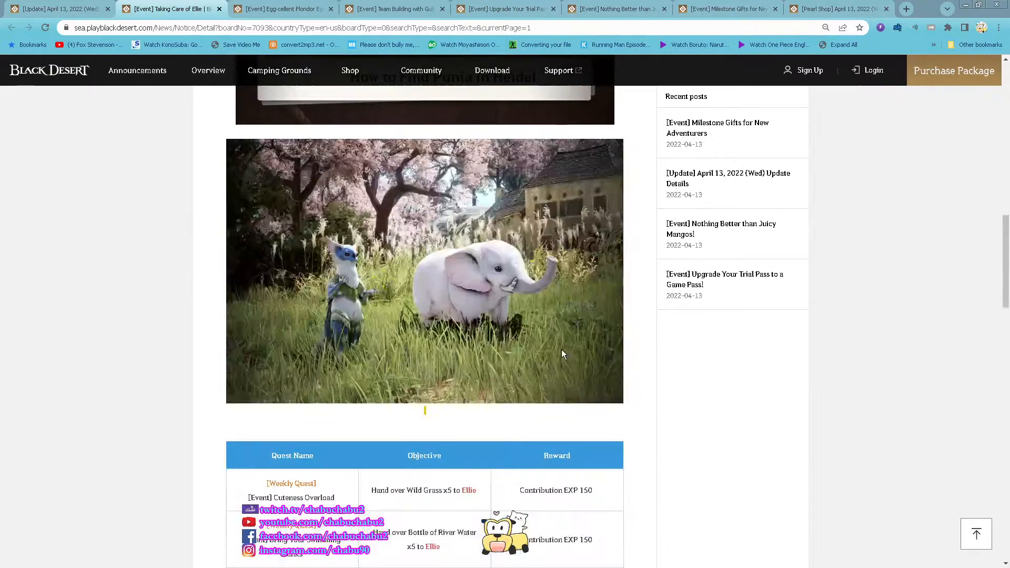
{"action": "scroll", "scroll_direction": "down", "scroll_amount": 3}
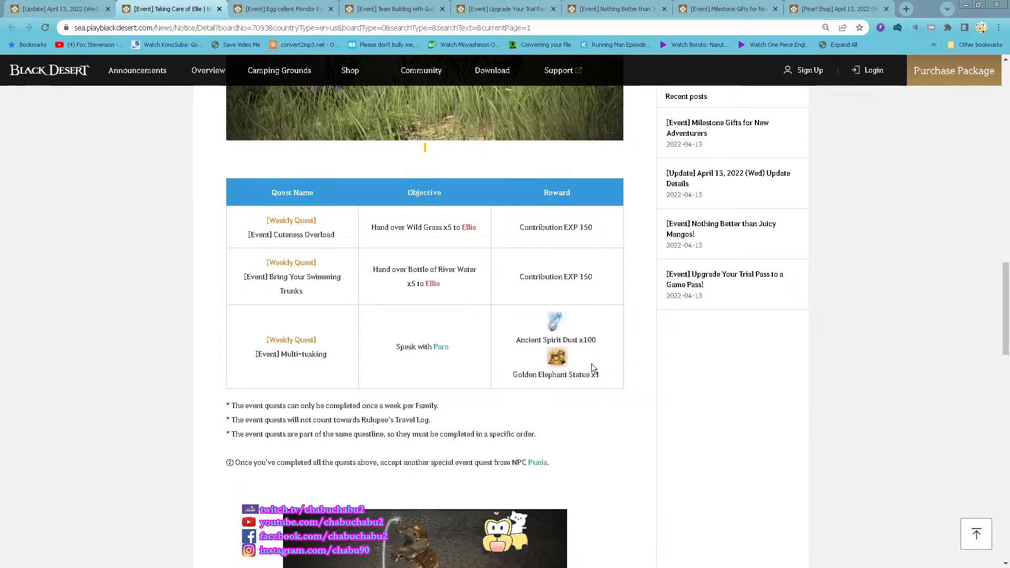
{"action": "scroll", "scroll_direction": "down", "scroll_amount": 3}
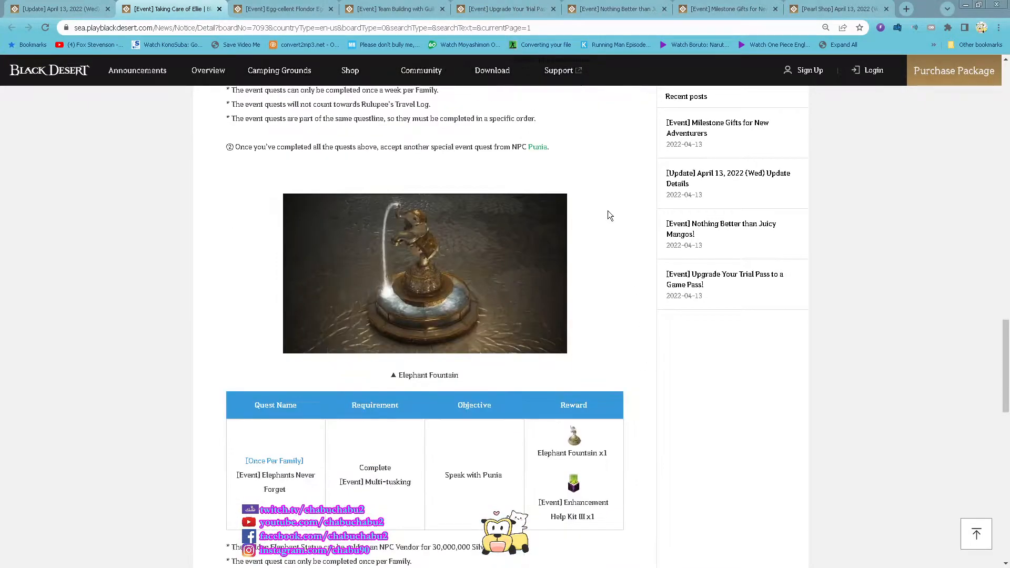
{"action": "scroll", "scroll_direction": "down", "scroll_amount": 3}
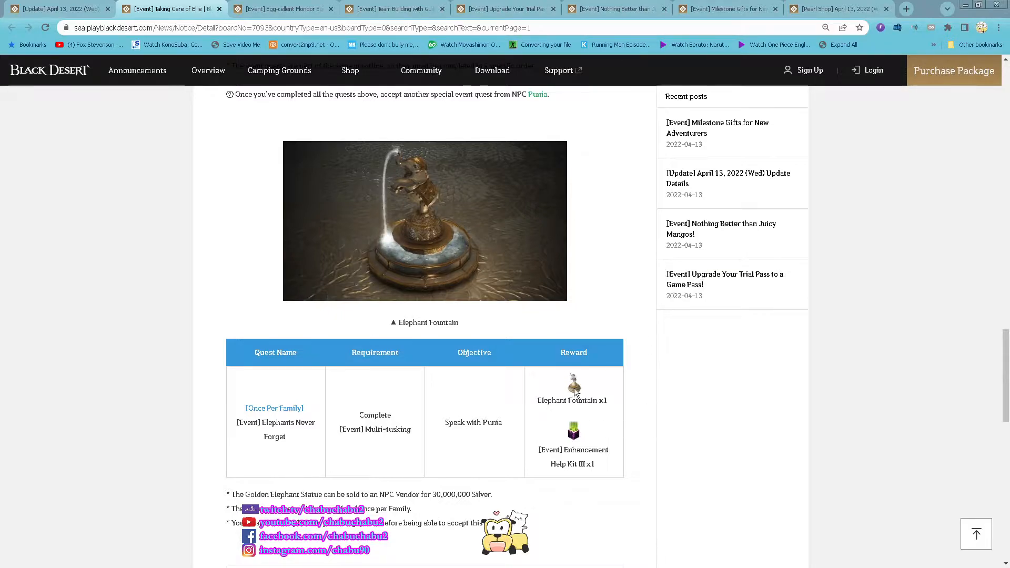
{"action": "scroll", "scroll_direction": "down", "scroll_amount": 3}
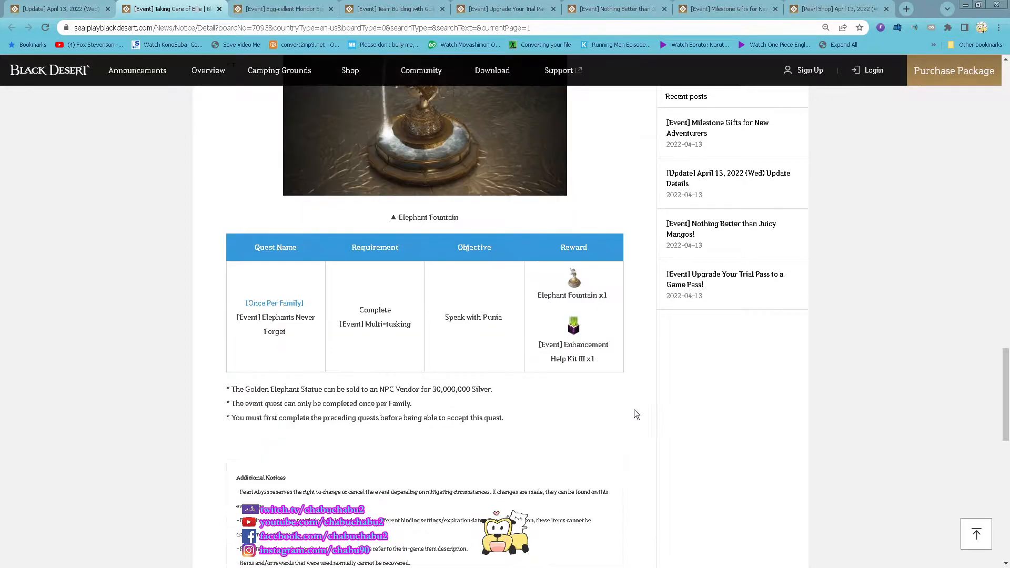
{"action": "mouse_move", "coordinate": [642, 376]}
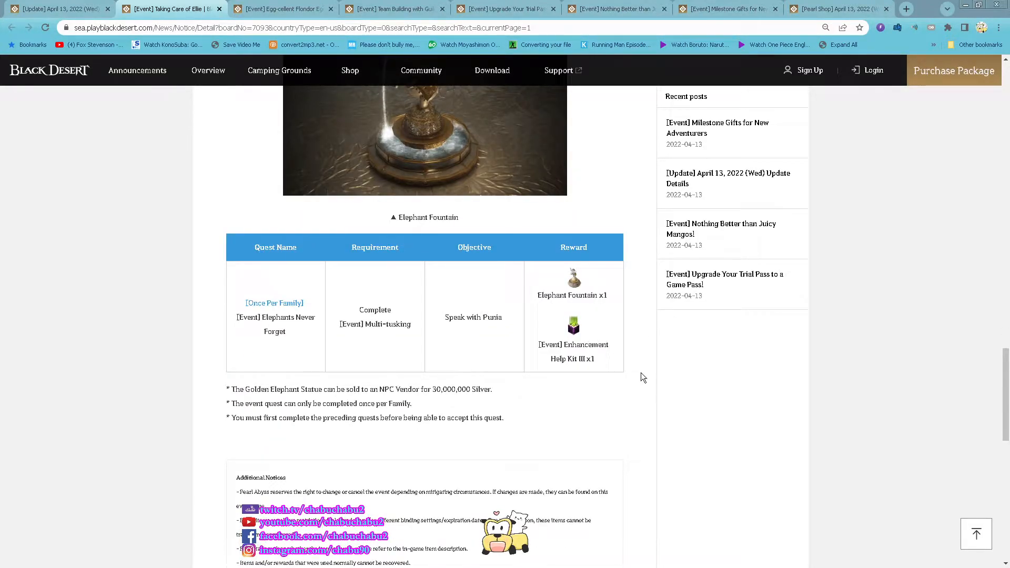
{"action": "scroll", "scroll_direction": "up", "scroll_amount": 3}
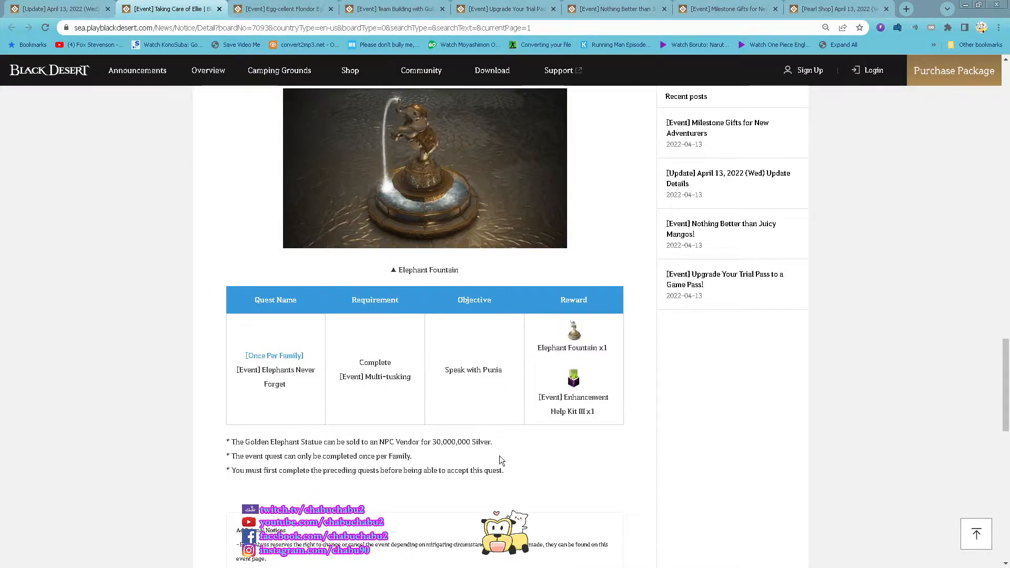
{"action": "scroll", "scroll_direction": "up", "scroll_amount": 3}
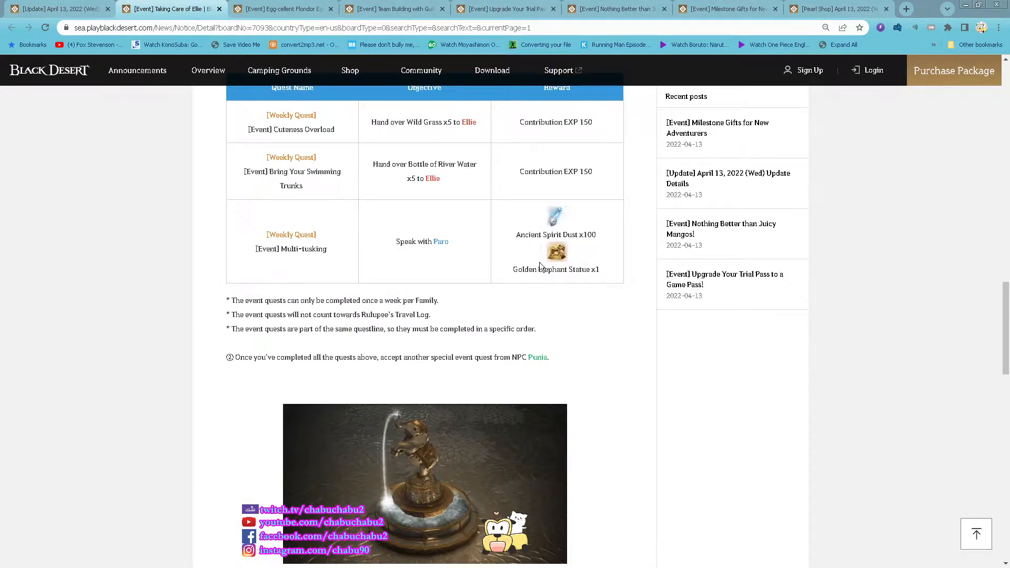
{"action": "scroll", "scroll_direction": "down", "scroll_amount": 3}
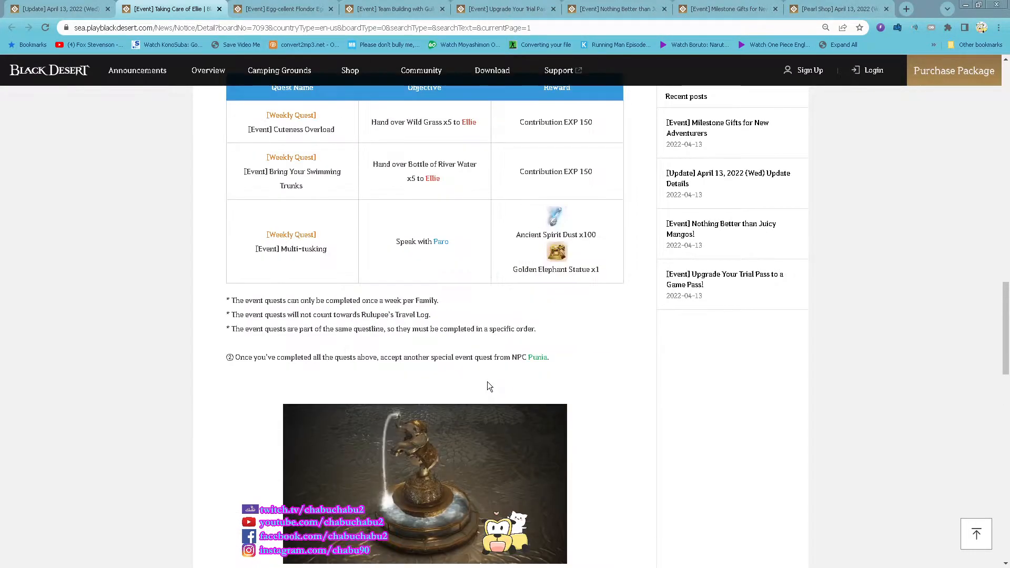
{"action": "scroll", "scroll_direction": "up", "scroll_amount": 3}
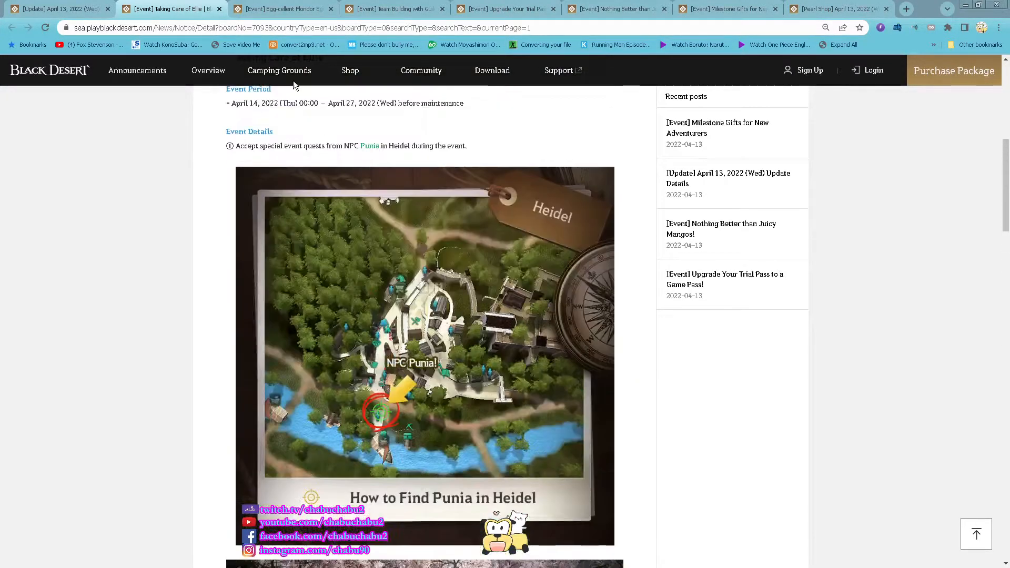
Review the Egg-cellent Flondor Eggs event's goose quest table, egg rewards and notices
{"action": "left_click", "coordinate": [283, 9]}
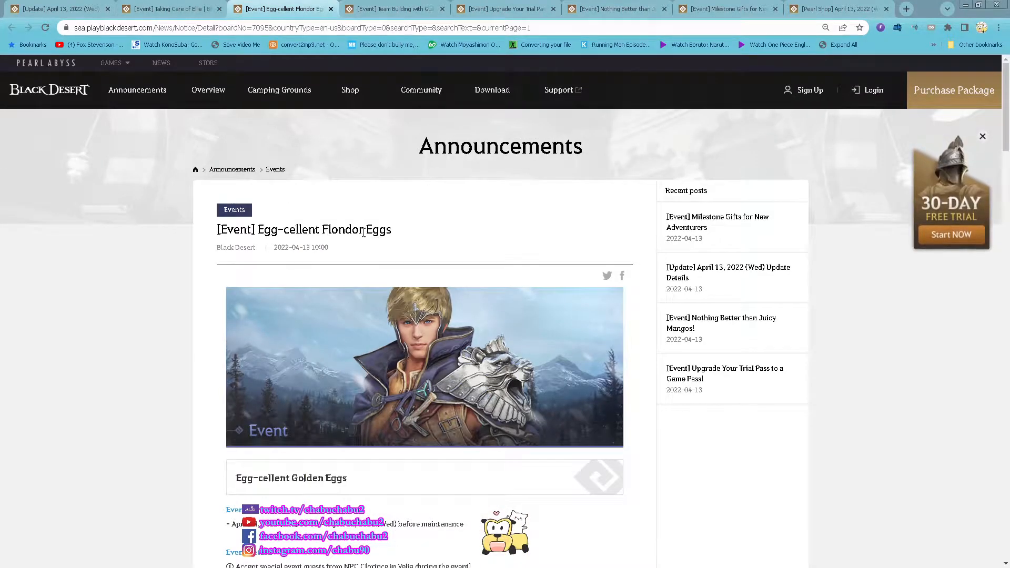
{"action": "scroll", "scroll_direction": "down", "scroll_amount": 3}
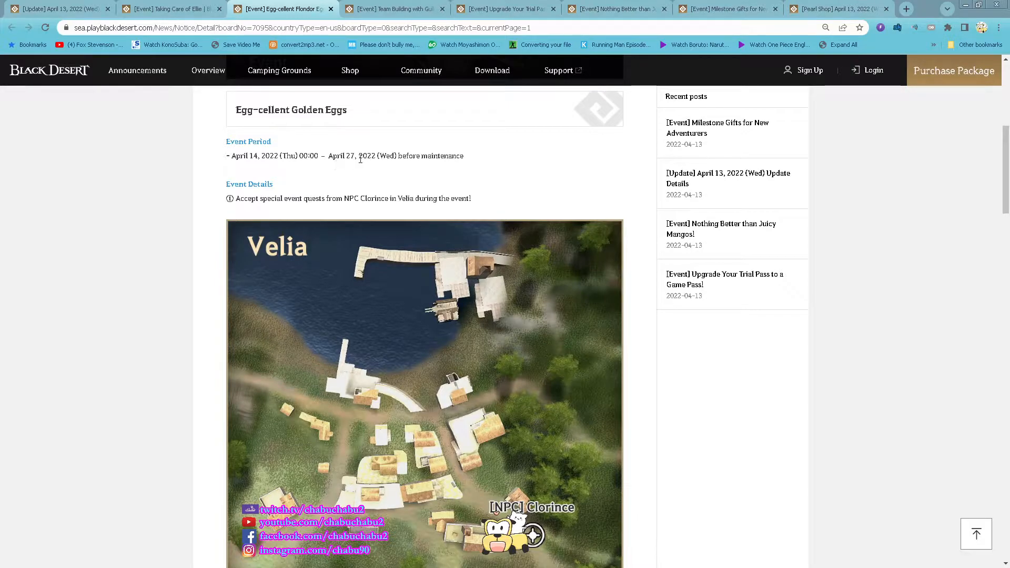
{"action": "scroll", "scroll_direction": "down", "scroll_amount": 3}
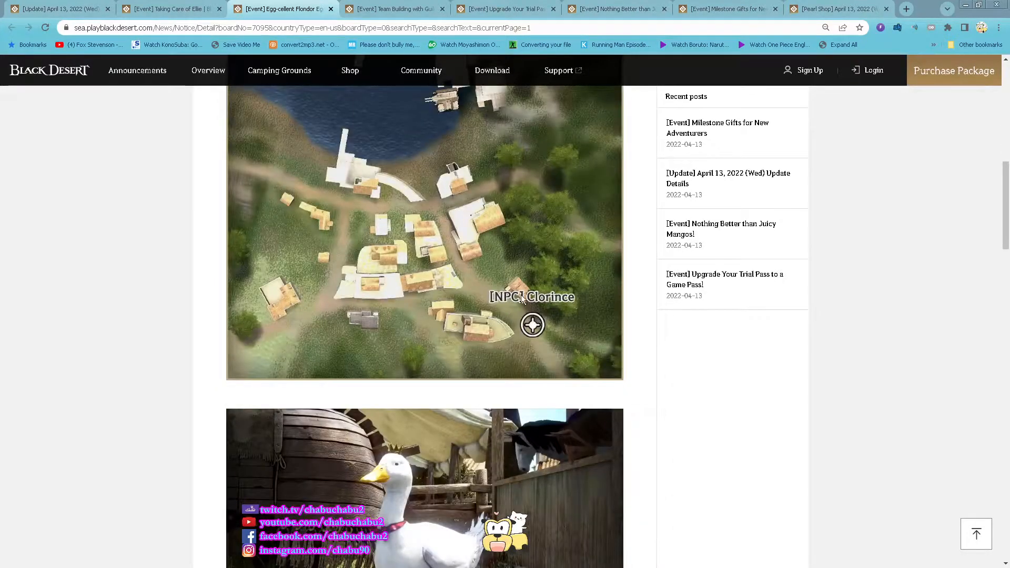
{"action": "scroll", "scroll_direction": "down", "scroll_amount": 3}
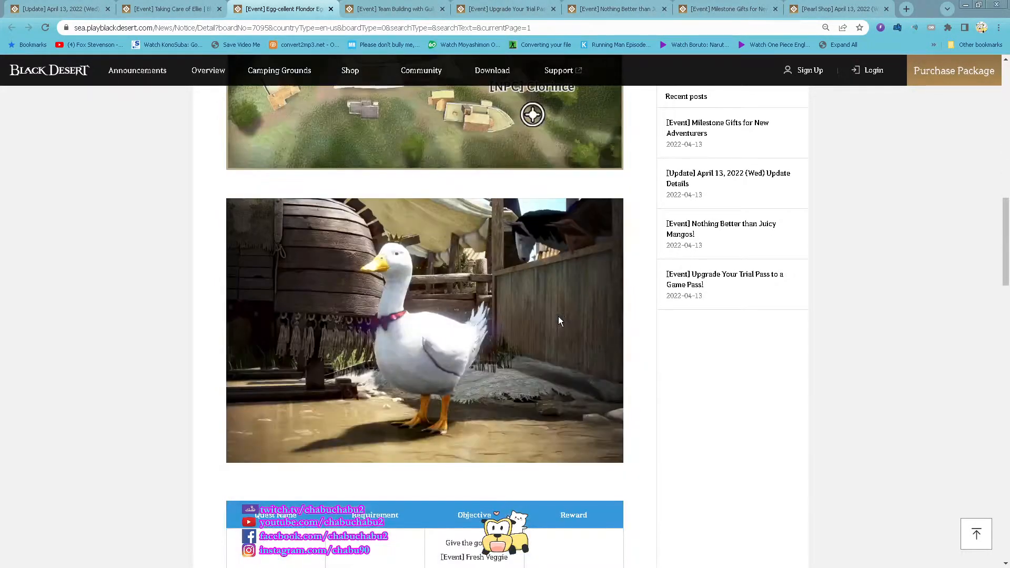
{"action": "scroll", "scroll_direction": "down", "scroll_amount": 3}
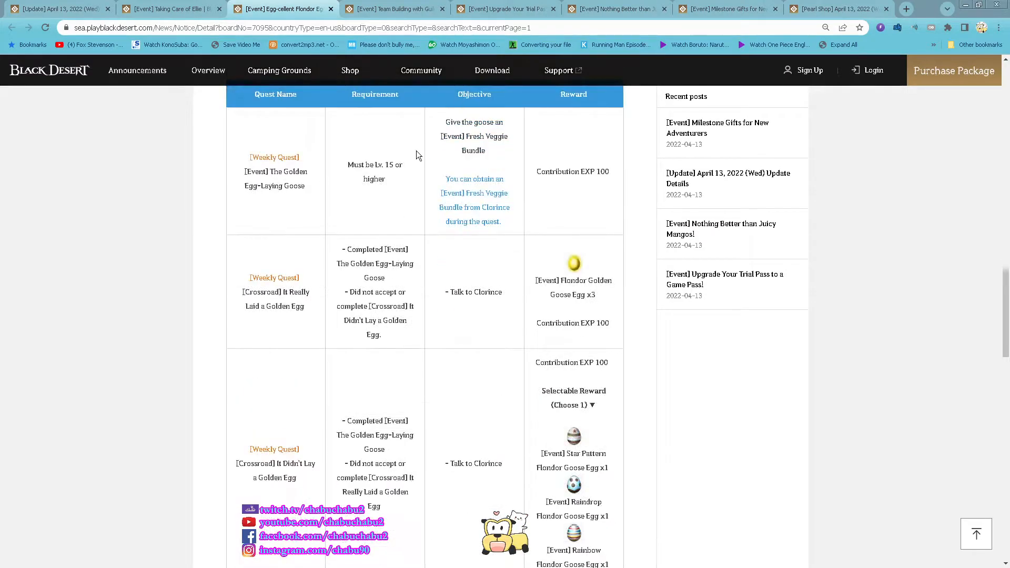
{"action": "scroll", "scroll_direction": "down", "scroll_amount": 3}
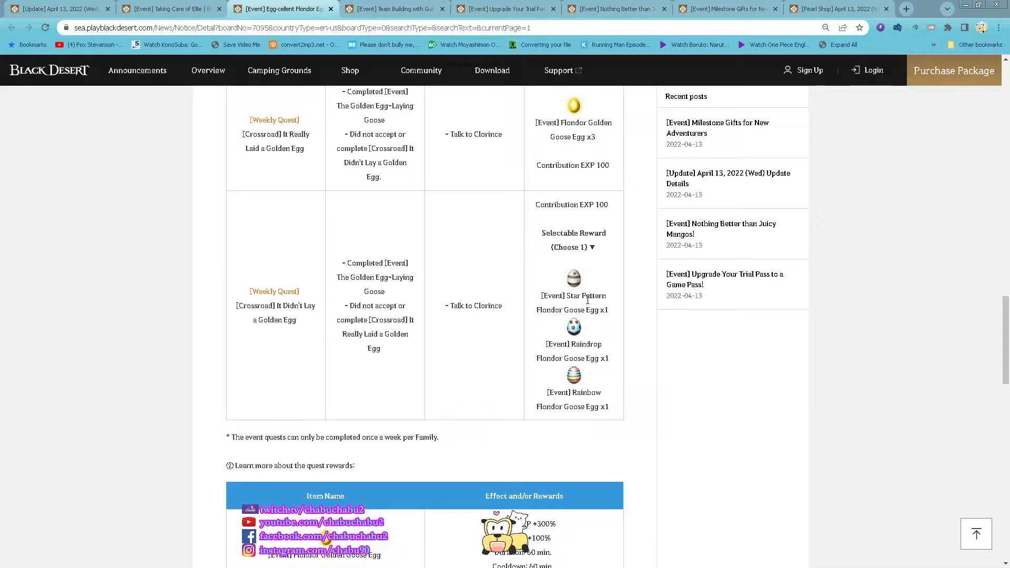
{"action": "scroll", "scroll_direction": "down", "scroll_amount": 3}
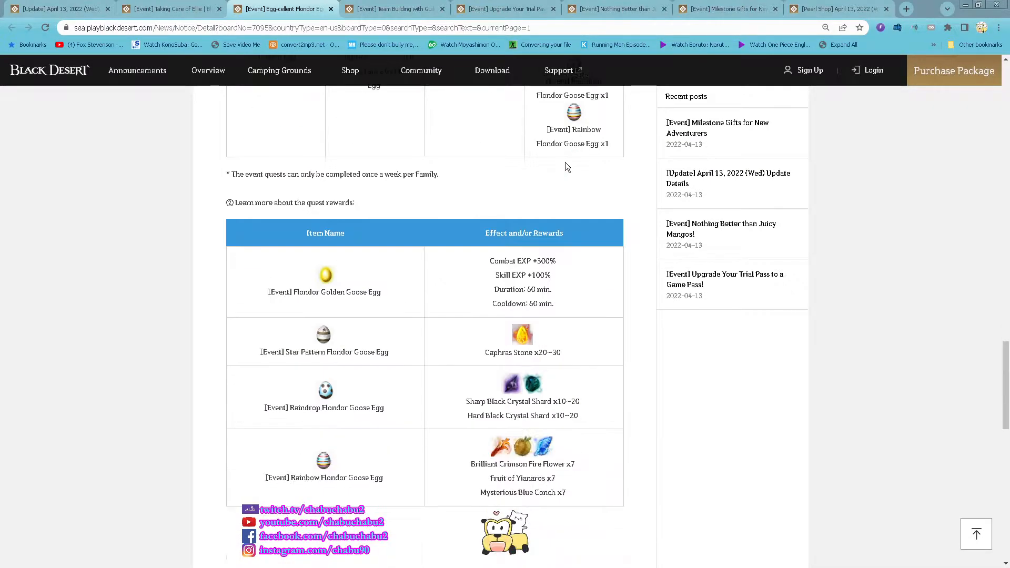
{"action": "scroll", "scroll_direction": "down", "scroll_amount": 3}
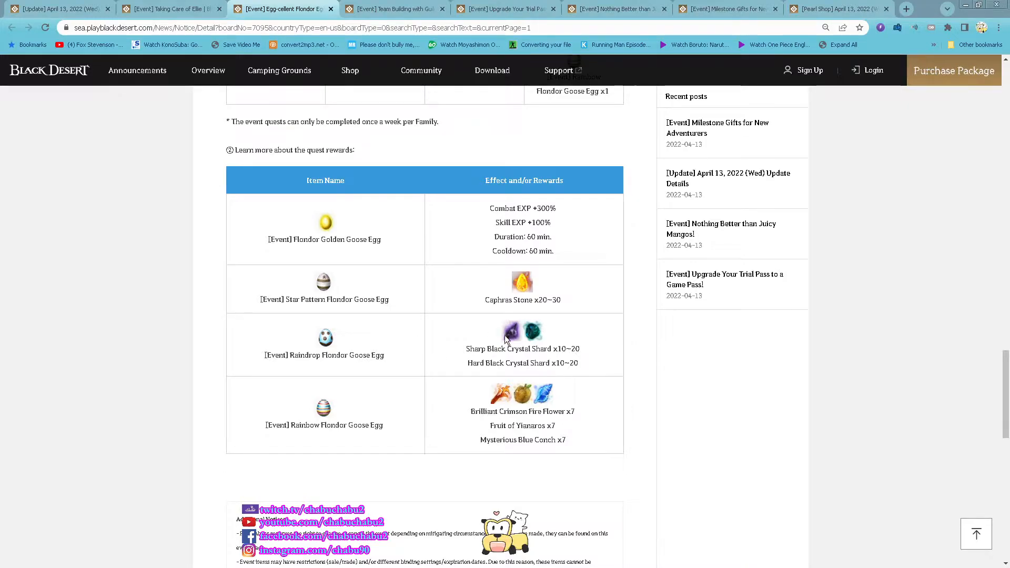
{"action": "mouse_move", "coordinate": [557, 401]}
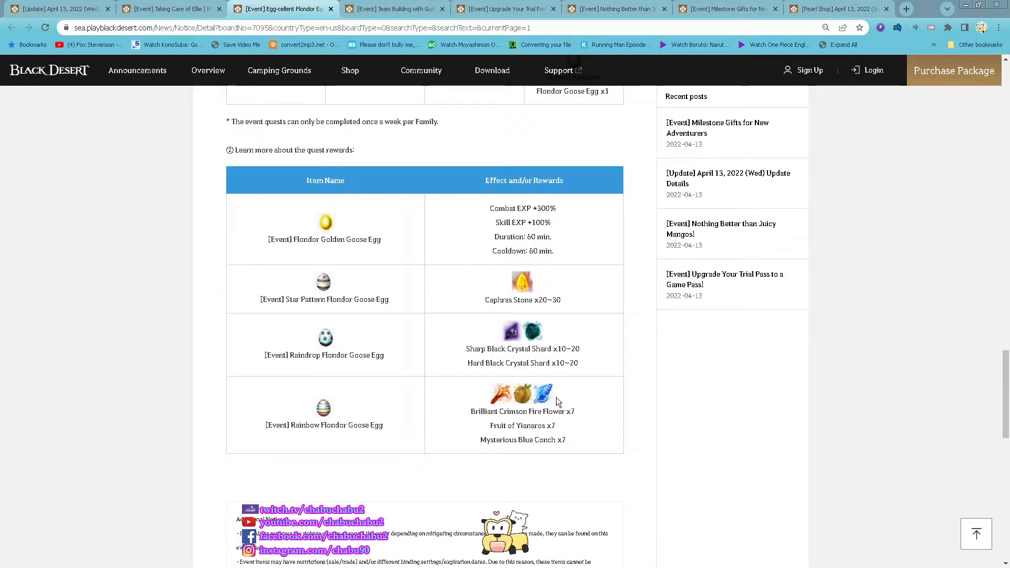
{"action": "scroll", "scroll_direction": "down", "scroll_amount": 3}
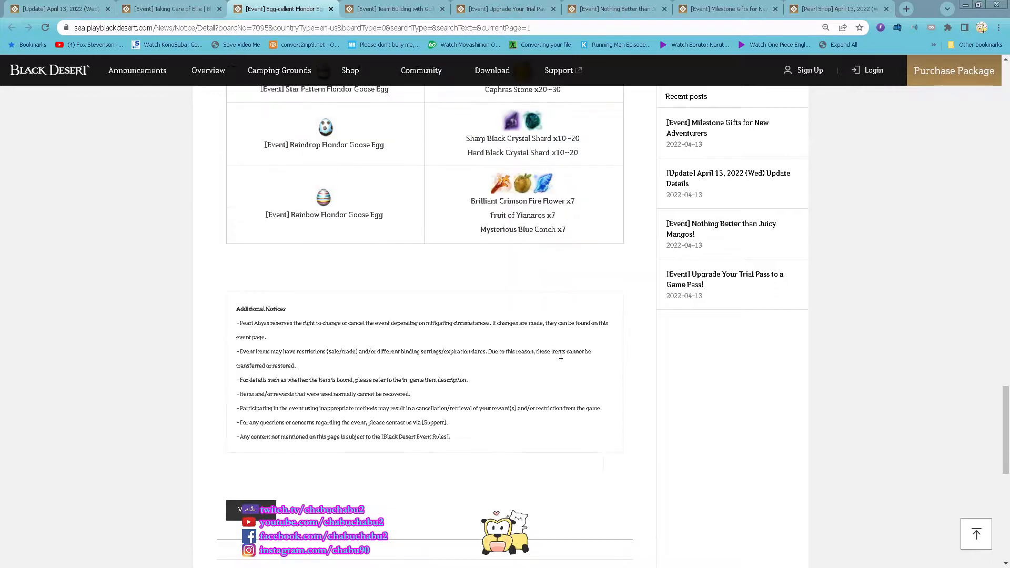
{"action": "scroll", "scroll_direction": "up", "scroll_amount": 3}
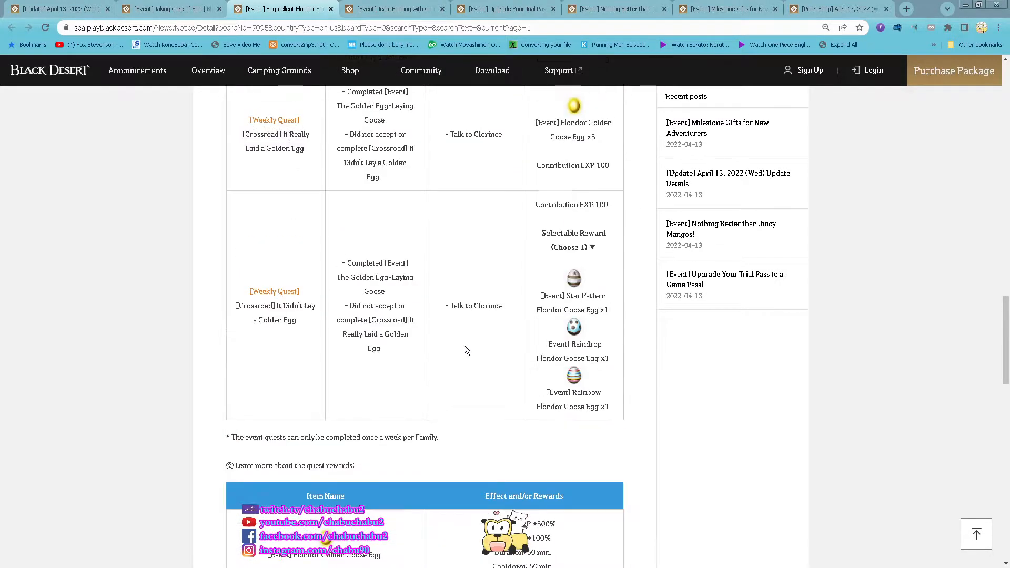
Review the Team Building with Guild Missions reward table down to the 10,000-monster tier
{"action": "left_click", "coordinate": [392, 9]}
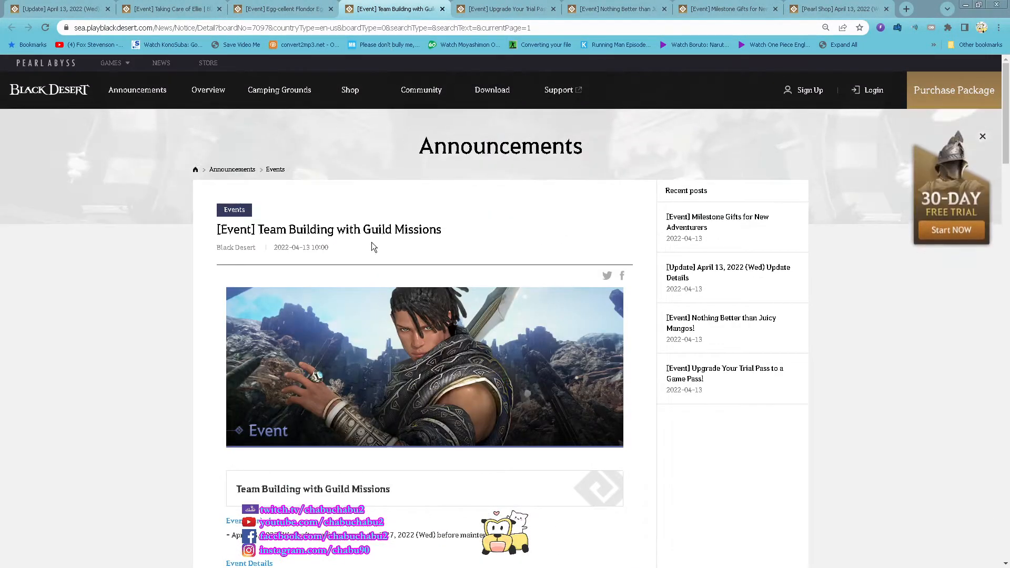
{"action": "scroll", "scroll_direction": "down", "scroll_amount": 3}
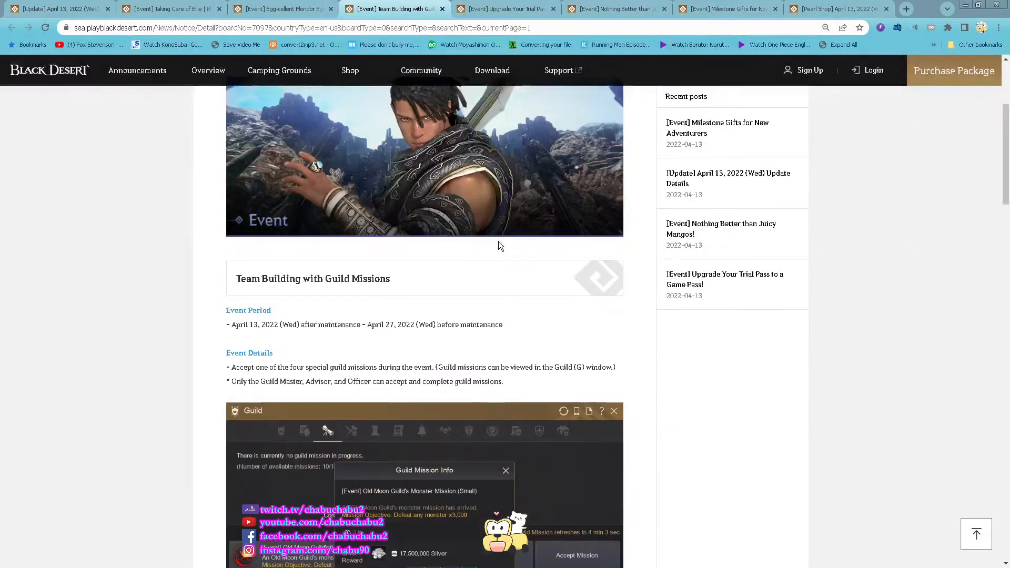
{"action": "scroll", "scroll_direction": "down", "scroll_amount": 3}
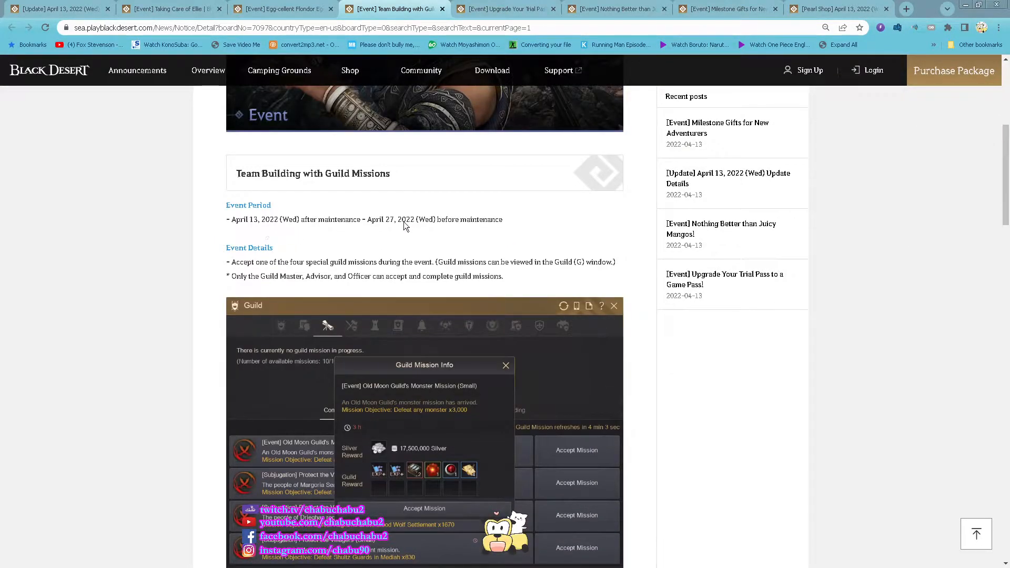
{"action": "scroll", "scroll_direction": "down", "scroll_amount": 3}
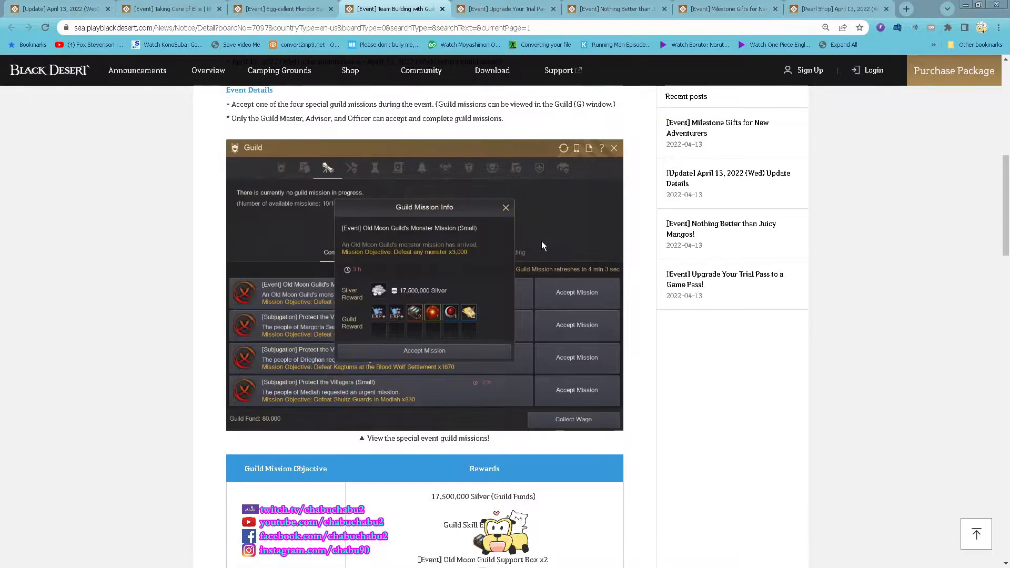
{"action": "scroll", "scroll_direction": "up", "scroll_amount": 3}
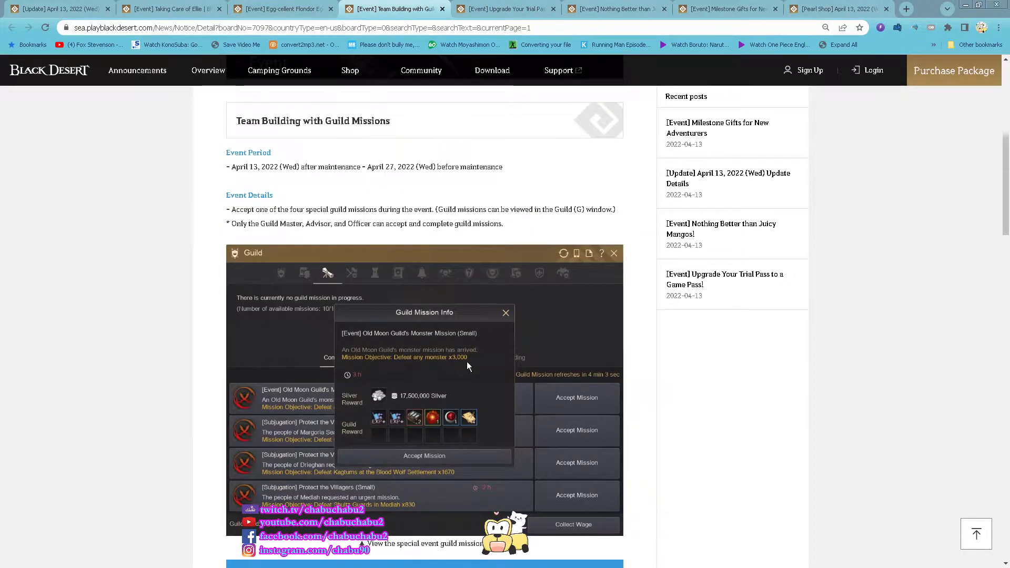
{"action": "mouse_move", "coordinate": [548, 285]}
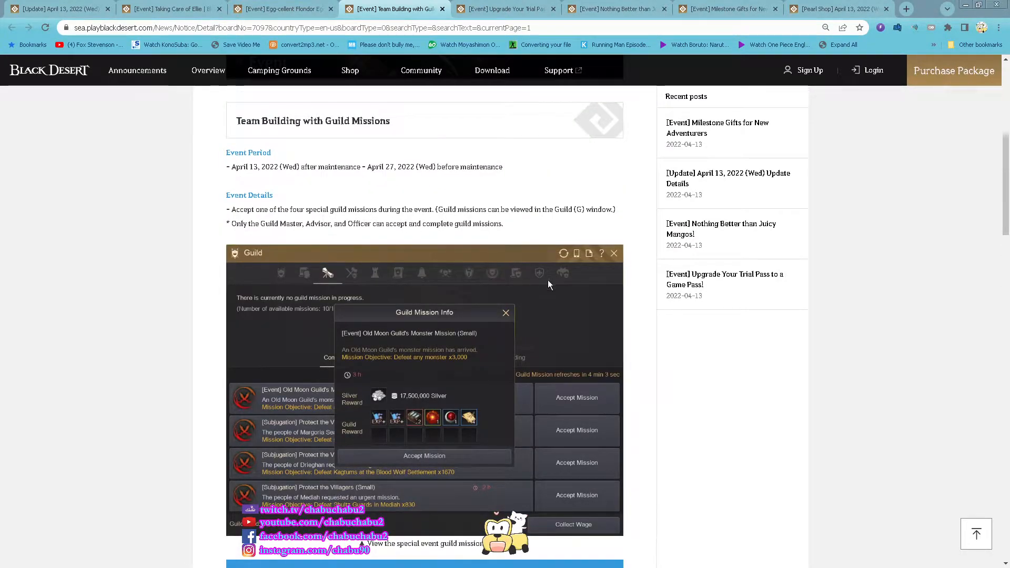
{"action": "scroll", "scroll_direction": "down", "scroll_amount": 3}
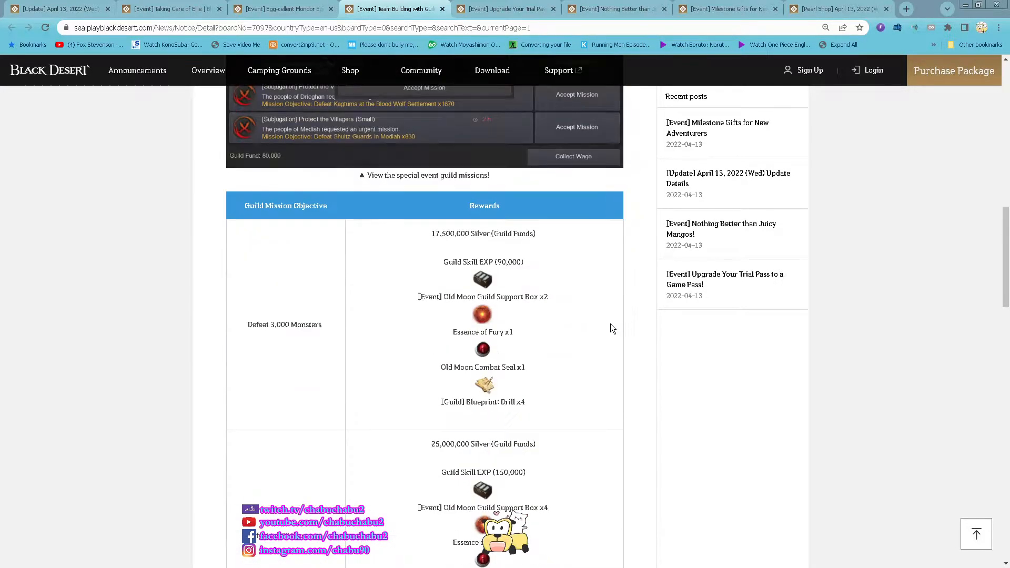
{"action": "scroll", "scroll_direction": "down", "scroll_amount": 3}
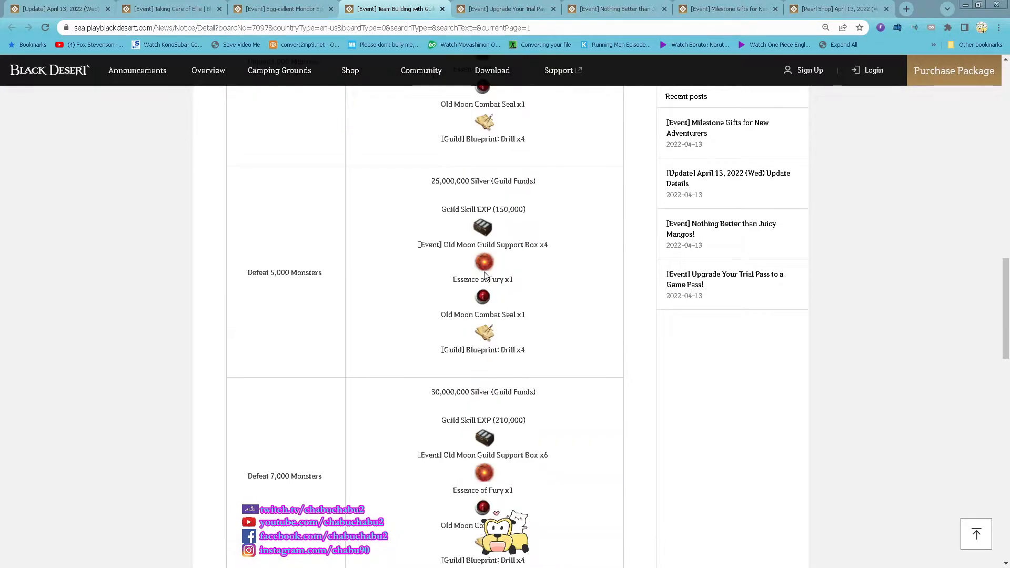
{"action": "scroll", "scroll_direction": "down", "scroll_amount": 3}
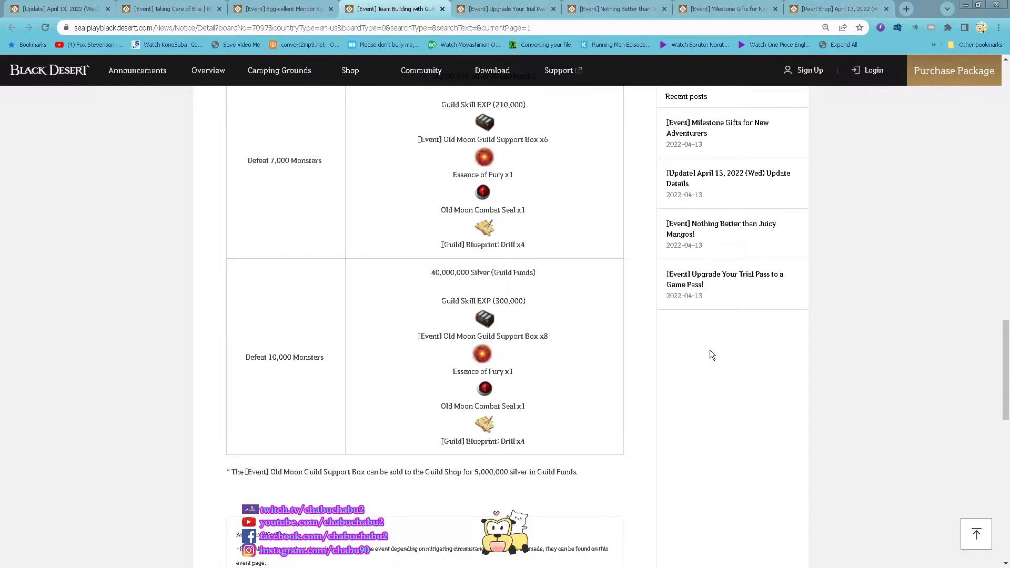
{"action": "left_click", "coordinate": [506, 10]}
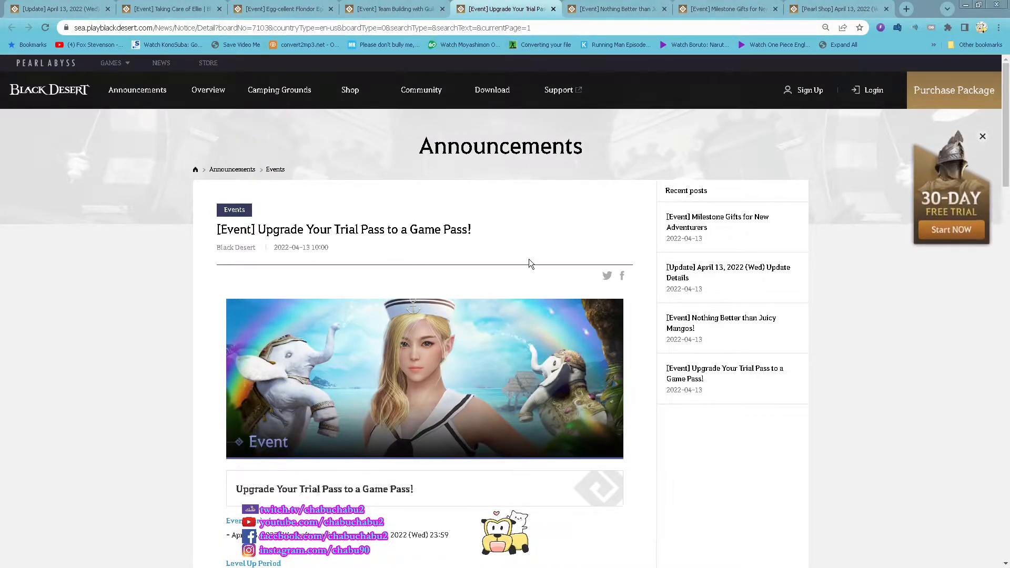
{"action": "scroll", "scroll_direction": "down", "scroll_amount": 3}
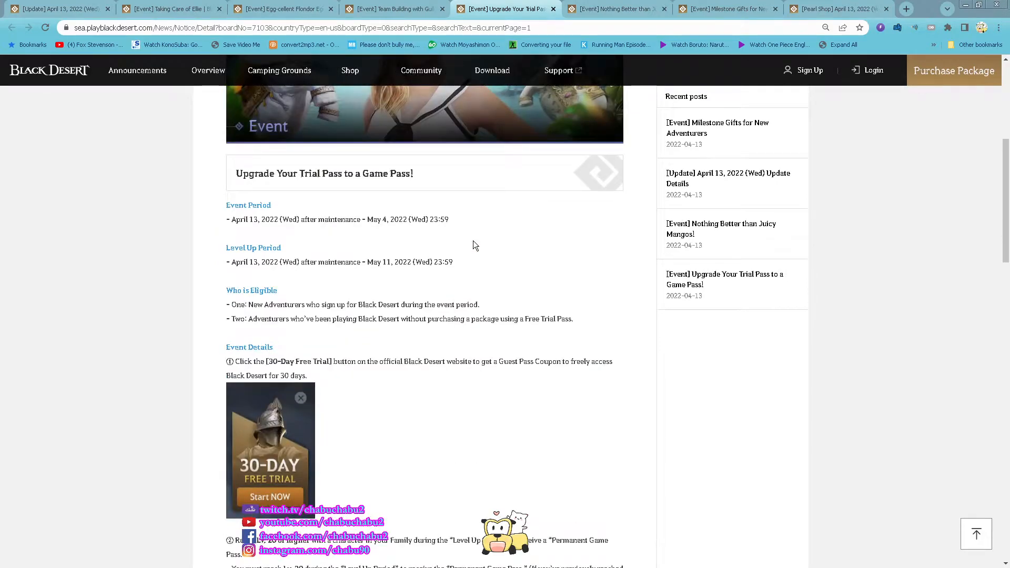
{"action": "mouse_move", "coordinate": [396, 236]}
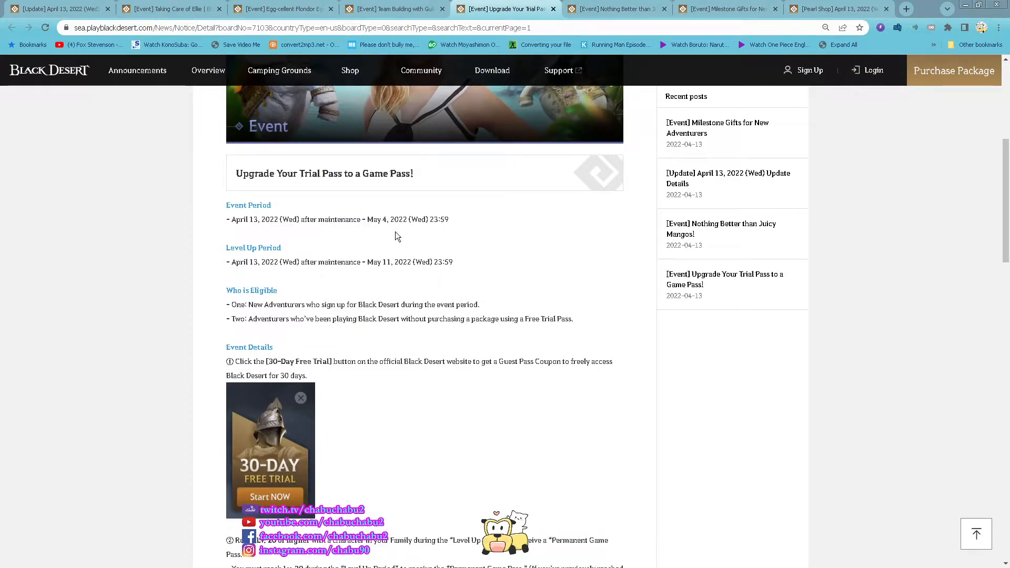
{"action": "scroll", "scroll_direction": "down", "scroll_amount": 3}
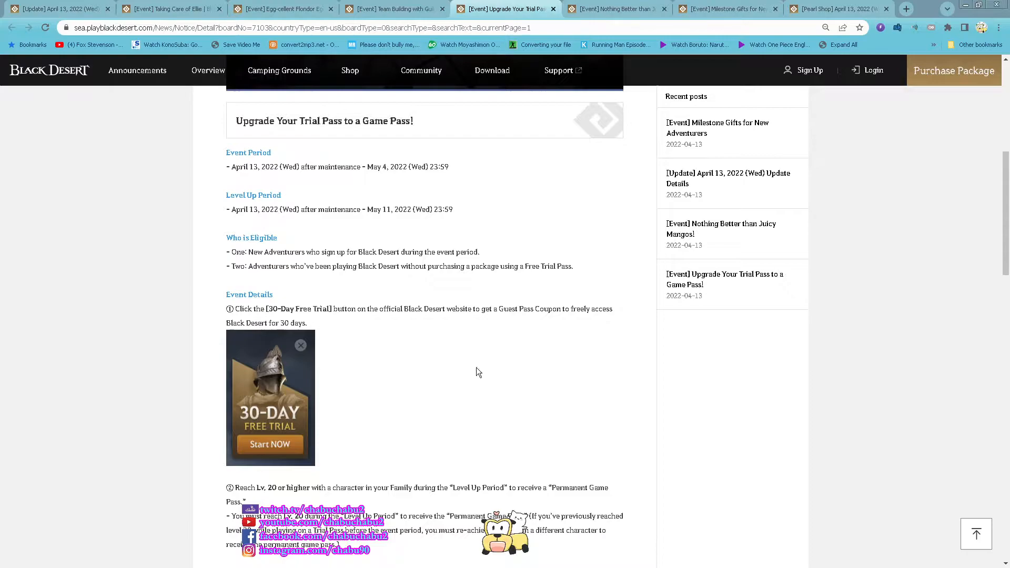
{"action": "scroll", "scroll_direction": "down", "scroll_amount": 3}
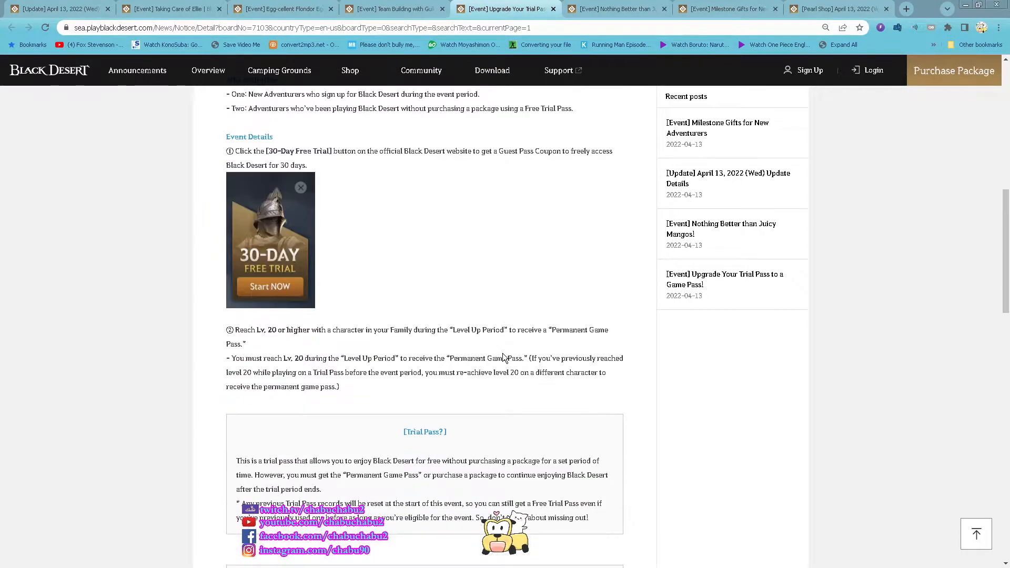
{"action": "mouse_move", "coordinate": [519, 343]}
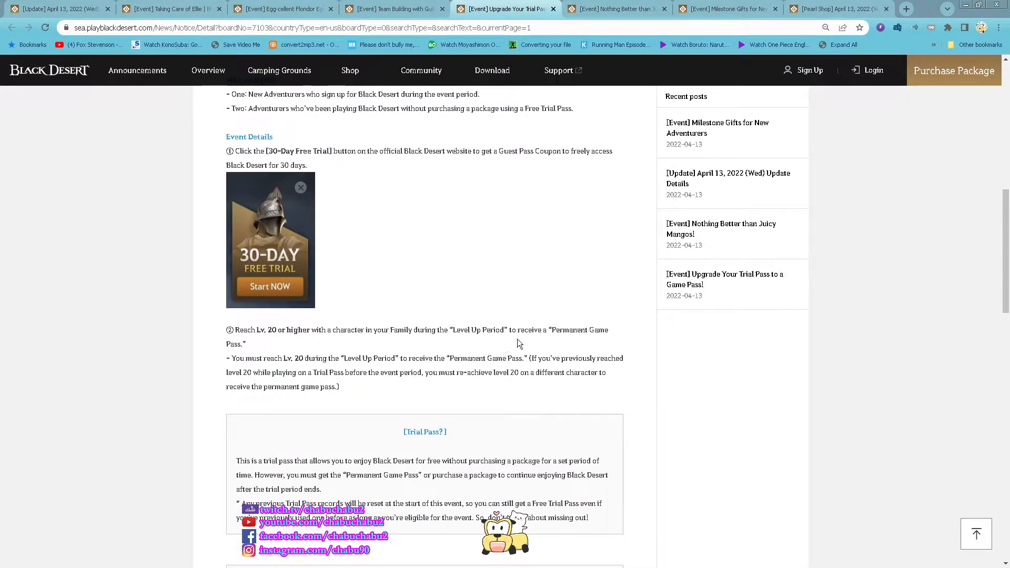
{"action": "scroll", "scroll_direction": "down", "scroll_amount": 3}
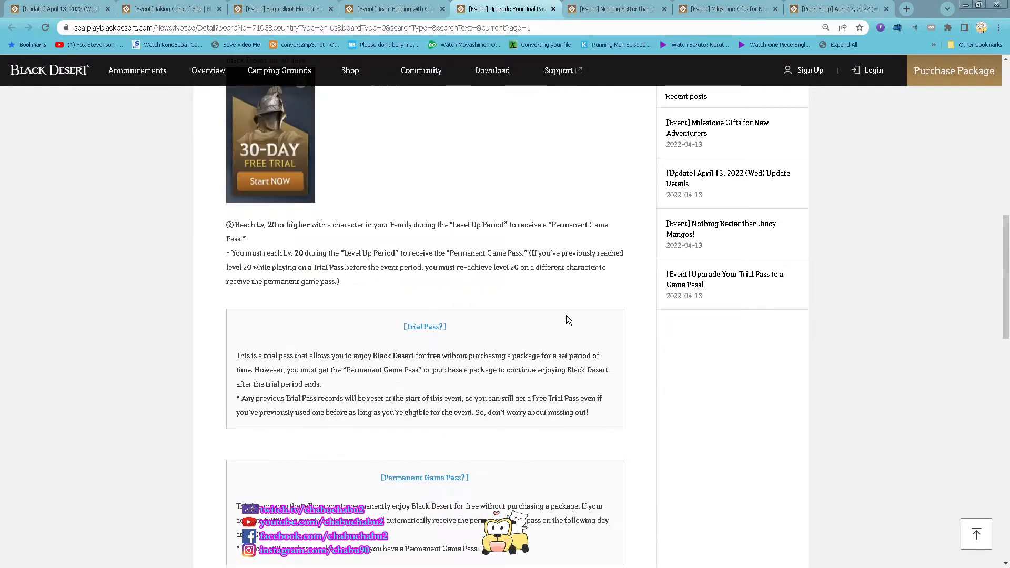
{"action": "left_click", "coordinate": [615, 8]}
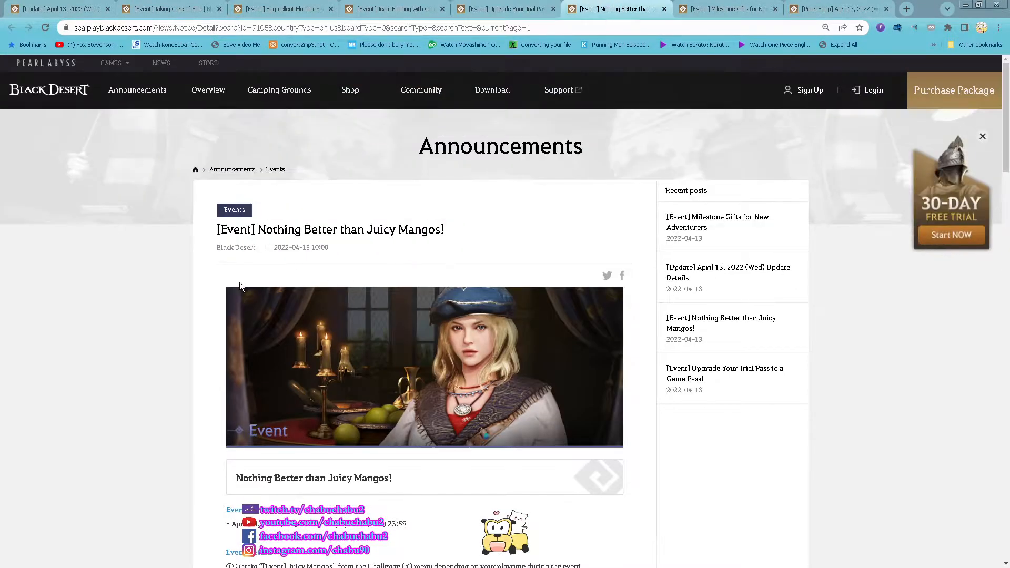
{"action": "scroll", "scroll_direction": "down", "scroll_amount": 3}
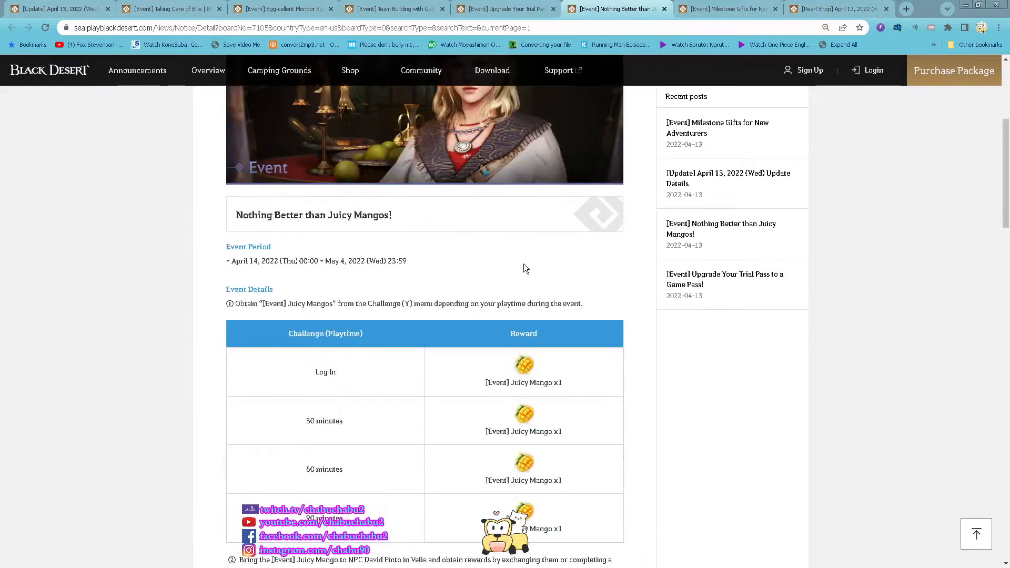
{"action": "mouse_move", "coordinate": [582, 313]}
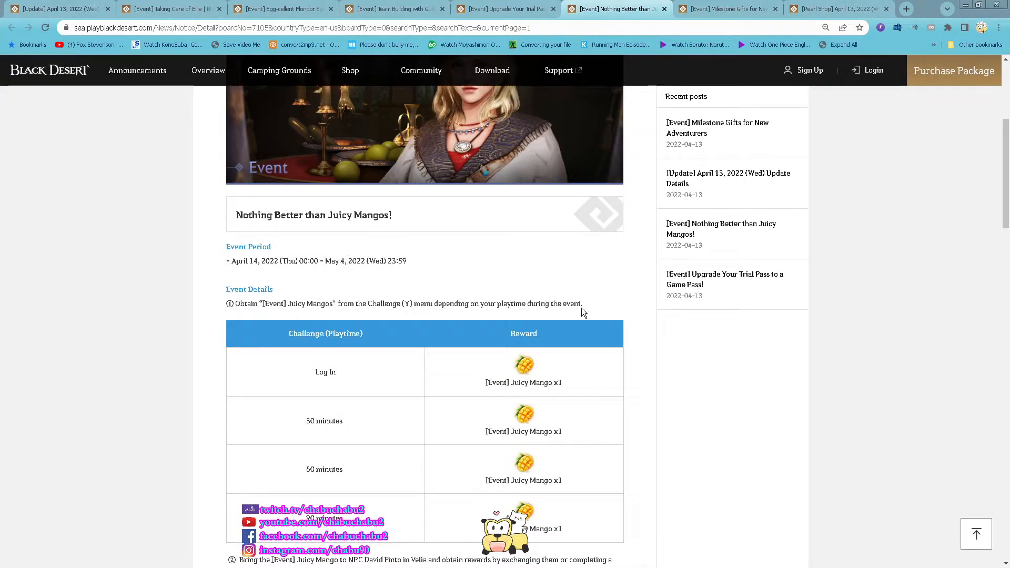
{"action": "scroll", "scroll_direction": "down", "scroll_amount": 3}
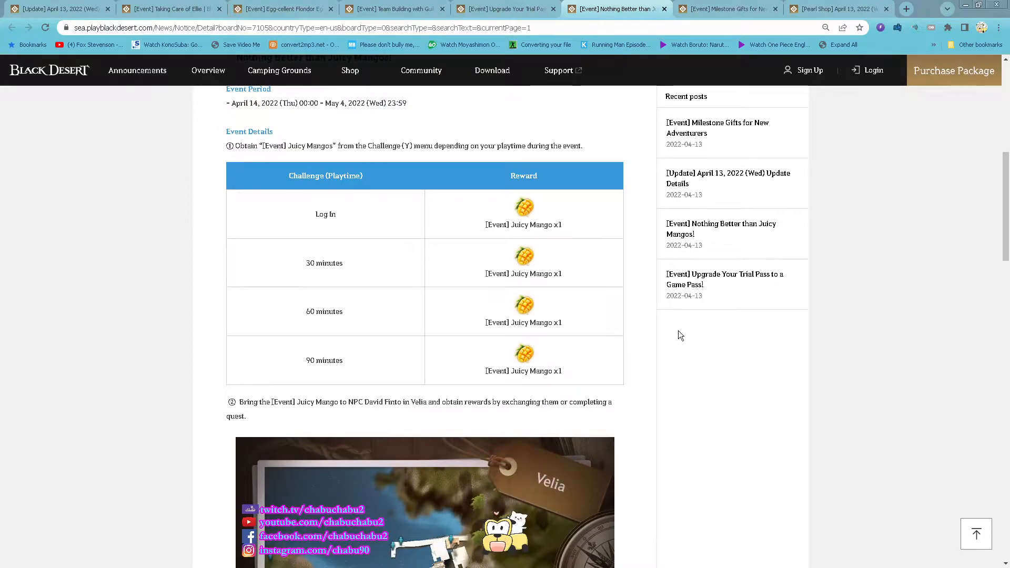
{"action": "scroll", "scroll_direction": "down", "scroll_amount": 3}
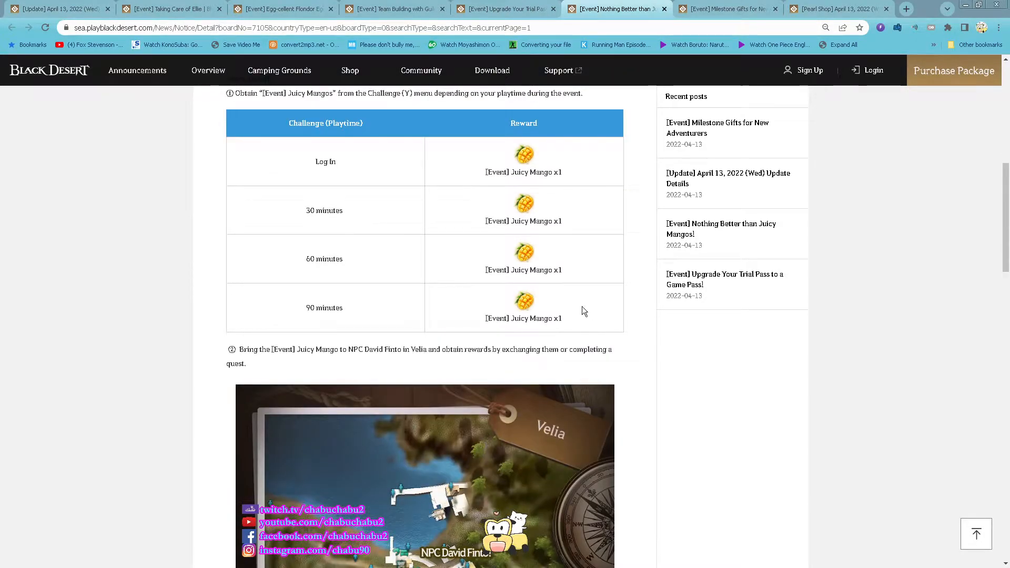
{"action": "mouse_move", "coordinate": [328, 183]}
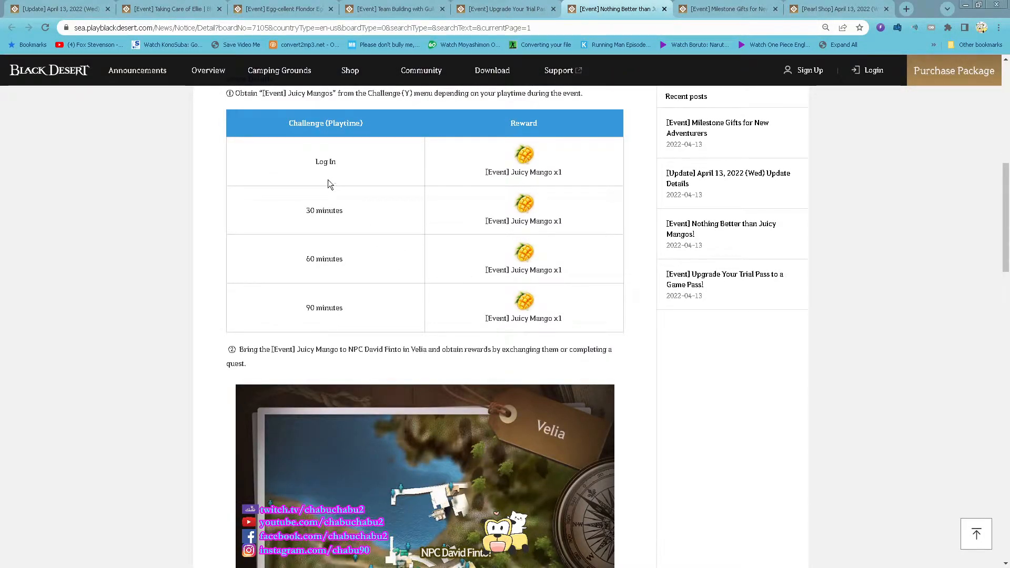
{"action": "scroll", "scroll_direction": "down", "scroll_amount": 3}
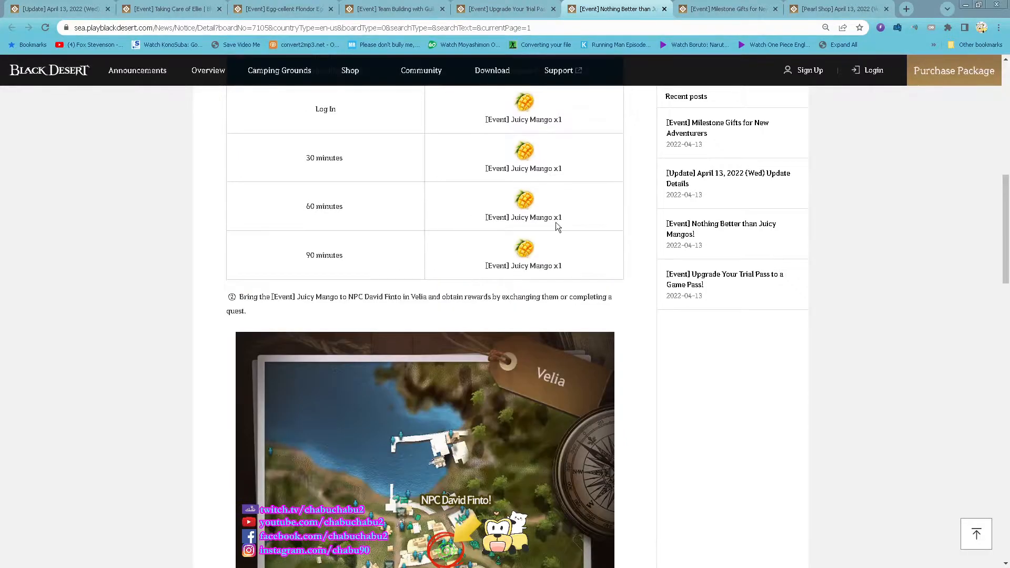
{"action": "scroll", "scroll_direction": "down", "scroll_amount": 3}
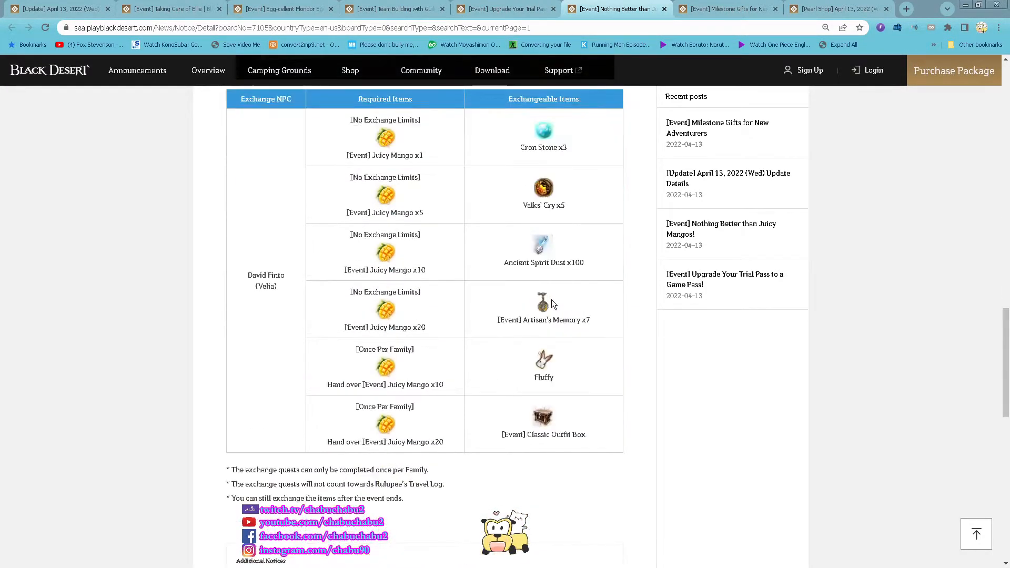
{"action": "mouse_move", "coordinate": [606, 182]}
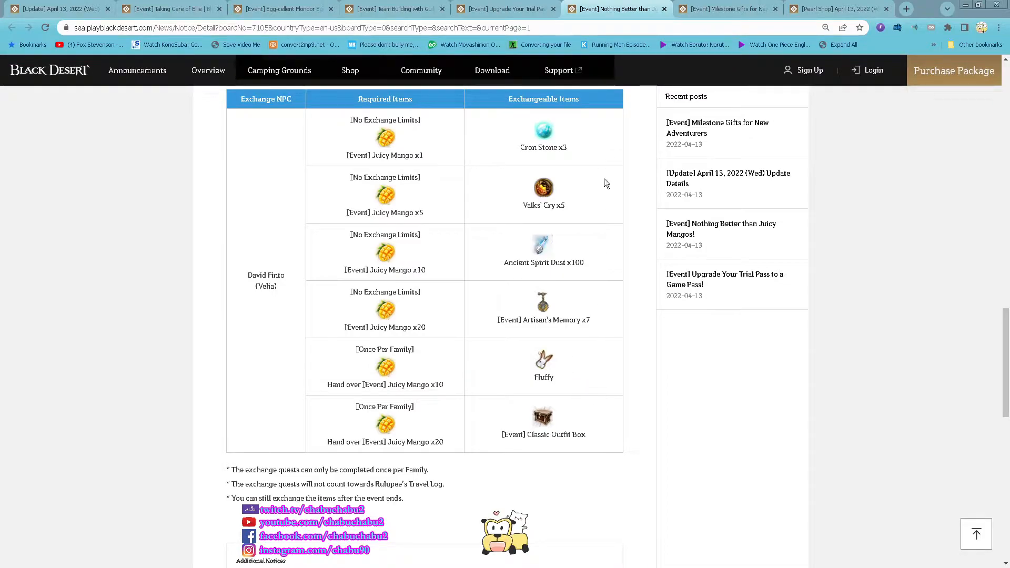
{"action": "mouse_move", "coordinate": [728, 8]}
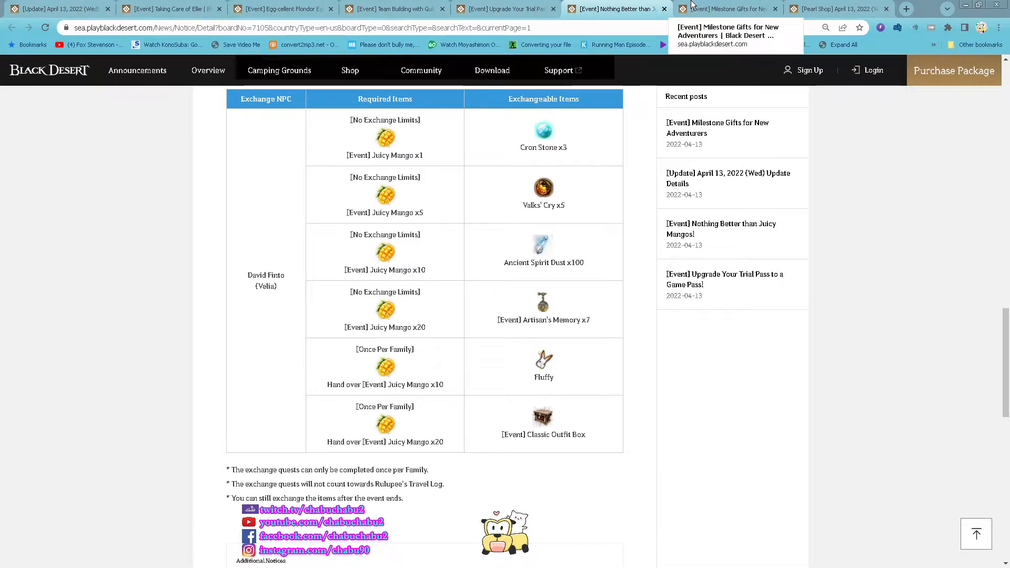
Review the Milestone Gifts for New Adventurers post, then the Pearl Shop new items sale list
{"action": "left_click", "coordinate": [728, 8]}
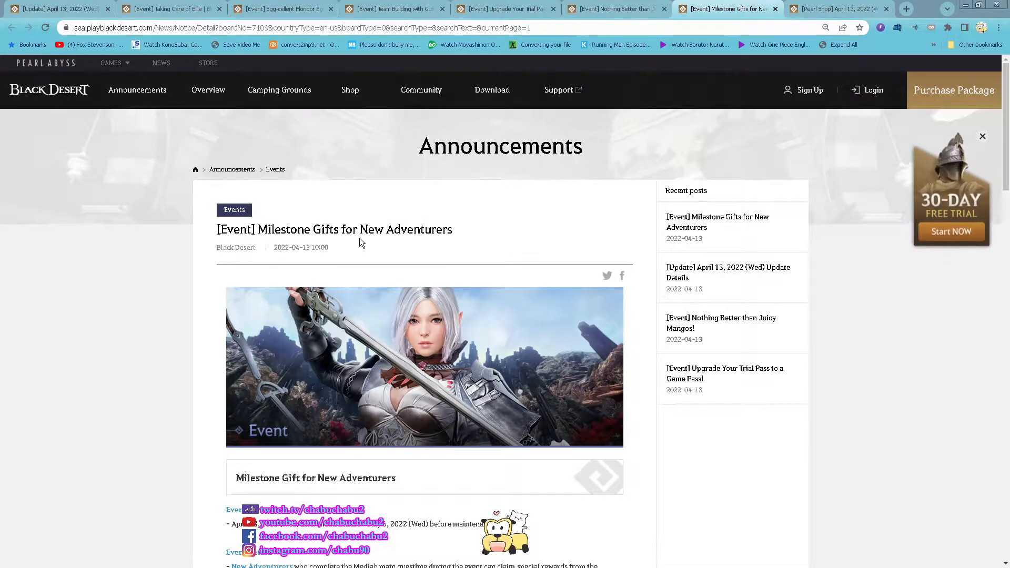
{"action": "scroll", "scroll_direction": "down", "scroll_amount": 3}
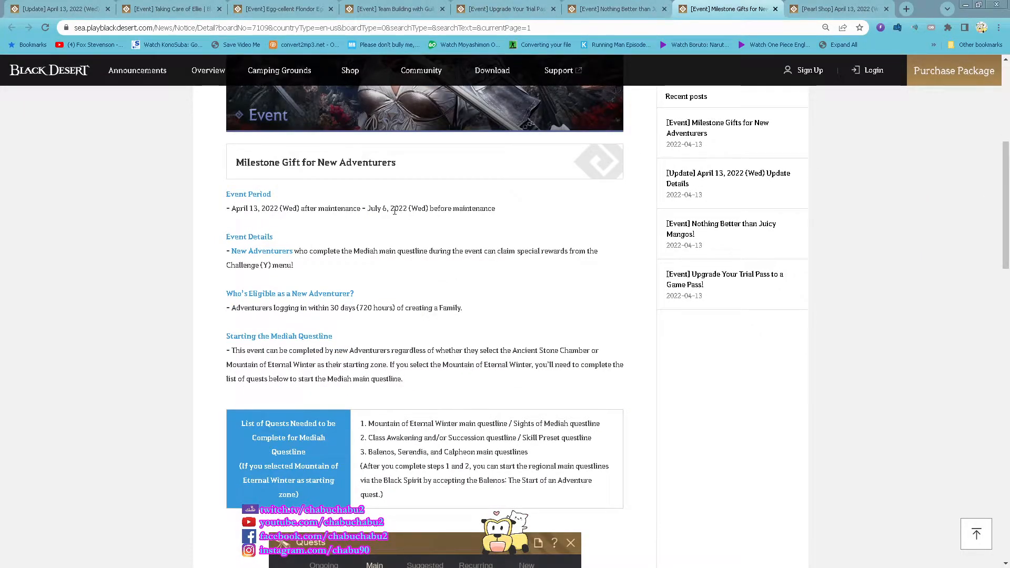
{"action": "scroll", "scroll_direction": "down", "scroll_amount": 3}
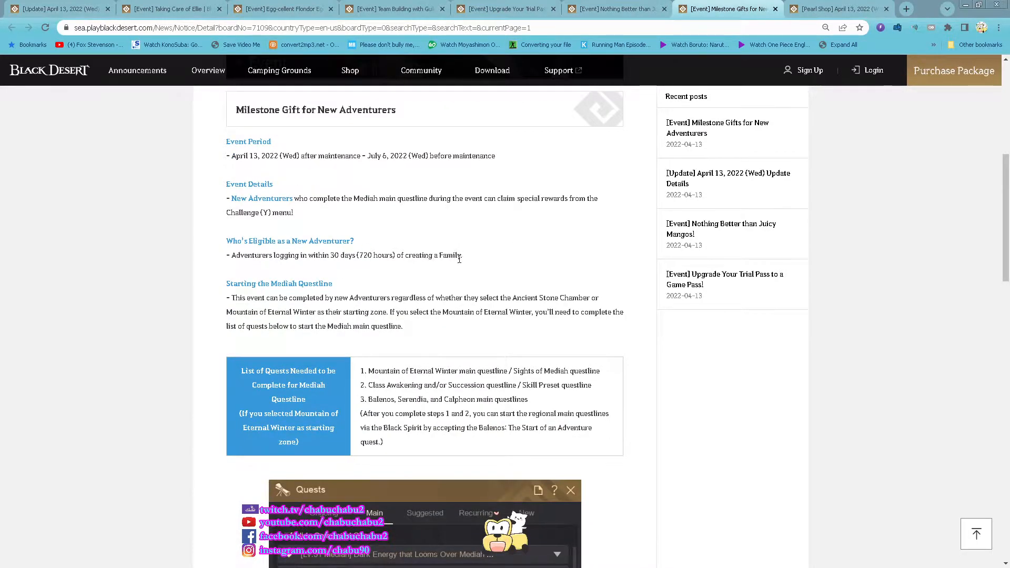
{"action": "mouse_move", "coordinate": [496, 287]}
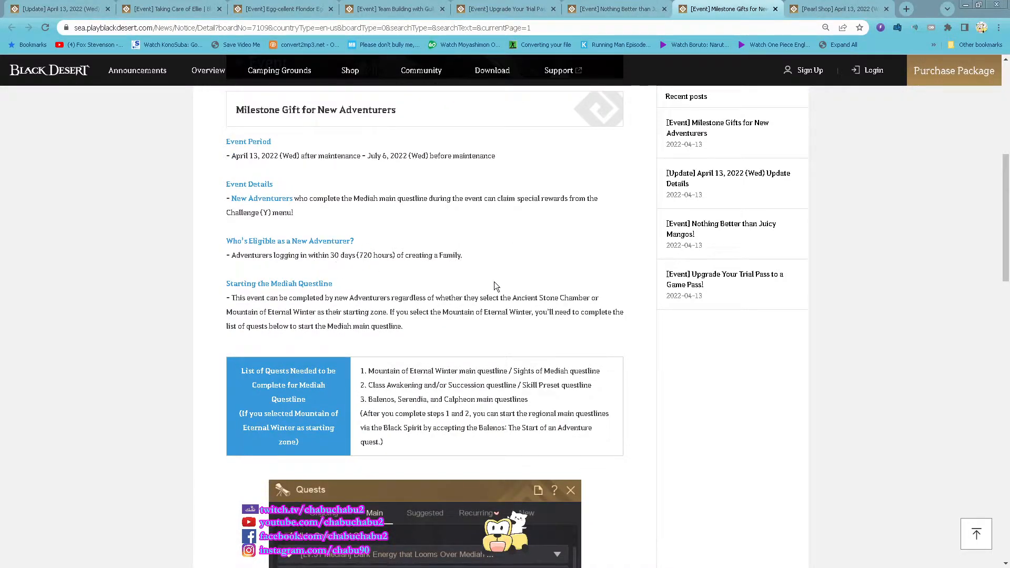
{"action": "scroll", "scroll_direction": "down", "scroll_amount": 3}
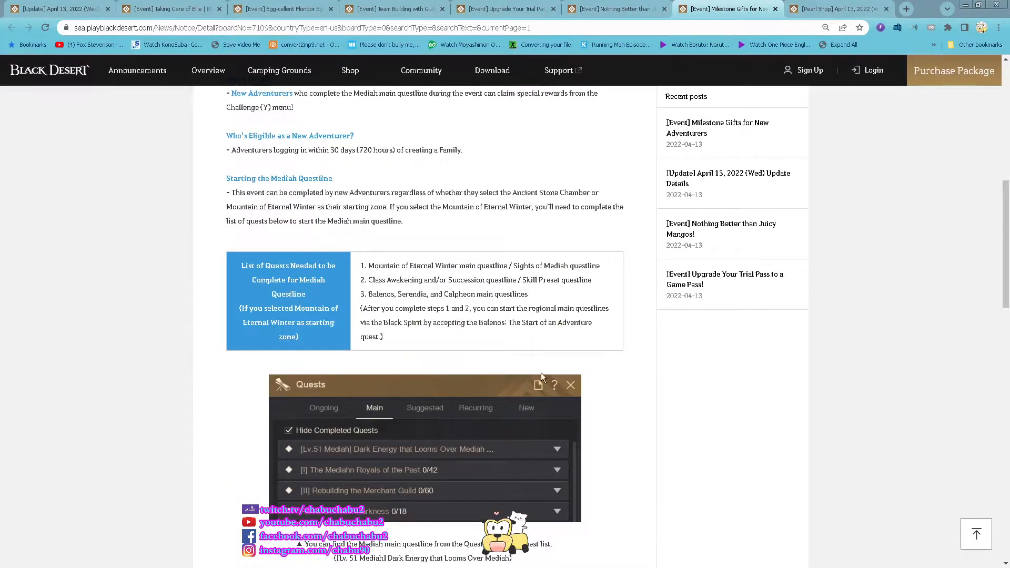
{"action": "scroll", "scroll_direction": "down", "scroll_amount": 3}
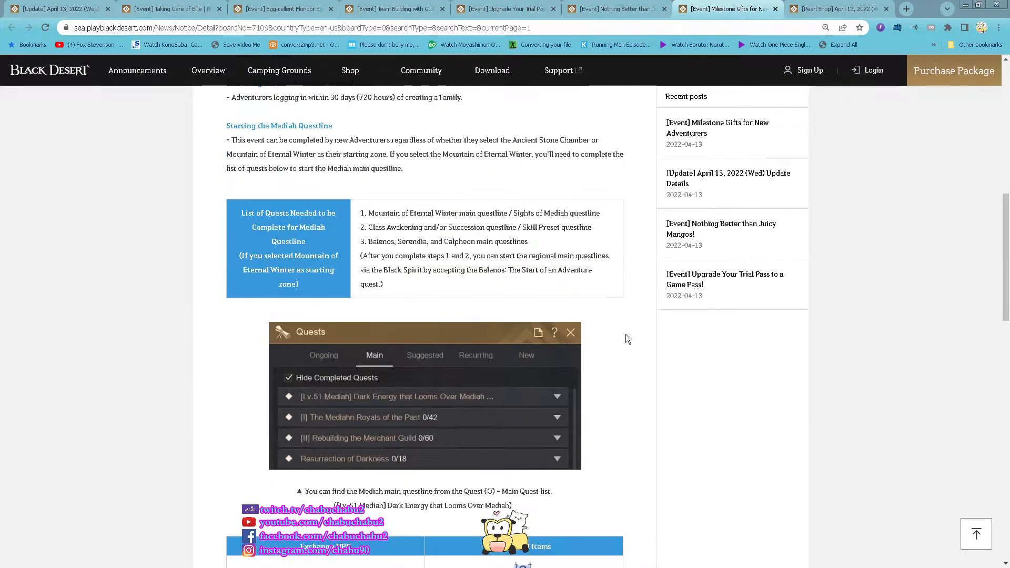
{"action": "scroll", "scroll_direction": "down", "scroll_amount": 3}
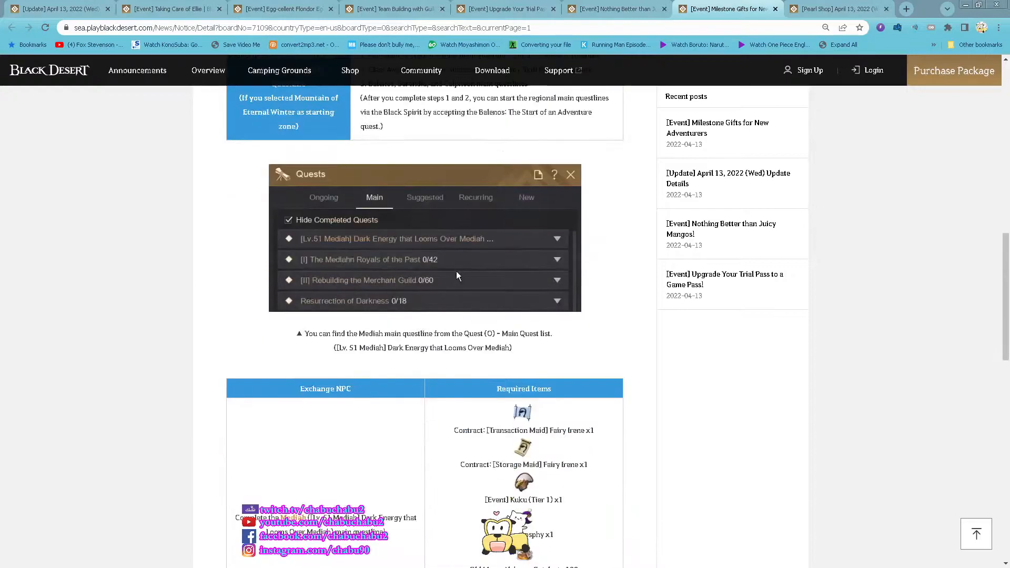
{"action": "mouse_move", "coordinate": [441, 453]}
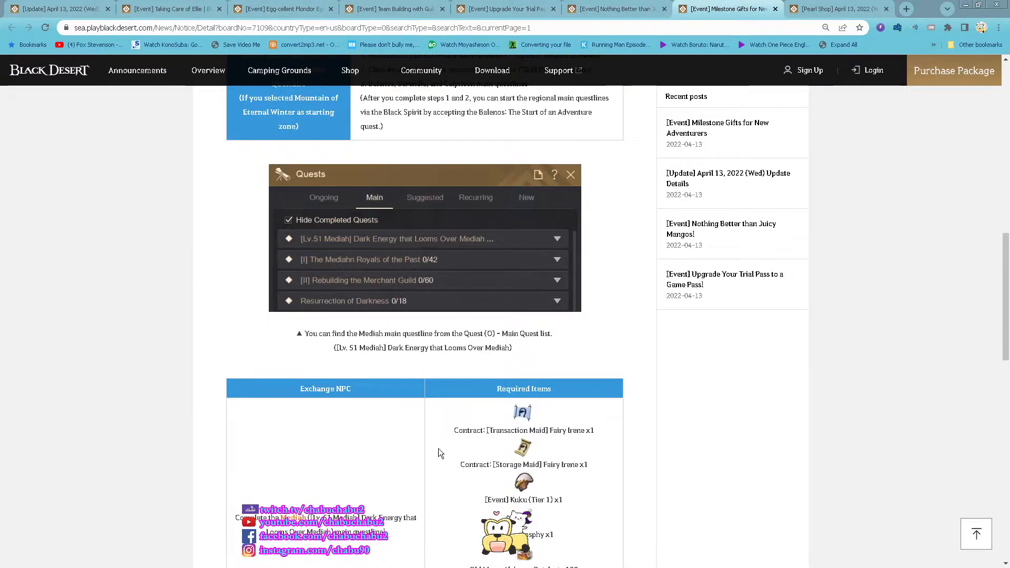
{"action": "scroll", "scroll_direction": "down", "scroll_amount": 3}
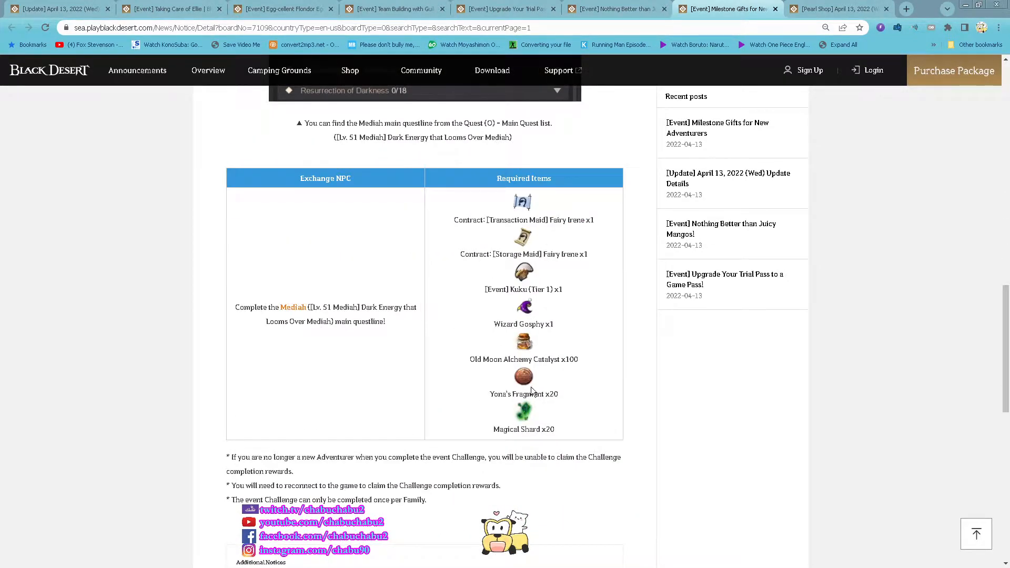
{"action": "left_click", "coordinate": [837, 9]}
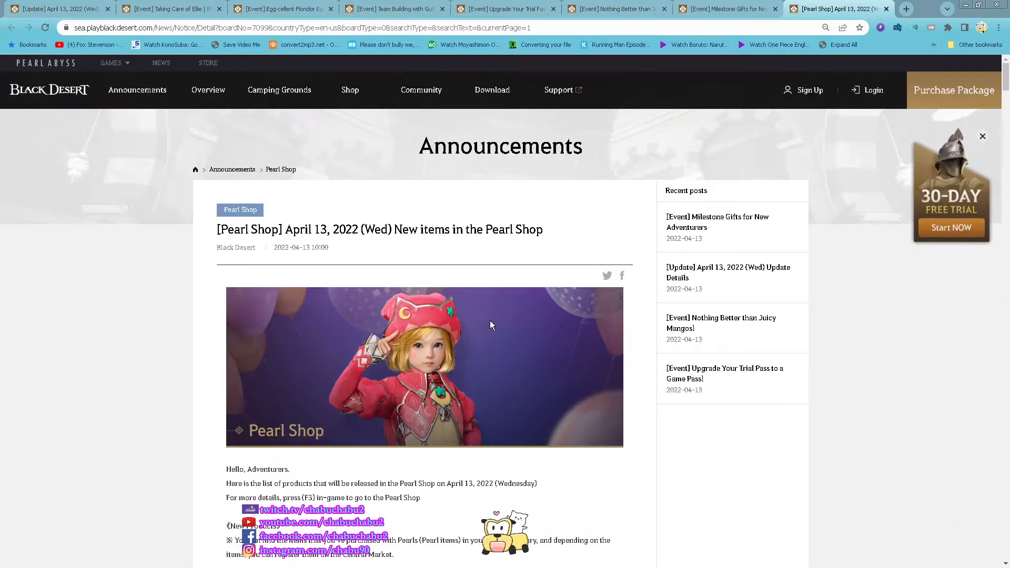
{"action": "scroll", "scroll_direction": "down", "scroll_amount": 3}
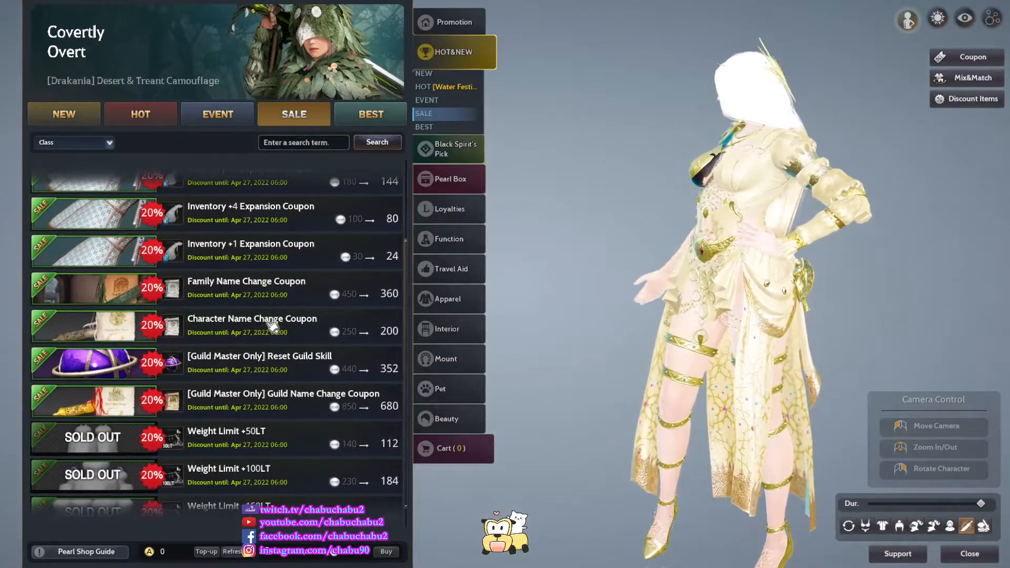
Browse the Pearl Shop sale items and switch to the Loyalties category
{"action": "scroll", "scroll_direction": "down", "scroll_amount": 3}
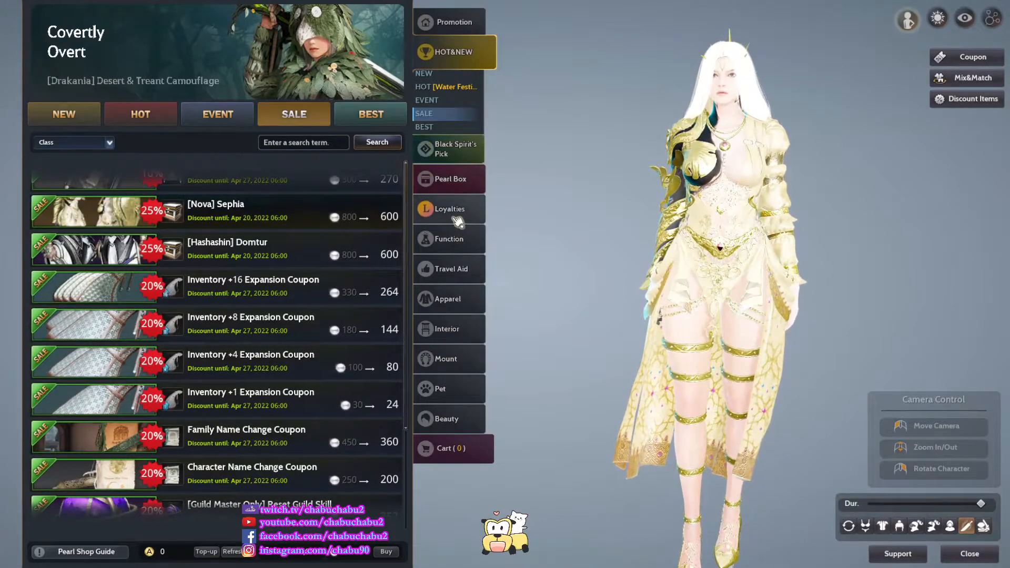
{"action": "left_click", "coordinate": [449, 208]}
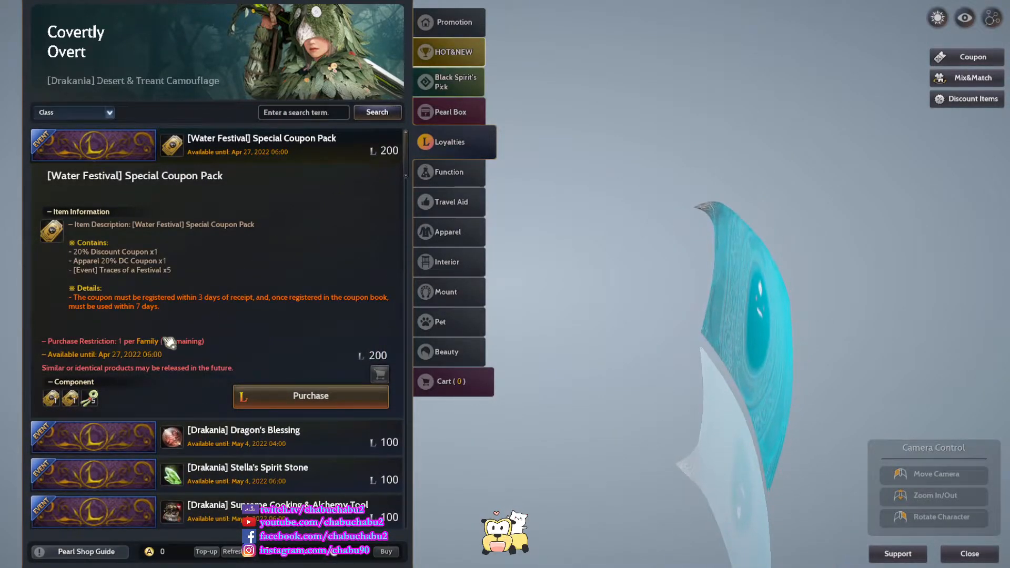
{"action": "mouse_move", "coordinate": [70, 398]}
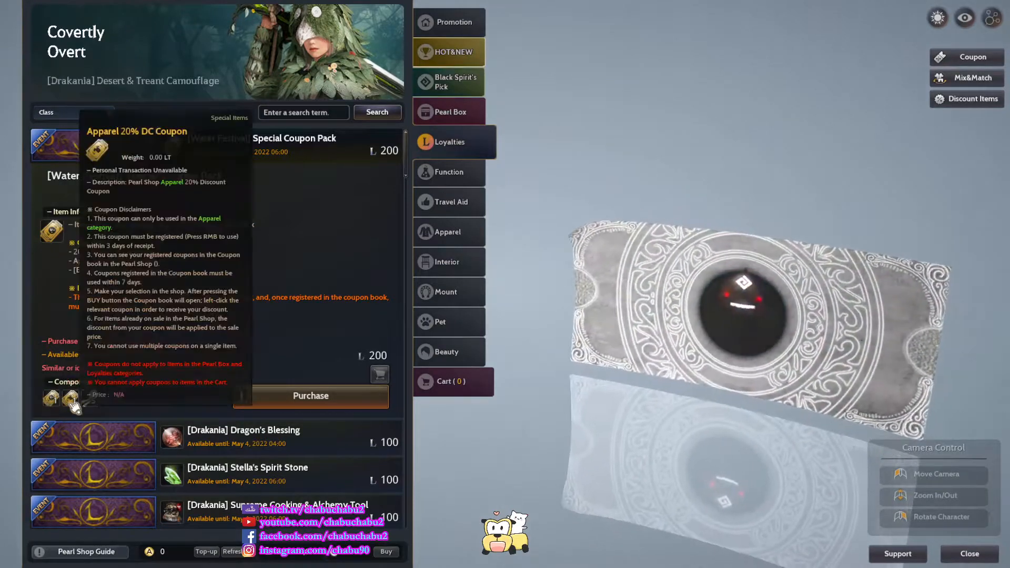
{"action": "mouse_move", "coordinate": [91, 398]}
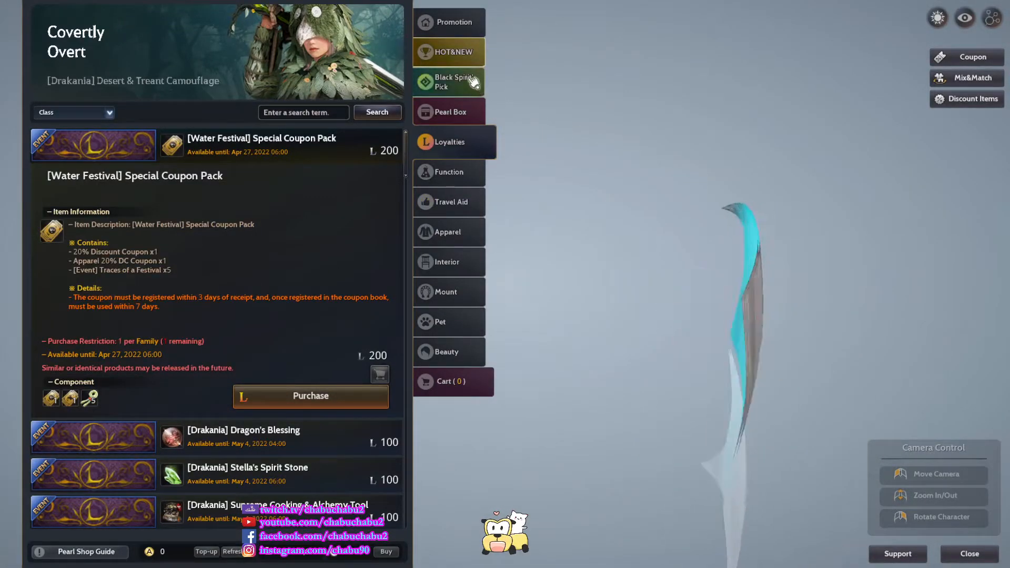
Return the Pearl Shop to the HOT&NEW listing
{"action": "left_click", "coordinate": [448, 51]}
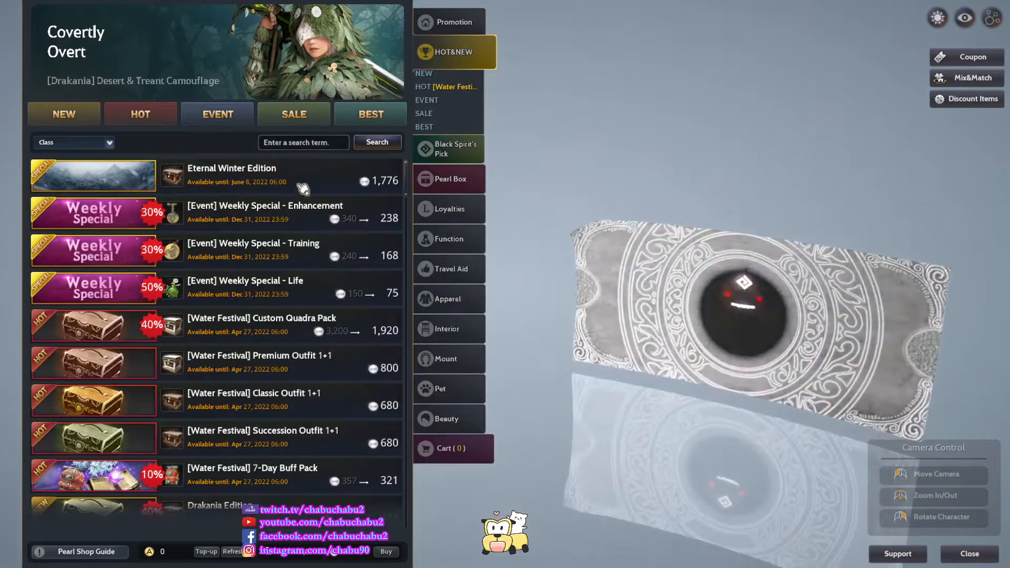
Expand the Water Festival Classic Outfit 1+1, Succession Outfit 1+1, 7-Day Buff Pack and Drakania Edition details
{"action": "scroll", "scroll_direction": "down", "scroll_amount": 3}
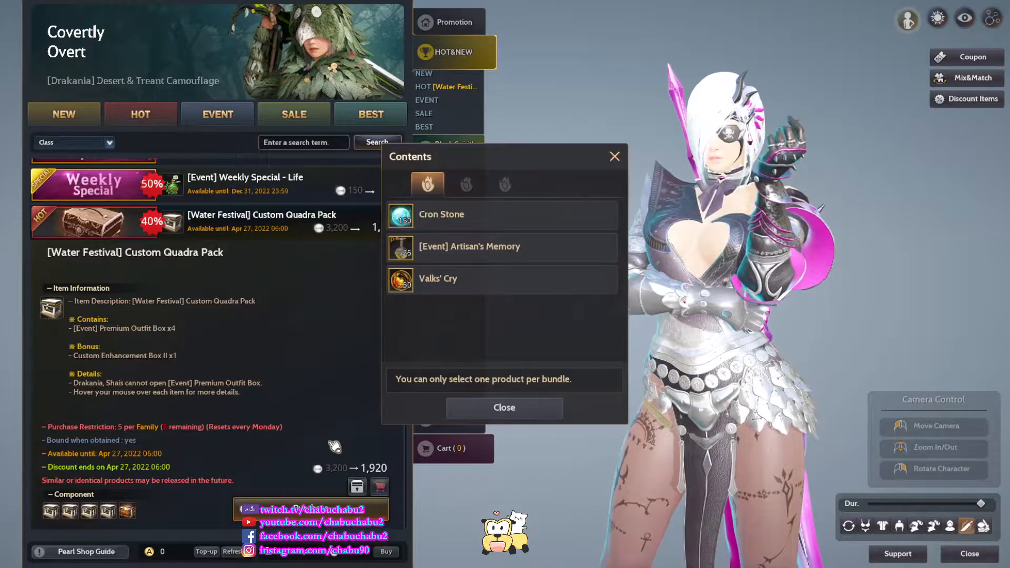
{"action": "scroll", "scroll_direction": "down", "scroll_amount": 3}
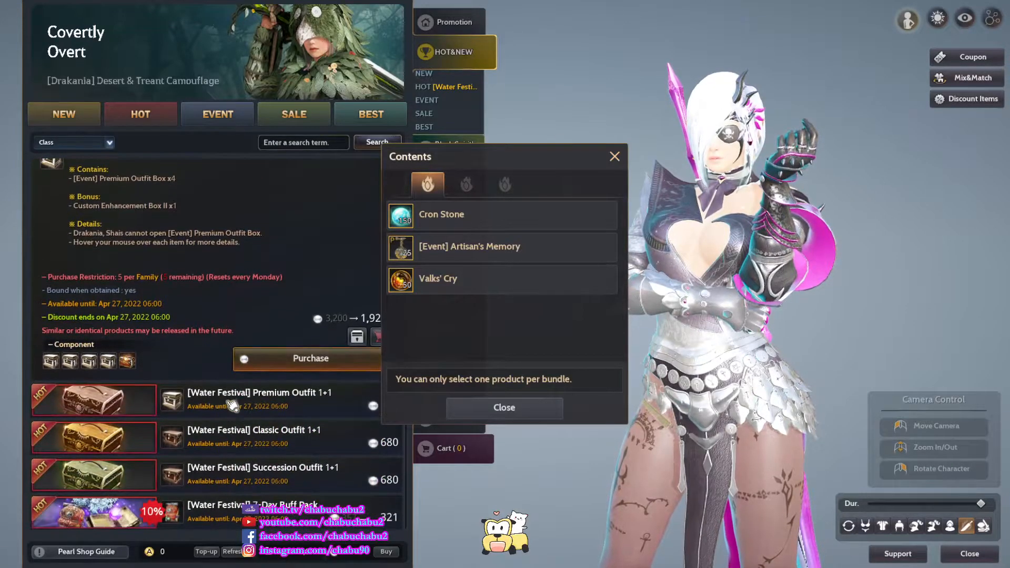
{"action": "left_click", "coordinate": [503, 408]}
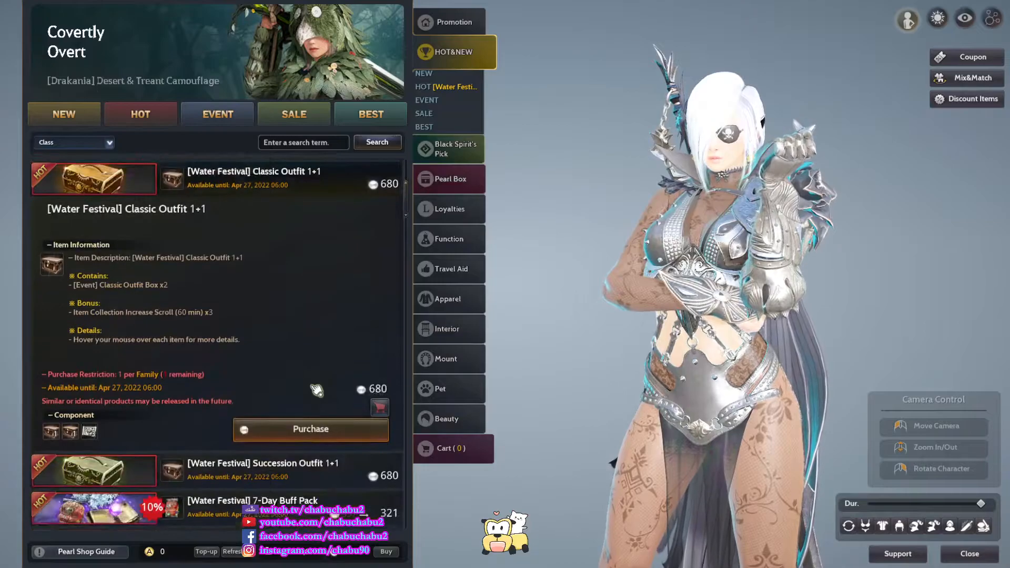
{"action": "scroll", "scroll_direction": "down", "scroll_amount": 3}
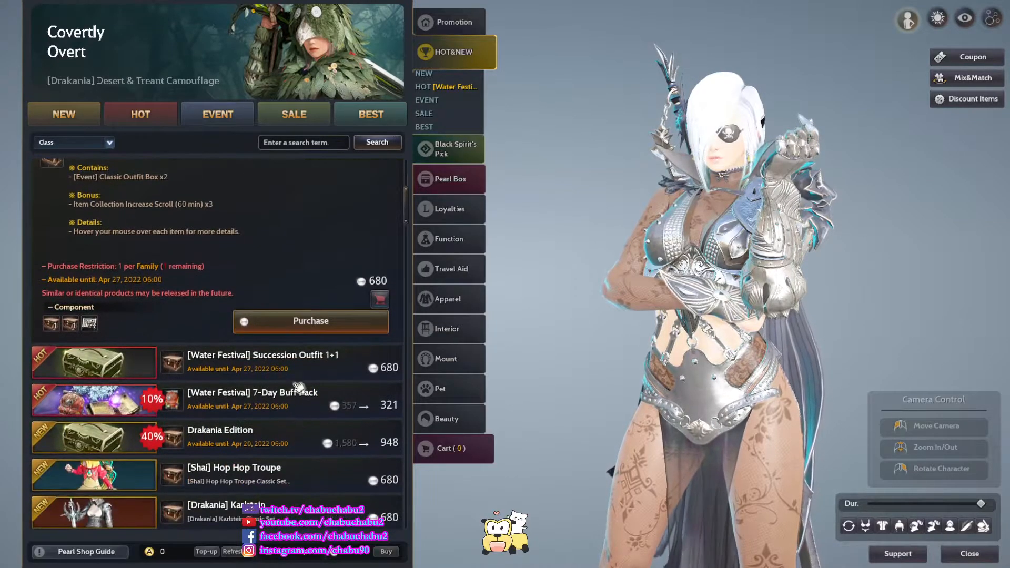
{"action": "left_click", "coordinate": [258, 361]}
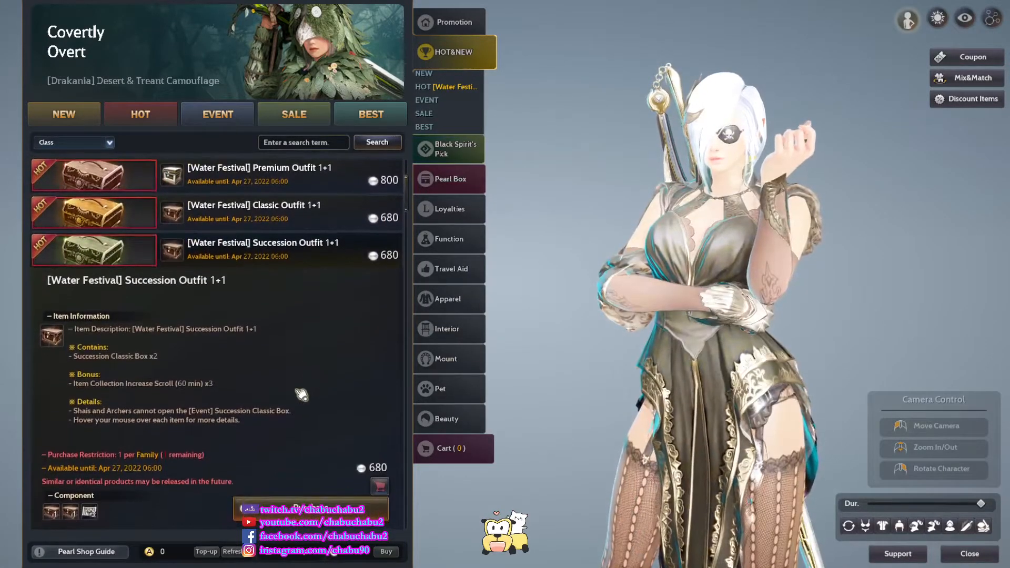
{"action": "scroll", "scroll_direction": "down", "scroll_amount": 3}
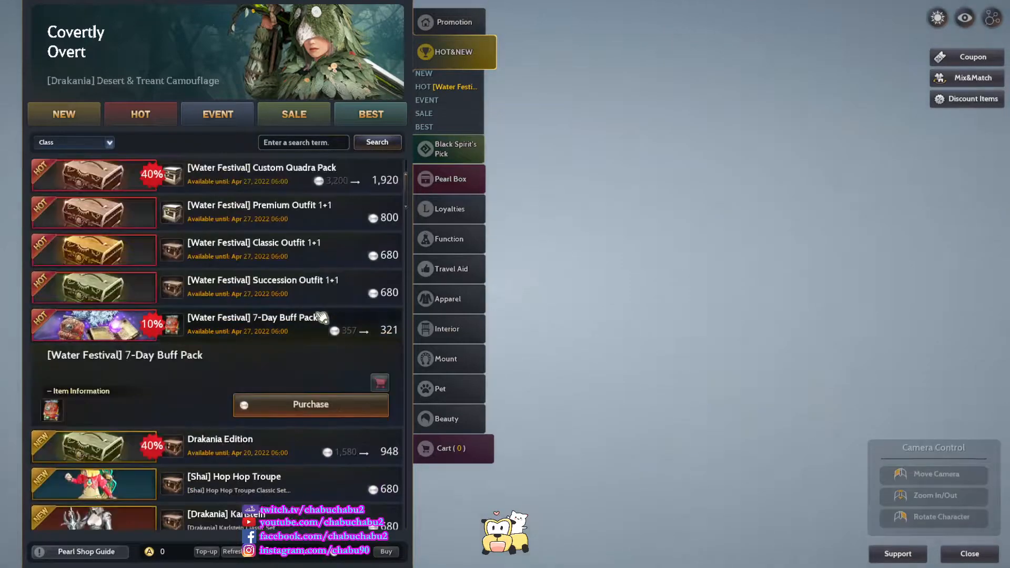
{"action": "left_click", "coordinate": [257, 317]}
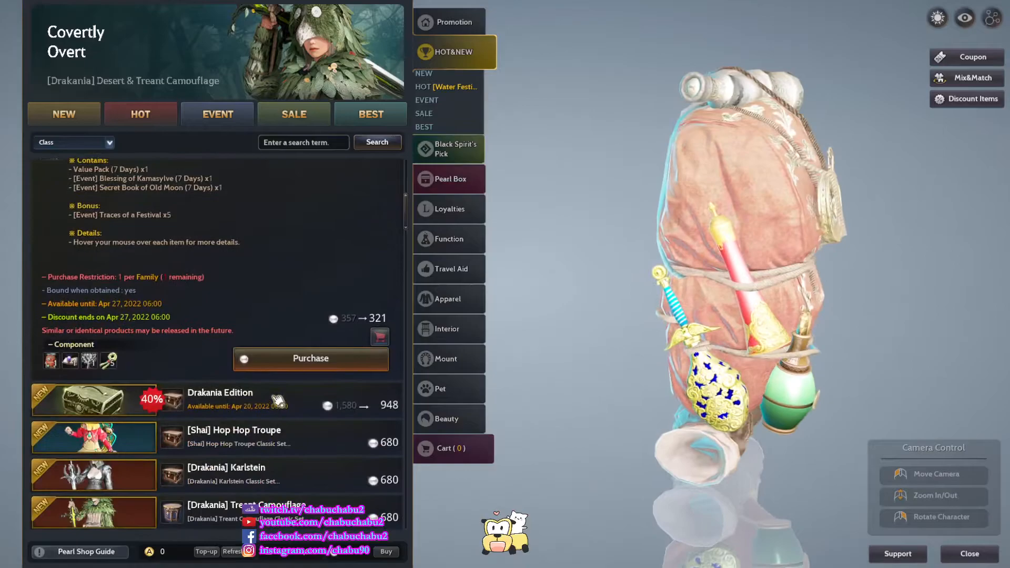
{"action": "left_click", "coordinate": [219, 398]}
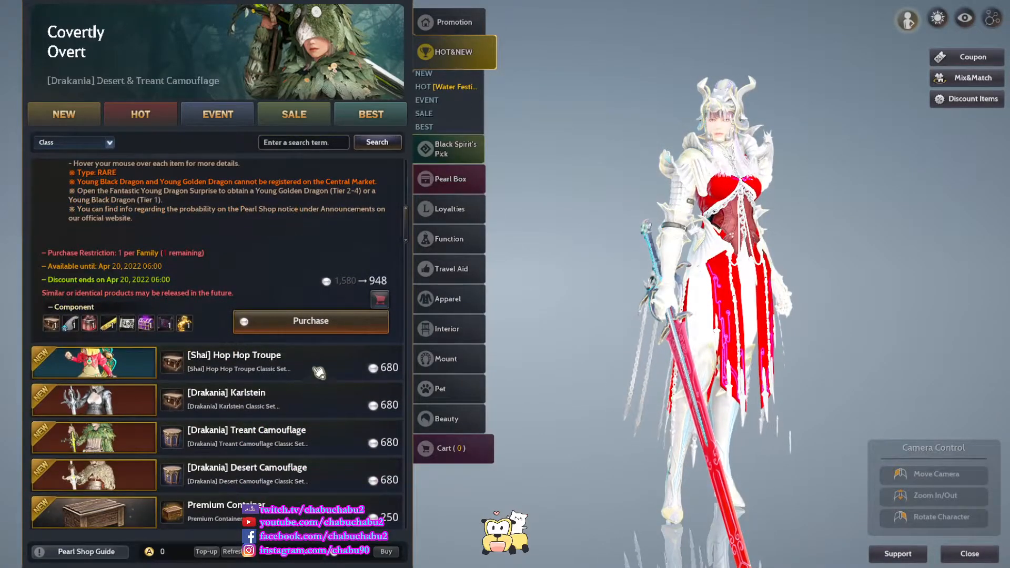
Preview the Shai Hop Hop Troupe outfit and browse down to Drakania's Roar and accessories
{"action": "left_click", "coordinate": [233, 354]}
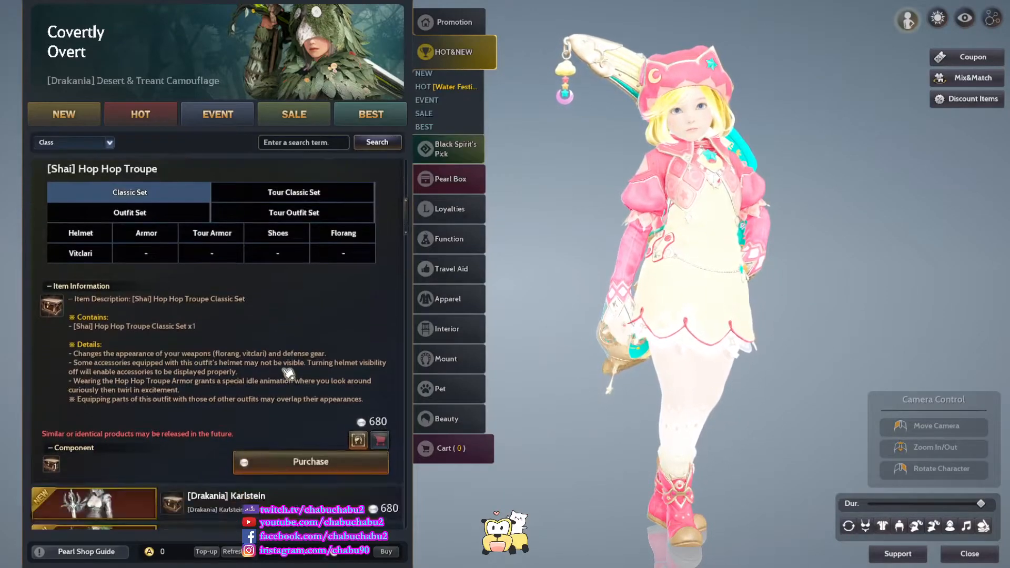
{"action": "scroll", "scroll_direction": "down", "scroll_amount": 3}
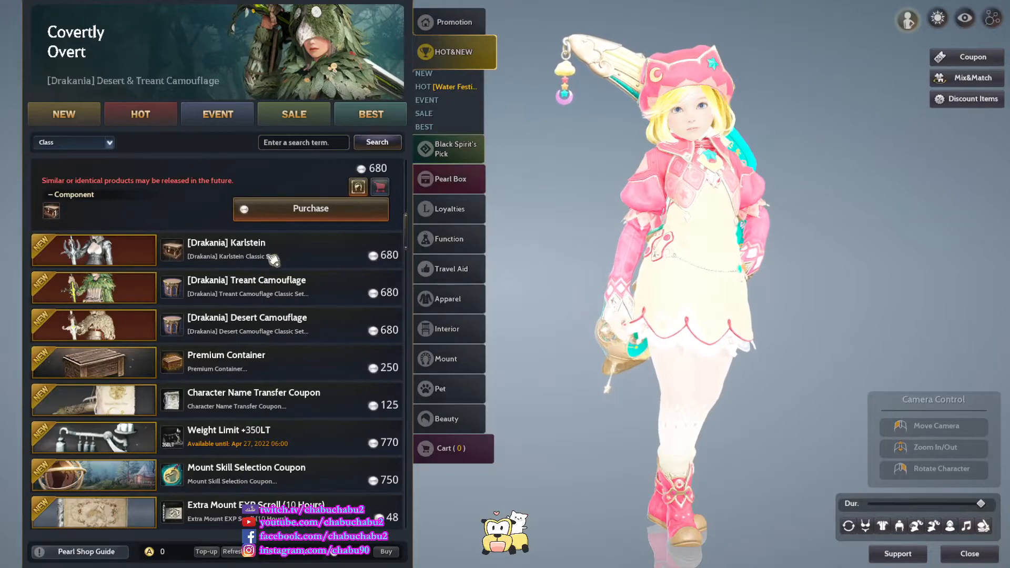
{"action": "scroll", "scroll_direction": "down", "scroll_amount": 3}
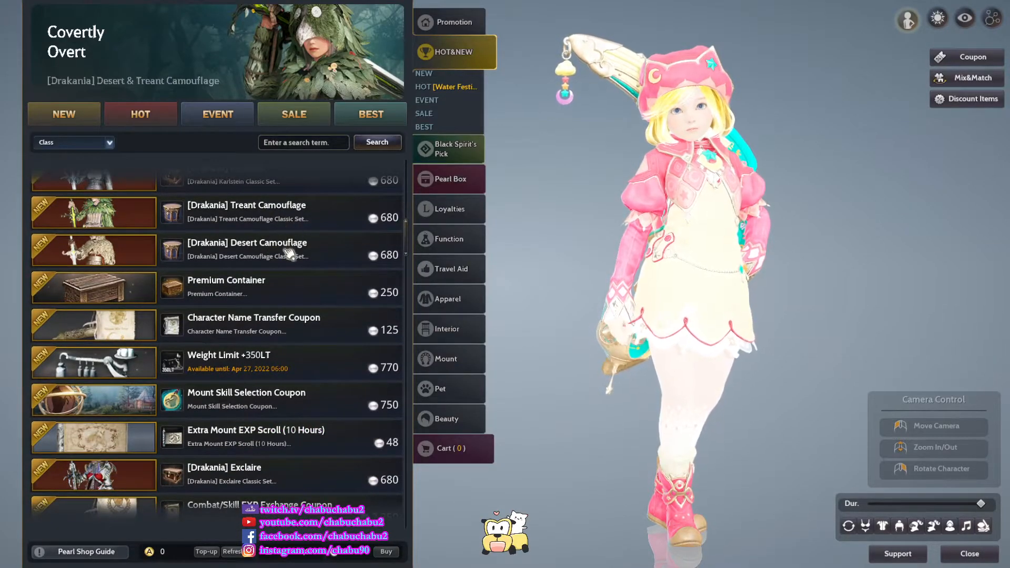
{"action": "scroll", "scroll_direction": "down", "scroll_amount": 3}
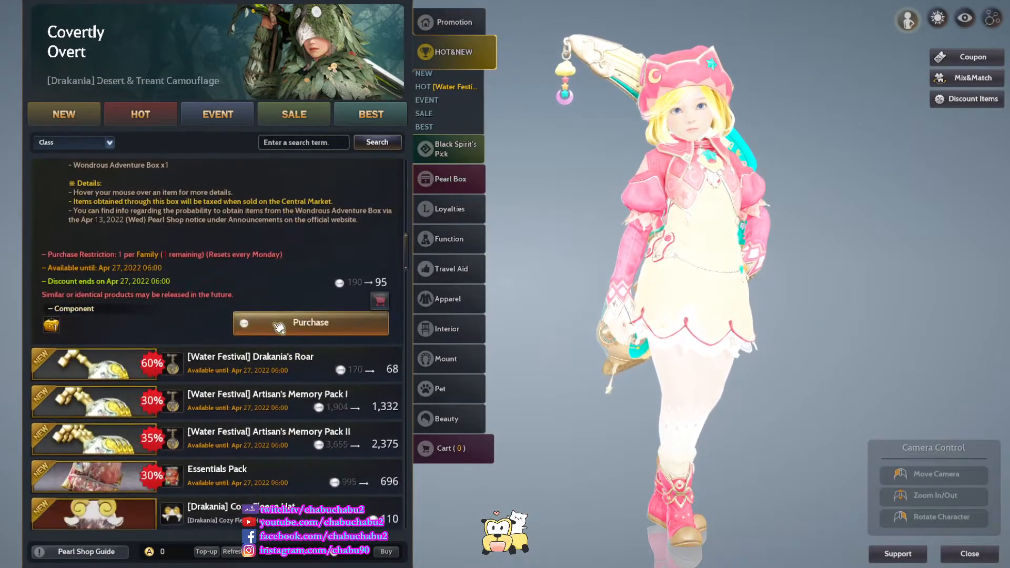
{"action": "scroll", "scroll_direction": "down", "scroll_amount": 3}
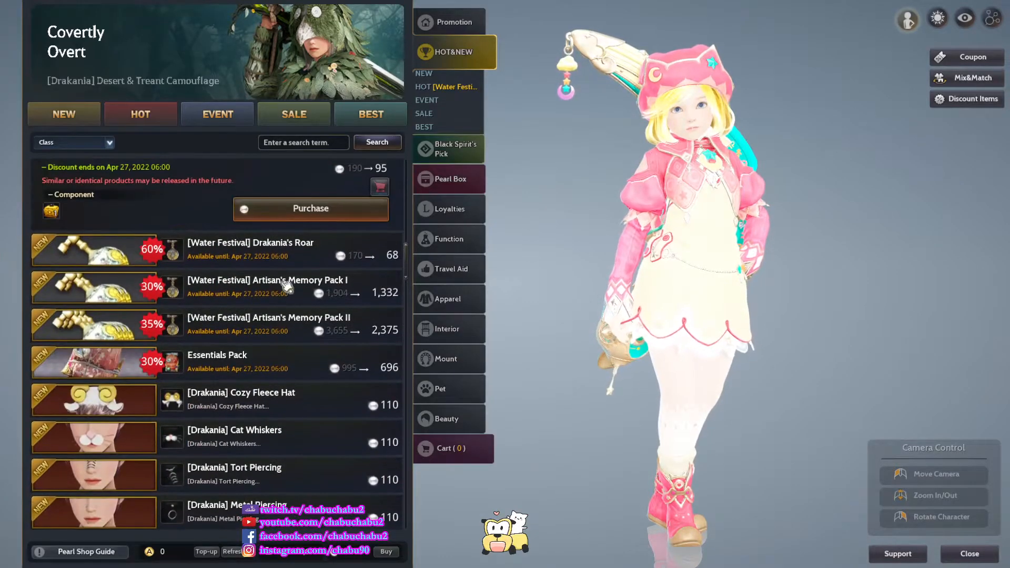
Review Drakania's Roar, Artisan's Memory Pack I and II contents, then the Essentials Pack details
{"action": "left_click", "coordinate": [251, 242]}
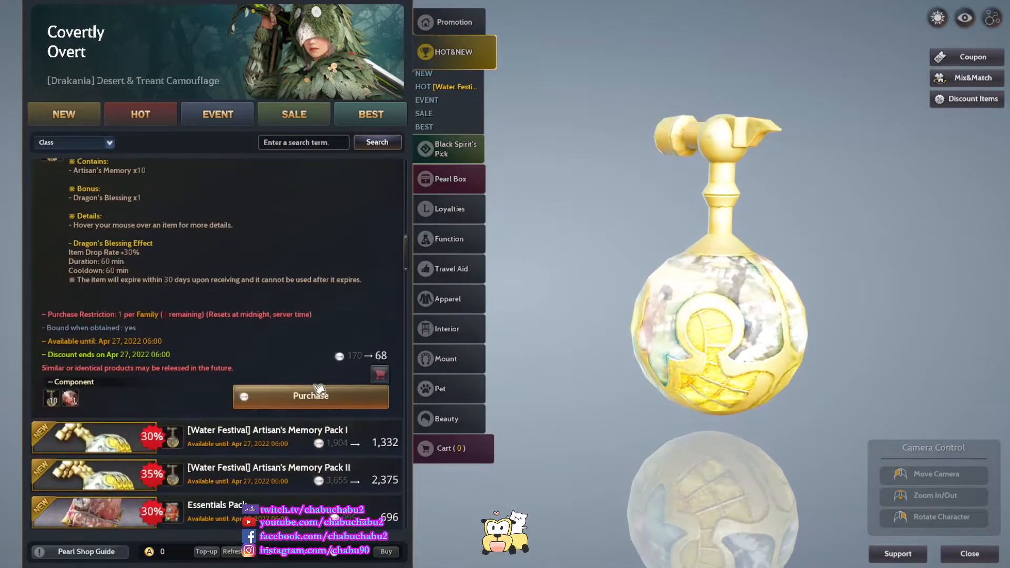
{"action": "left_click", "coordinate": [93, 436]}
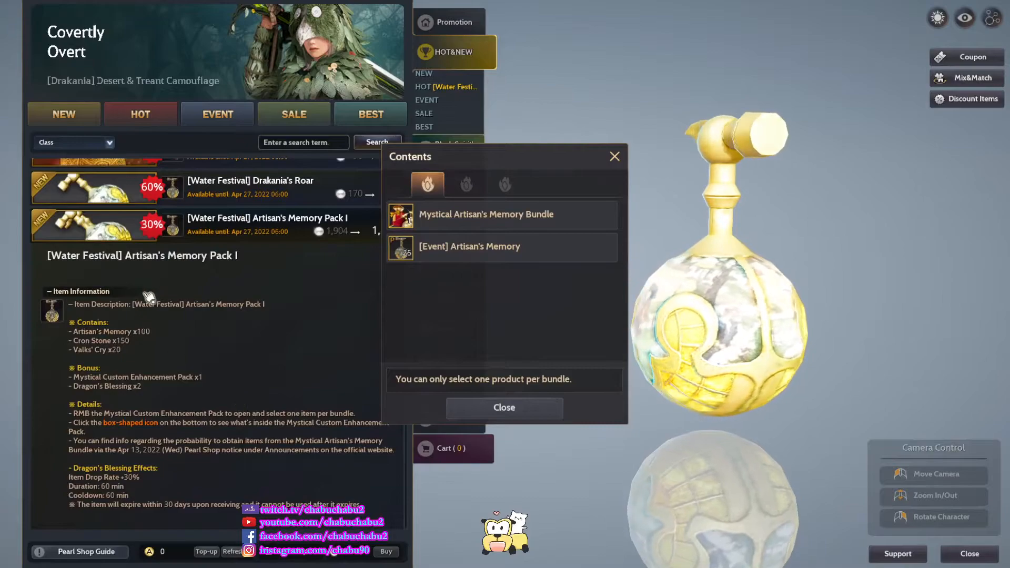
{"action": "scroll", "scroll_direction": "down", "scroll_amount": 3}
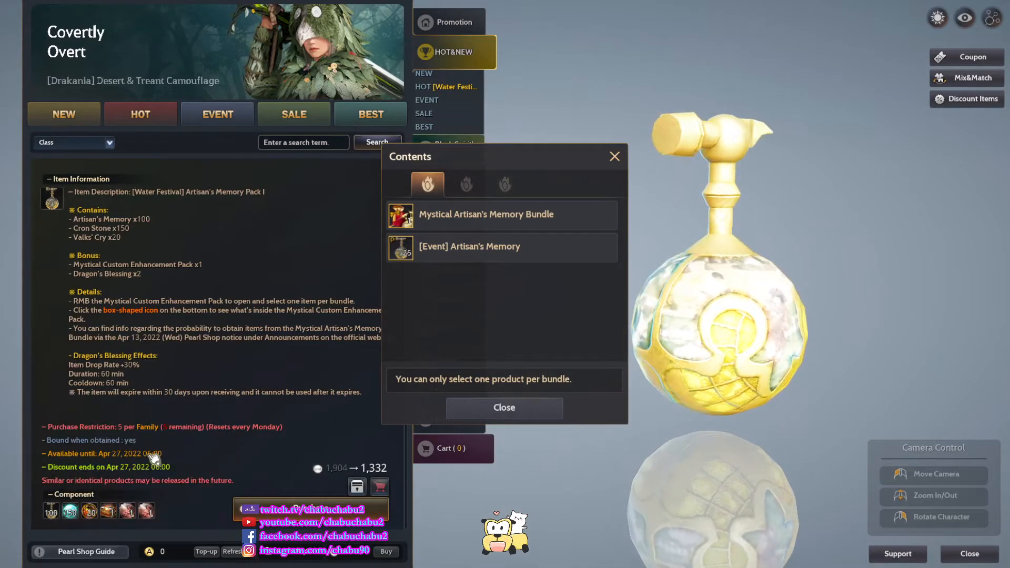
{"action": "mouse_move", "coordinate": [88, 510]}
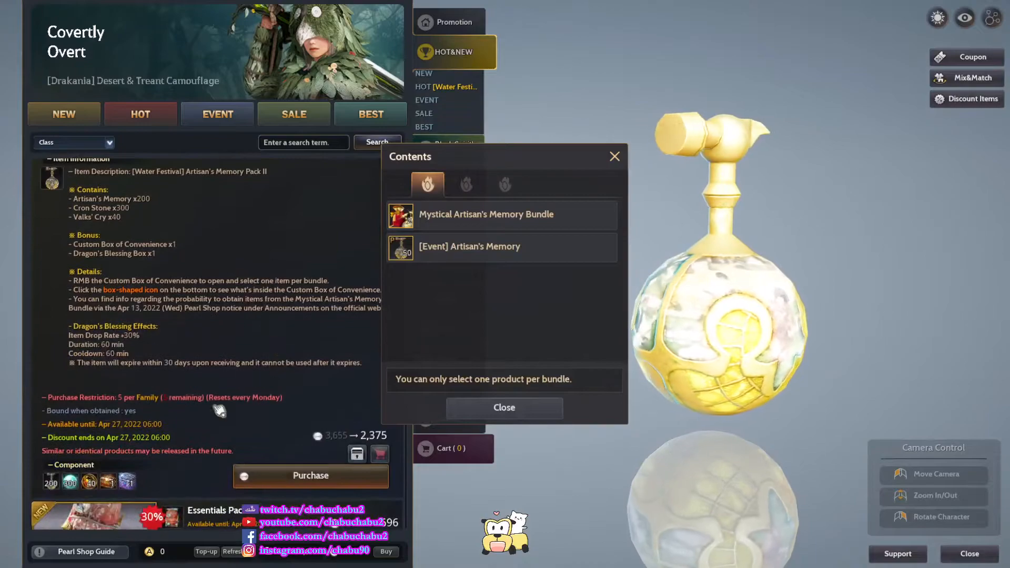
{"action": "mouse_move", "coordinate": [70, 482]}
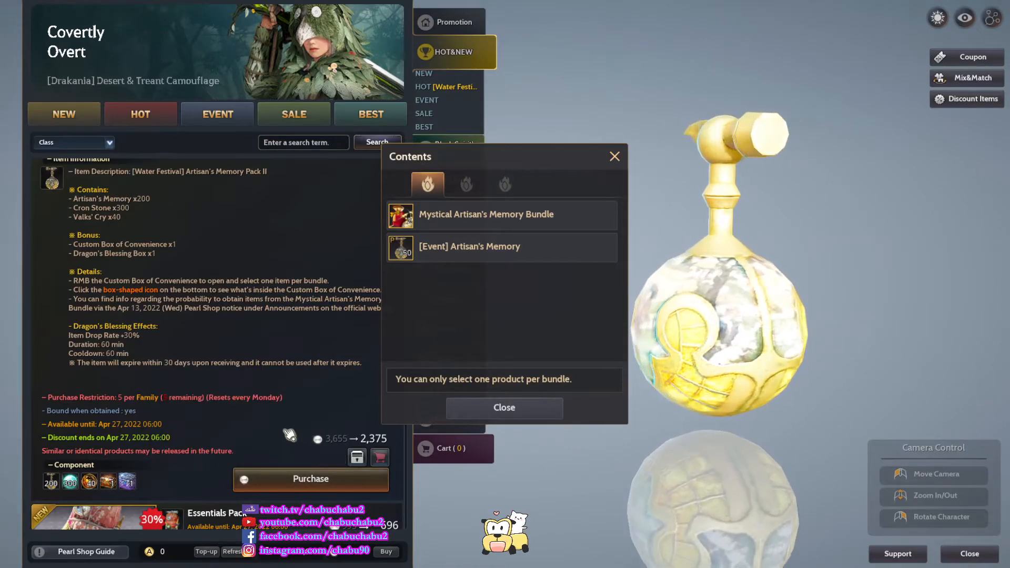
{"action": "scroll", "scroll_direction": "down", "scroll_amount": 3}
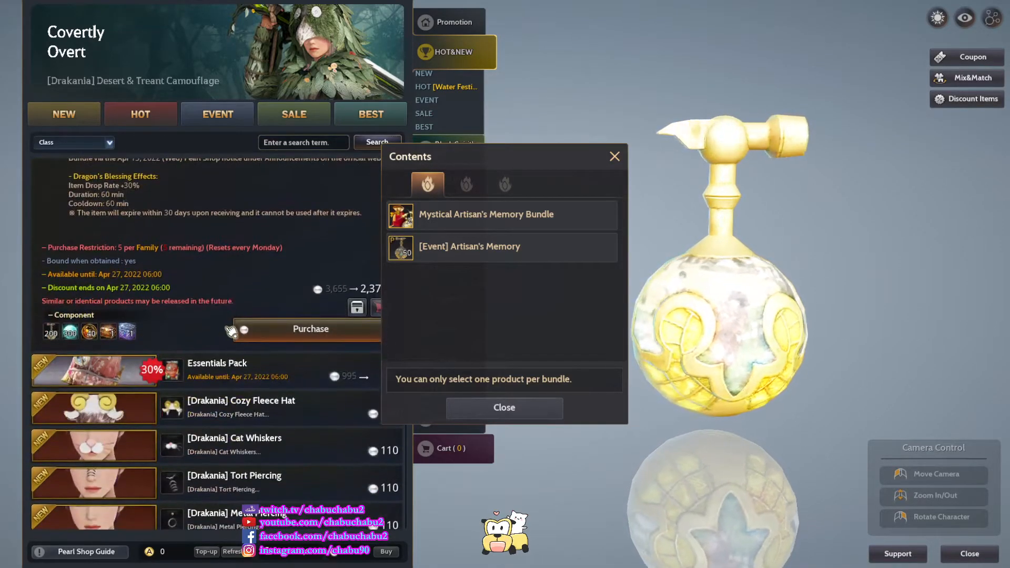
{"action": "left_click", "coordinate": [504, 407]}
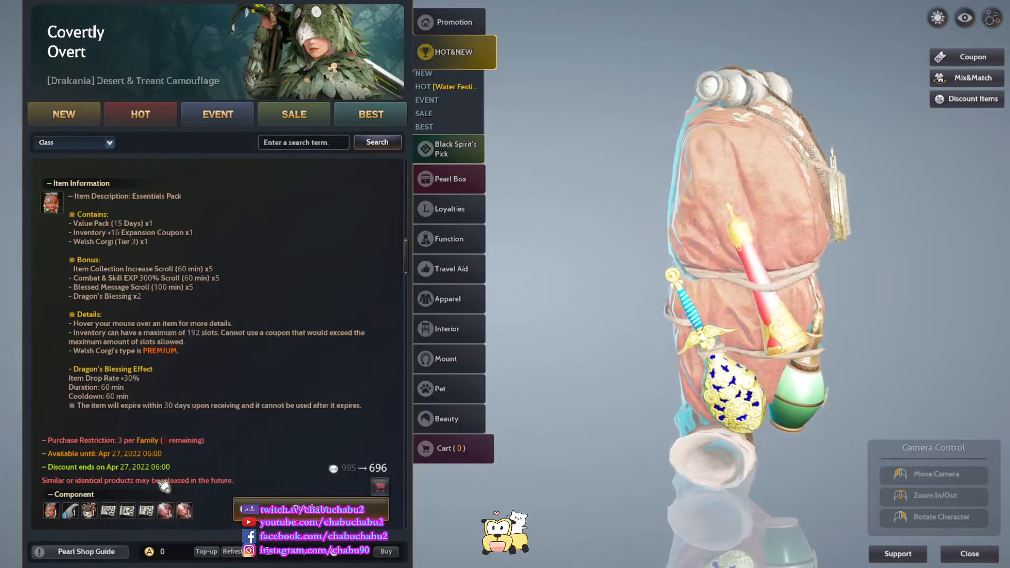
{"action": "mouse_move", "coordinate": [146, 510]}
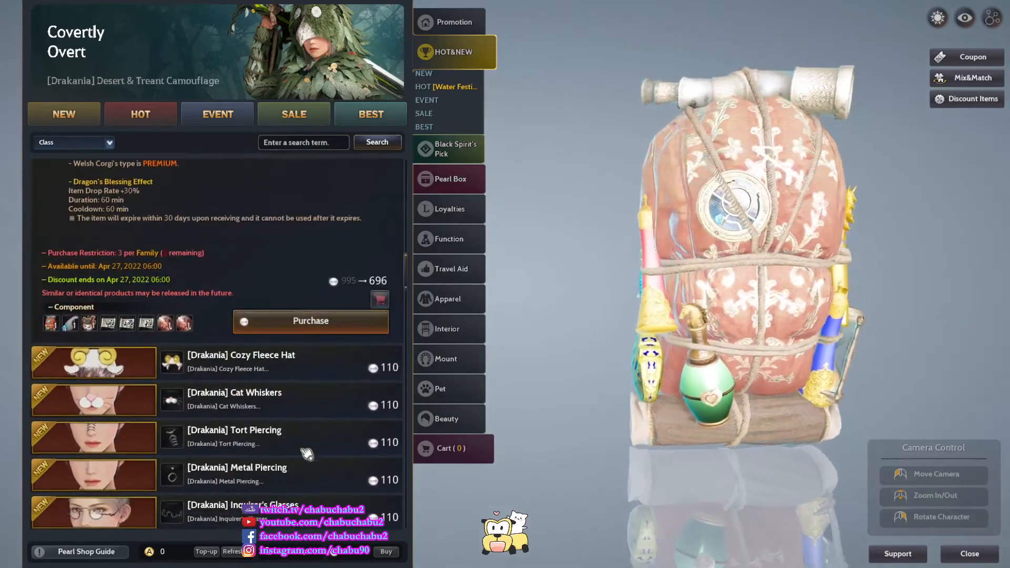
Browse the Pearl Shop list past the Essentials Pack to Drakania underwear and Shining Arctic Box offers
{"action": "scroll", "scroll_direction": "down", "scroll_amount": 3}
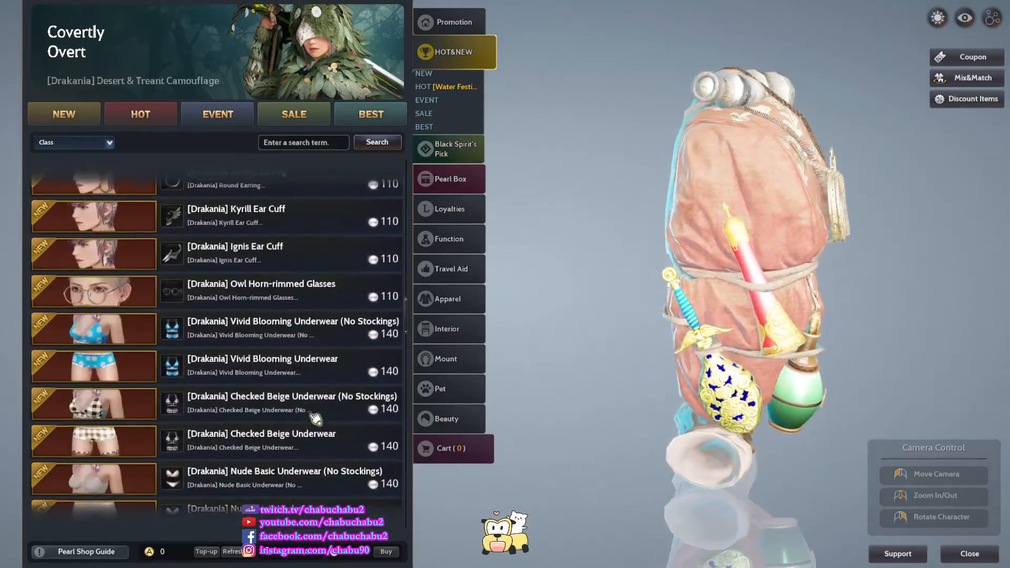
{"action": "scroll", "scroll_direction": "down", "scroll_amount": 3}
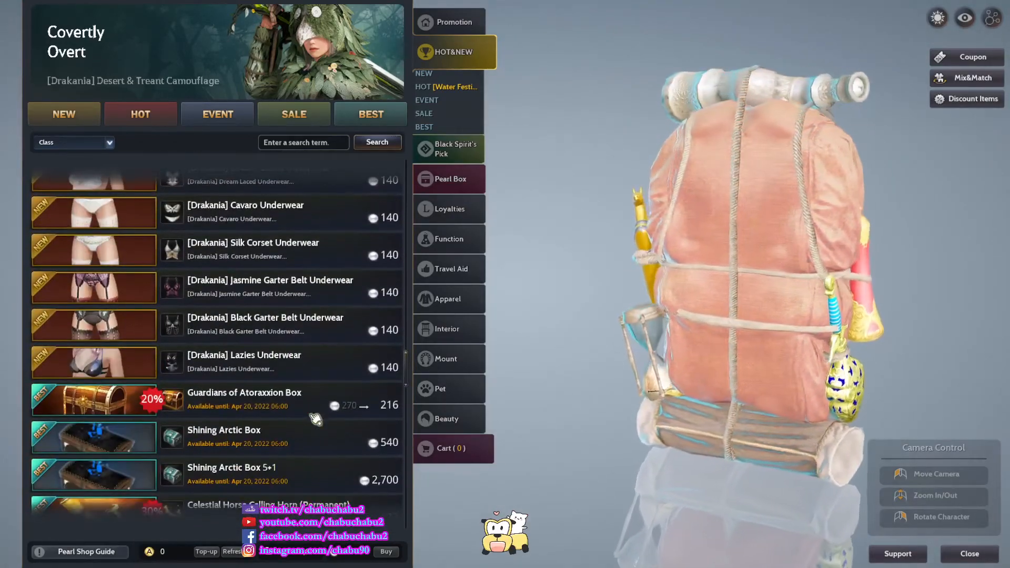
{"action": "scroll", "scroll_direction": "down", "scroll_amount": 3}
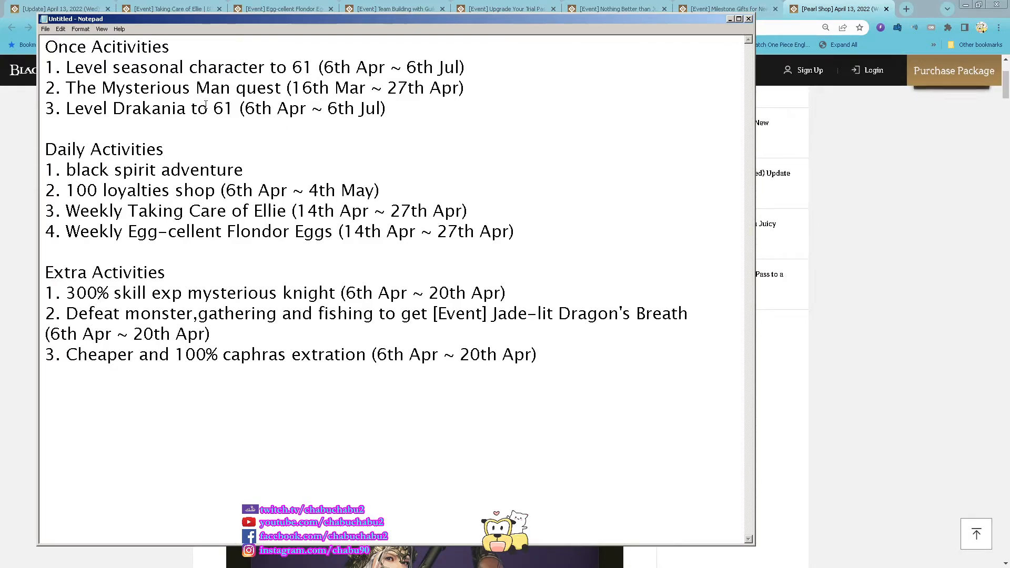
{"action": "mouse_move", "coordinate": [151, 175]}
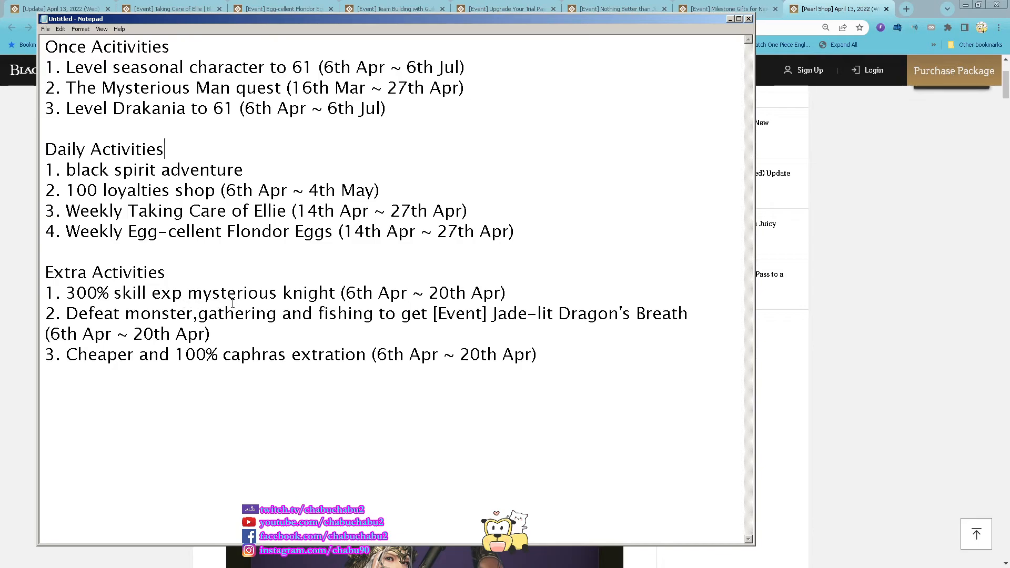
{"action": "mouse_move", "coordinate": [617, 318]}
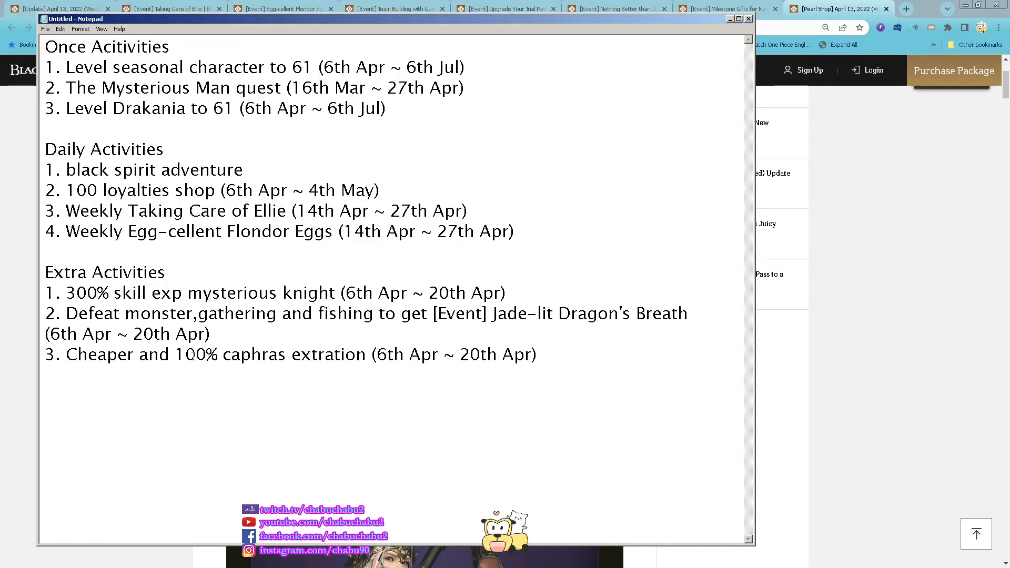
{"action": "mouse_move", "coordinate": [299, 333]}
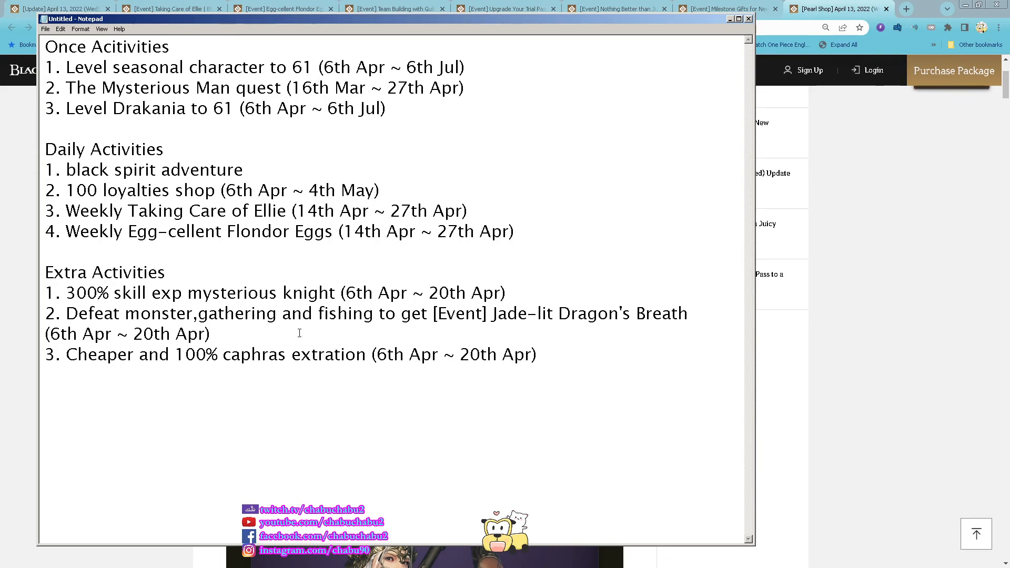
{"action": "mouse_move", "coordinate": [544, 355]}
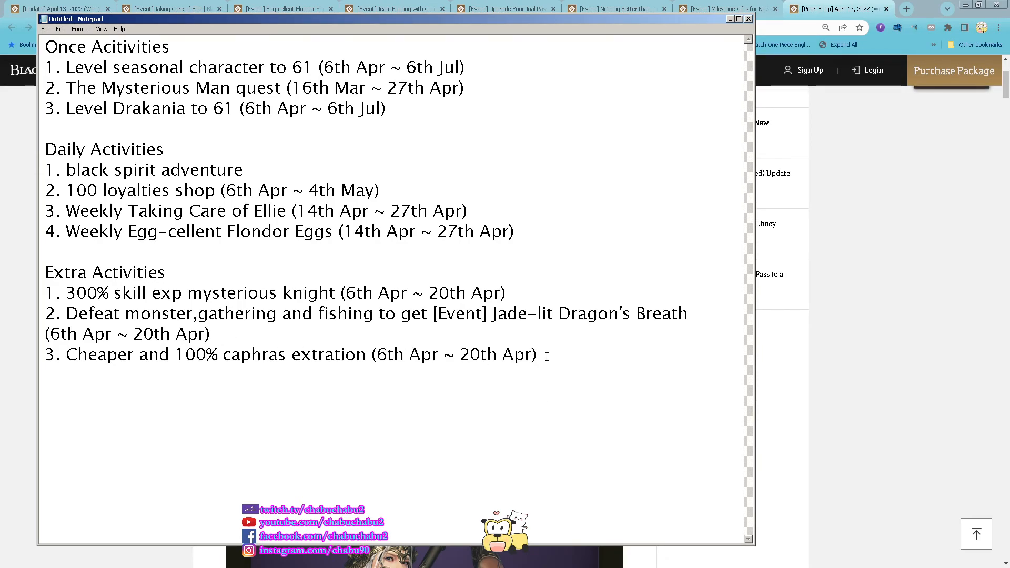